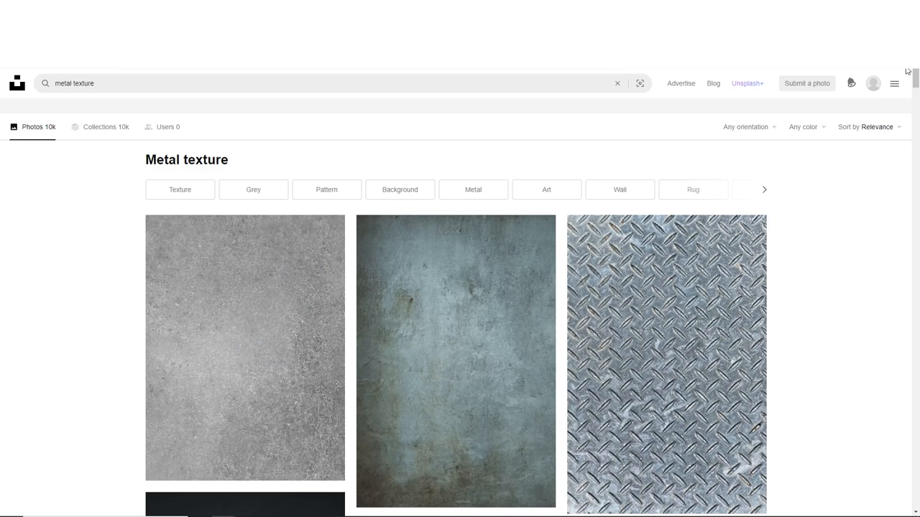
- Search Unsplash for 'rust' and scroll through the photo results for texture candidates
scroll(down, 3)
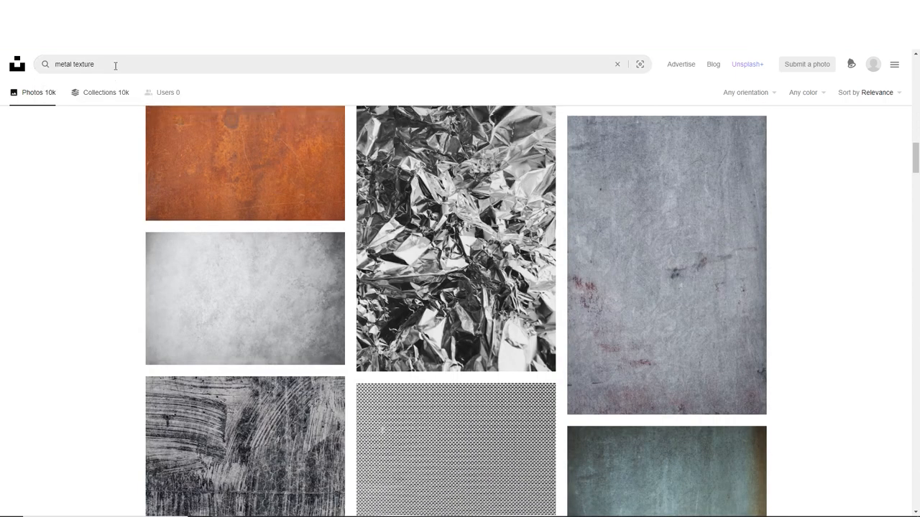
click(93, 63)
text(rust)
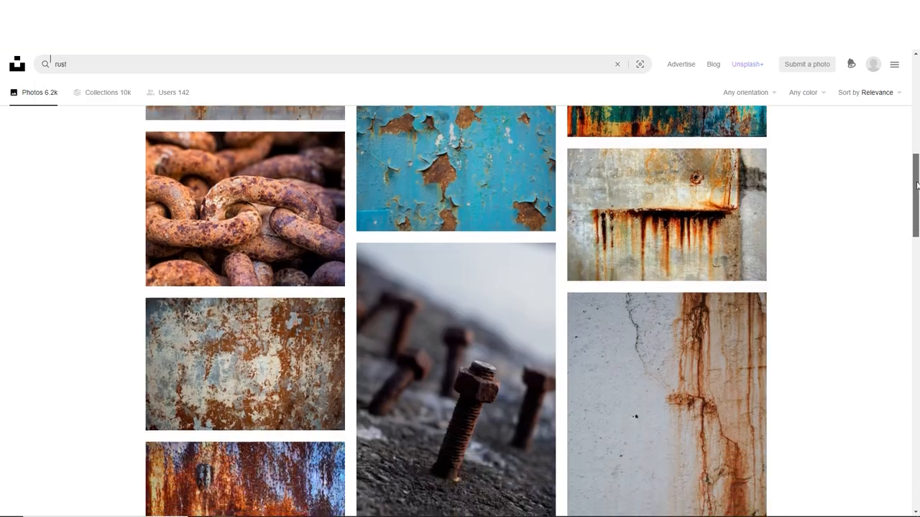
scroll(down, 3)
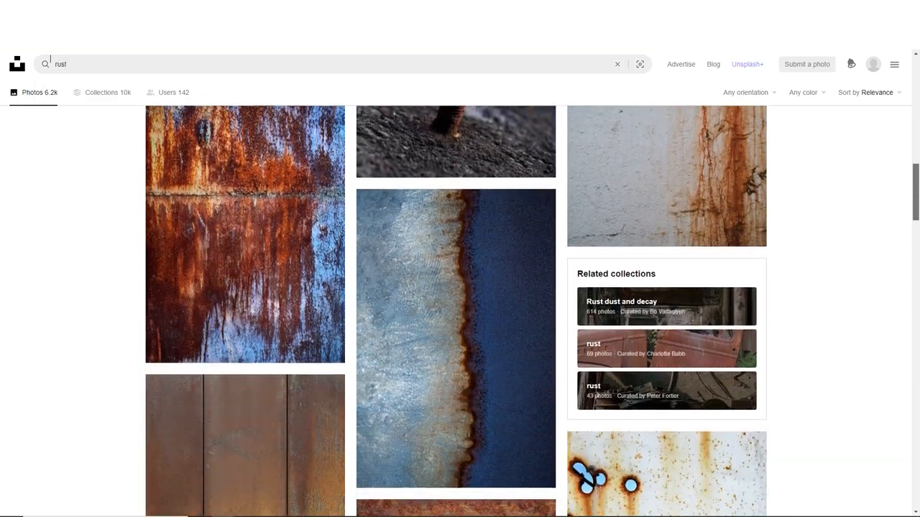
scroll(down, 3)
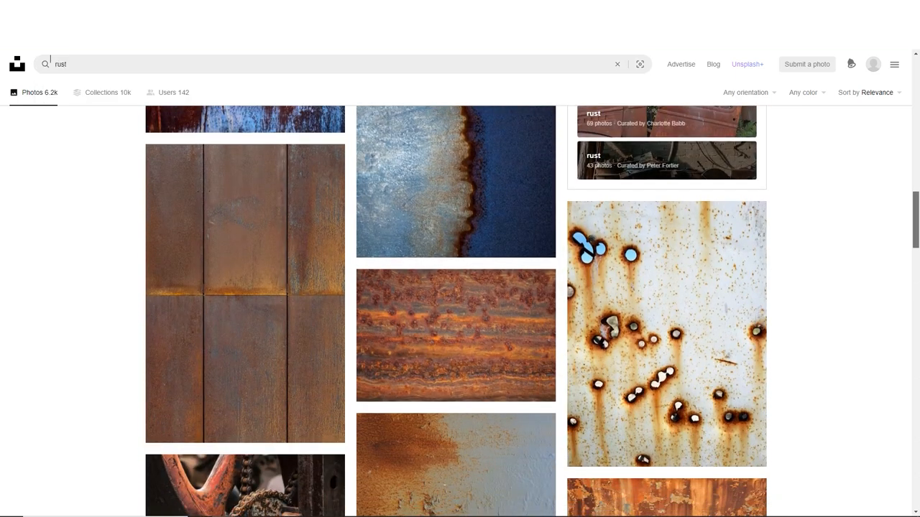
scroll(down, 3)
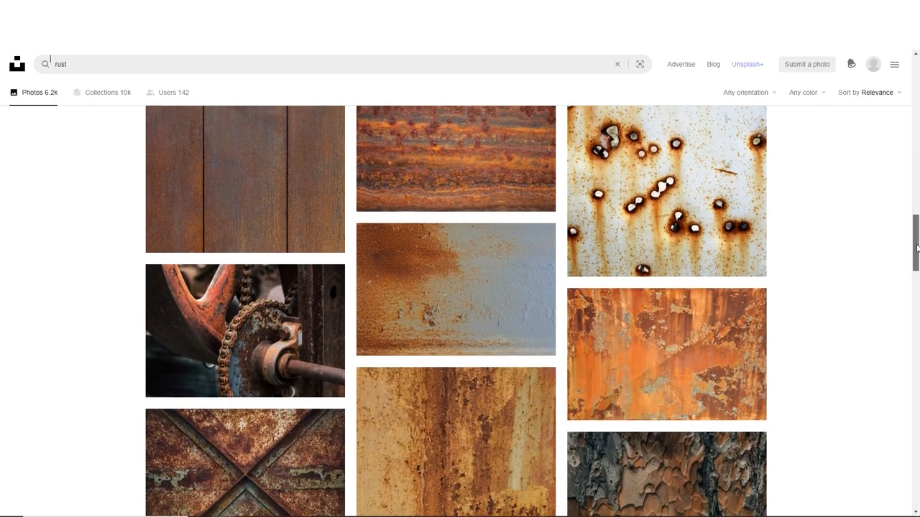
scroll(down, 3)
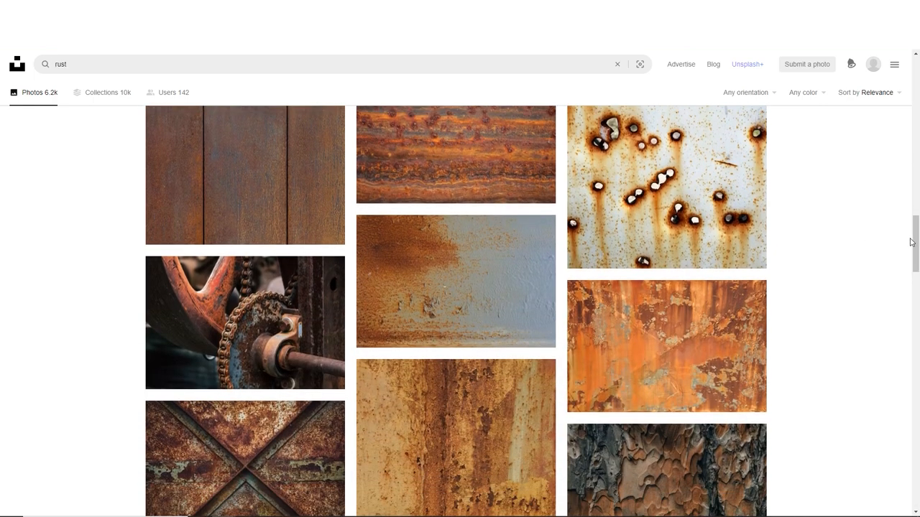
scroll(down, 3)
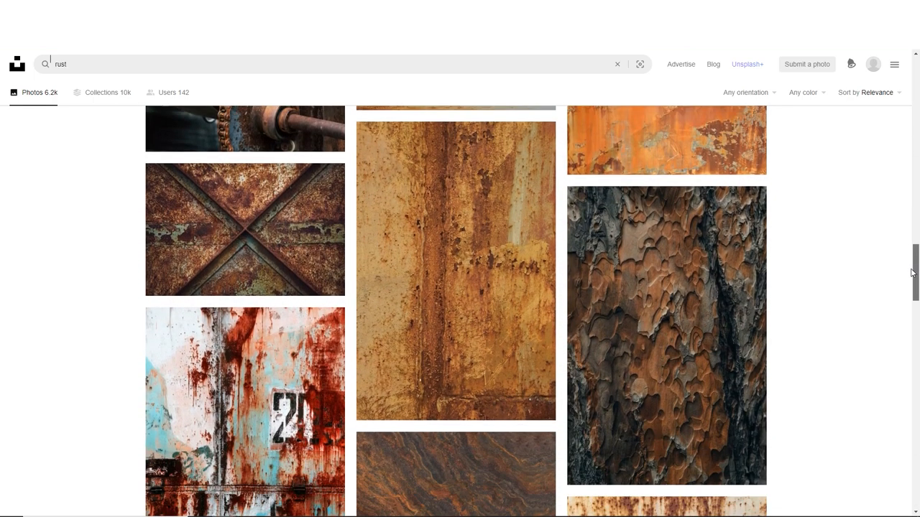
mouse_move(861, 262)
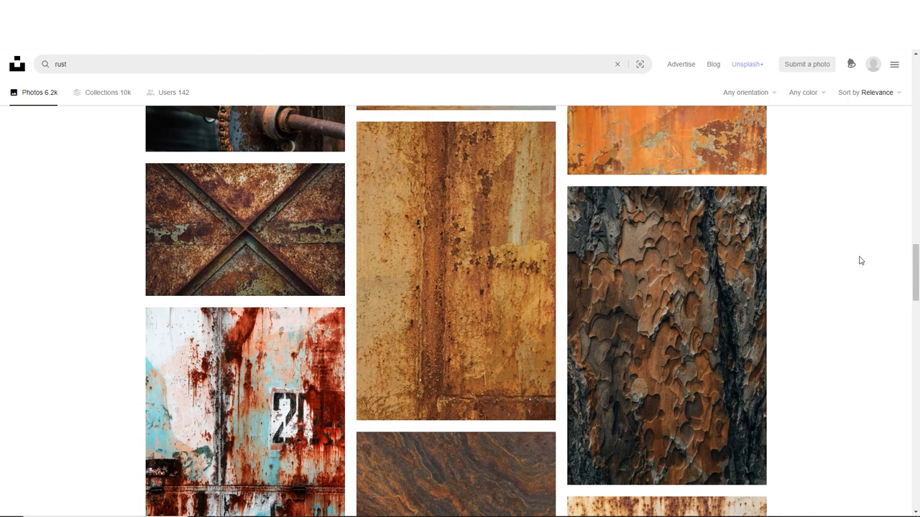
mouse_move(49, 156)
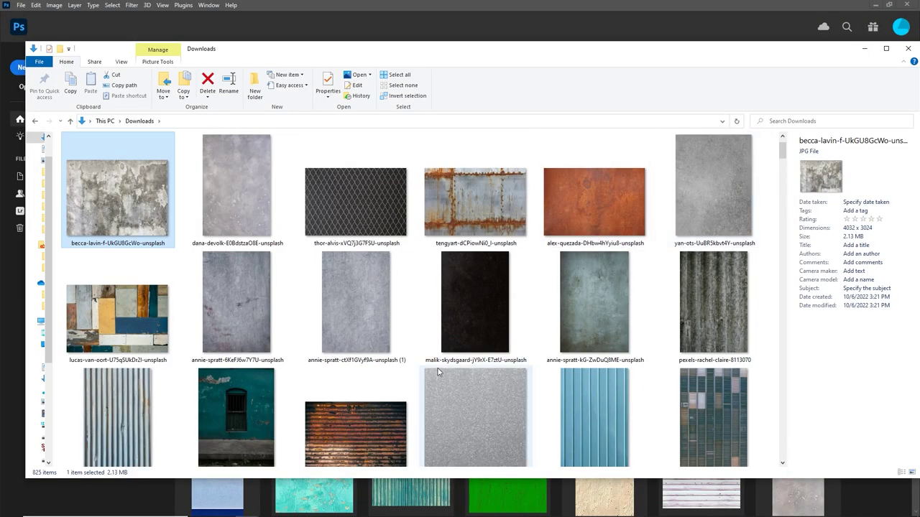
mouse_move(128, 201)
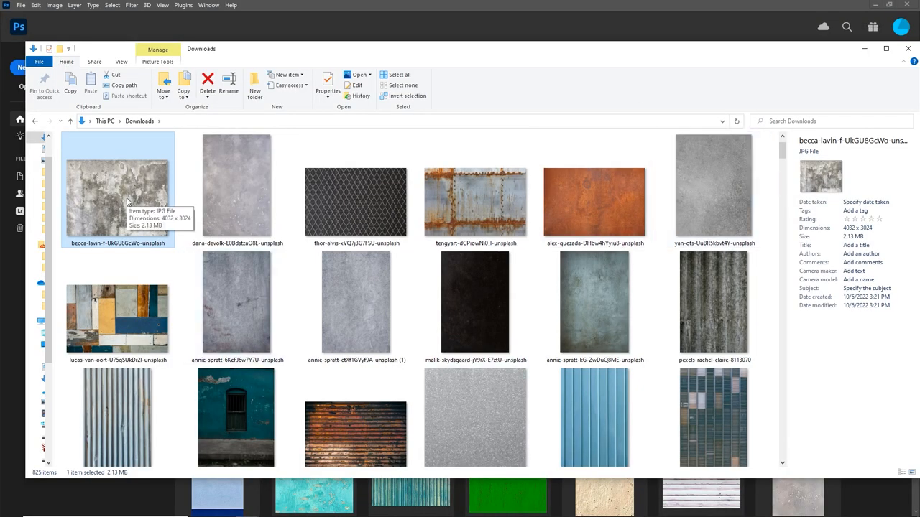
mouse_move(279, 325)
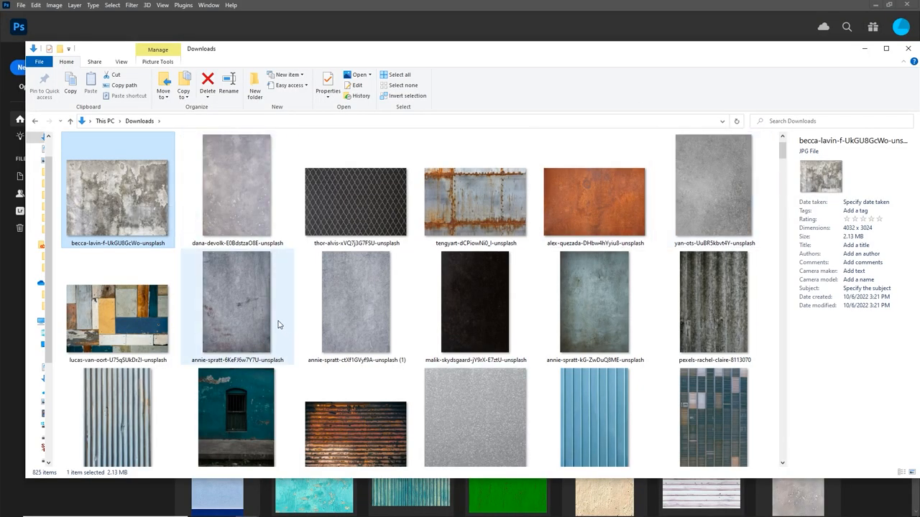
mouse_move(247, 285)
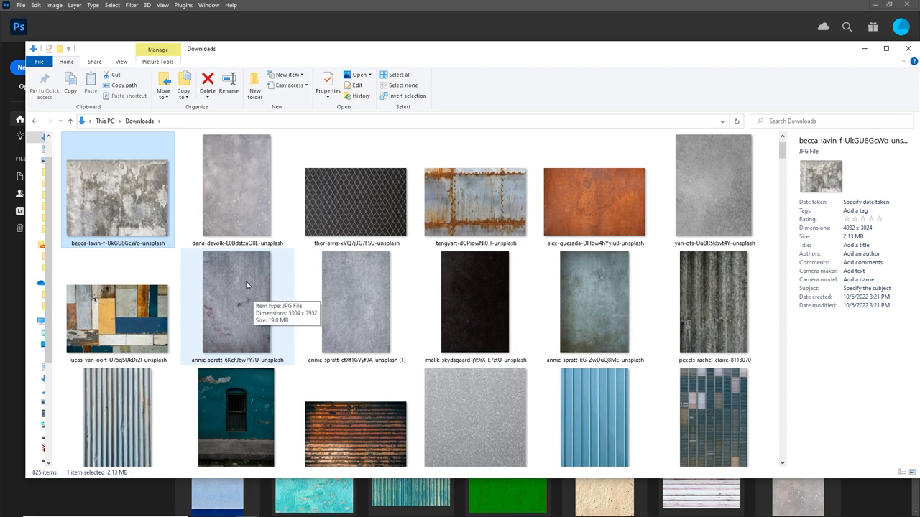
mouse_move(140, 219)
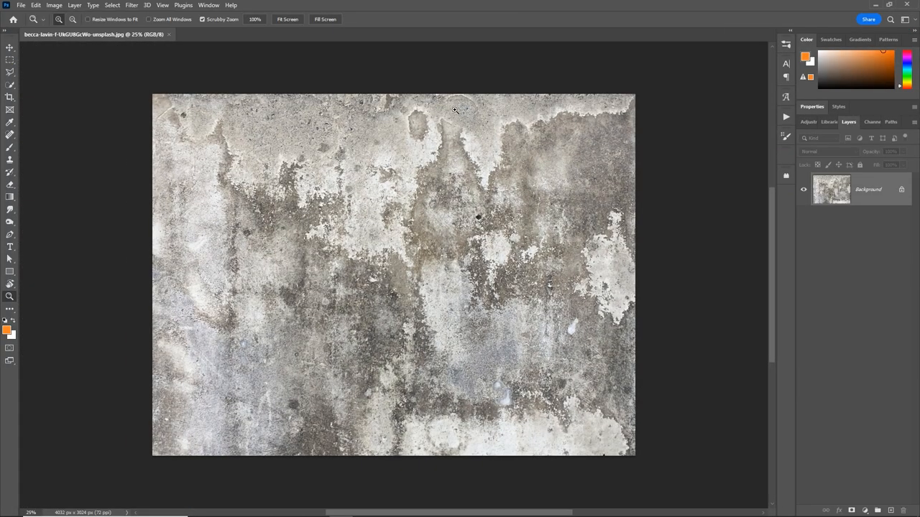
mouse_move(492, 138)
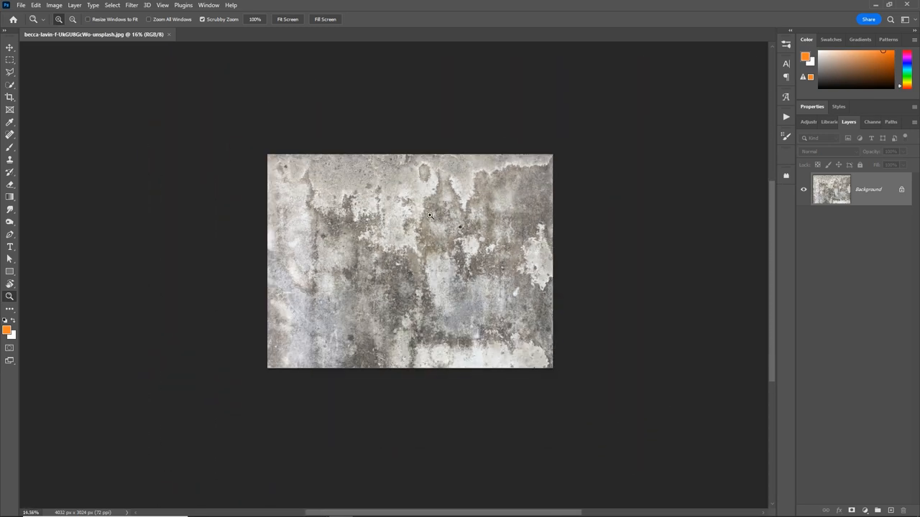
- Enable Pattern Preview so the concrete wall photo shows as repeating tiles
click(163, 6)
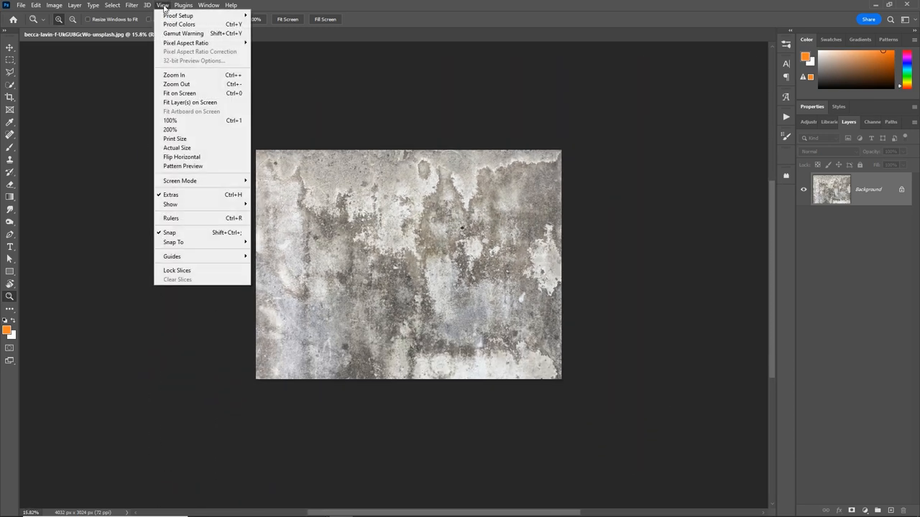
click(182, 167)
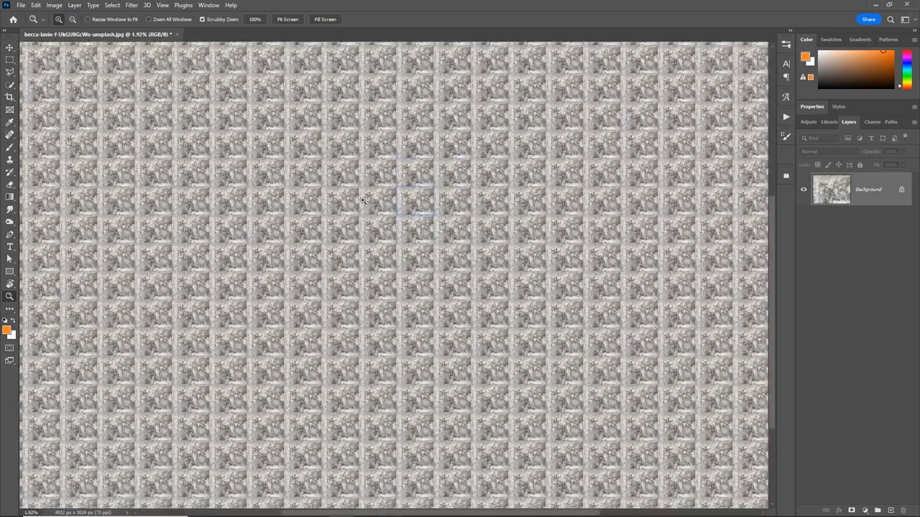
mouse_move(411, 195)
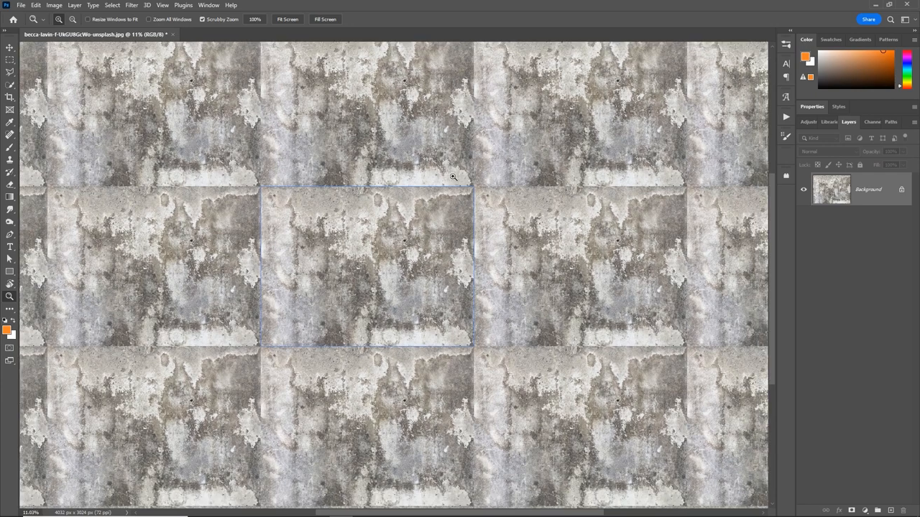
mouse_move(437, 175)
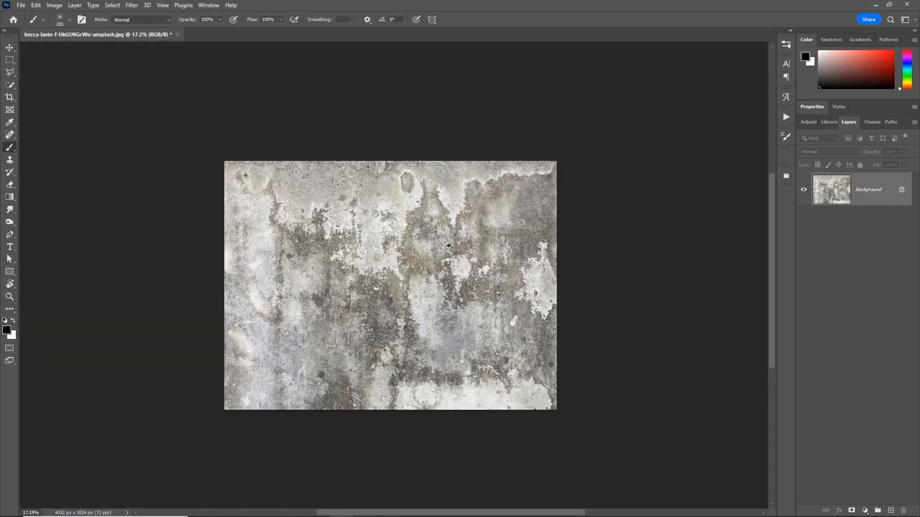
- Paint a test brush stroke on the concrete photo, then re-enable Pattern Preview
drag(431, 165, 262, 265)
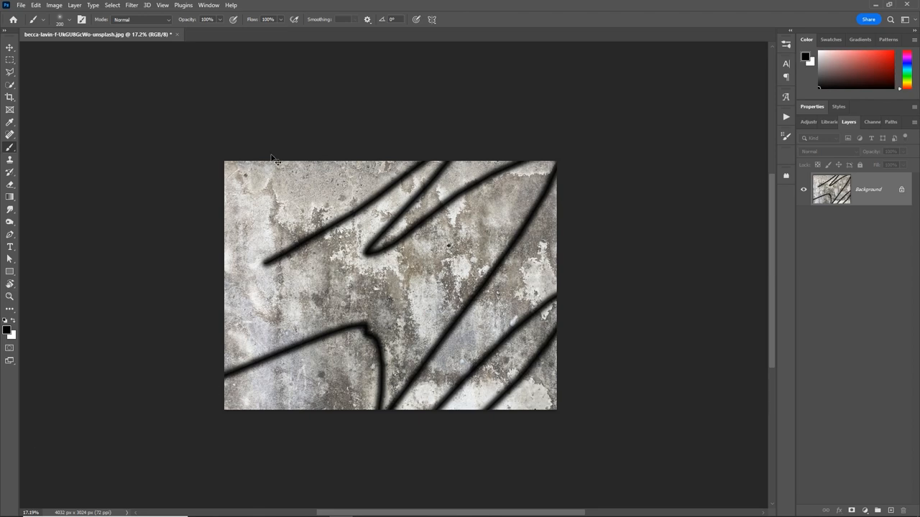
click(162, 5)
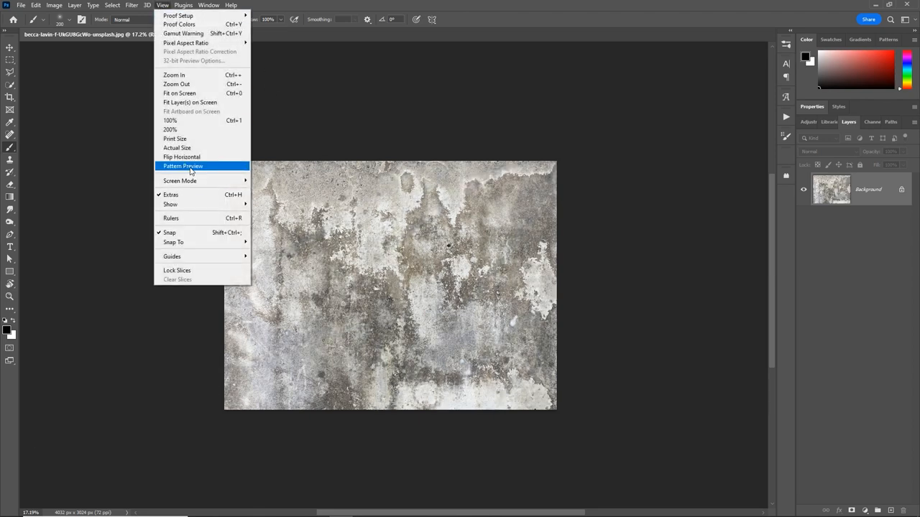
click(182, 167)
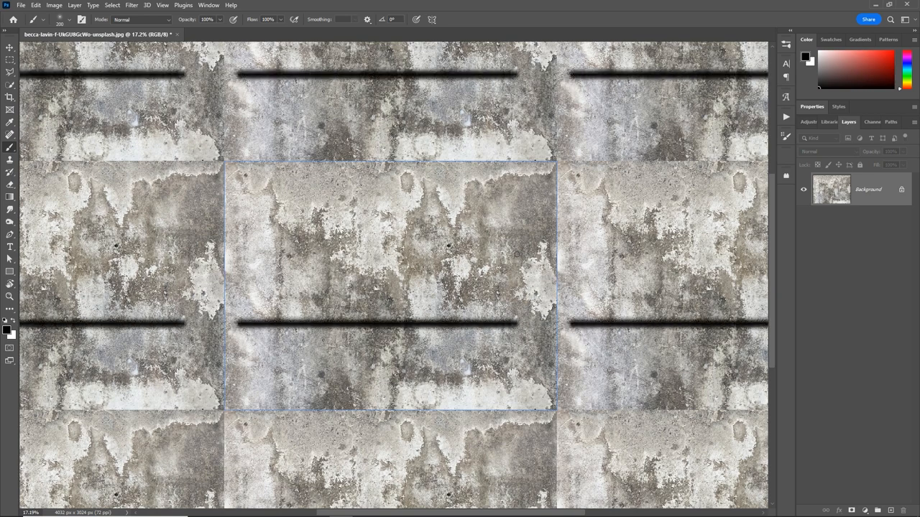
mouse_move(493, 189)
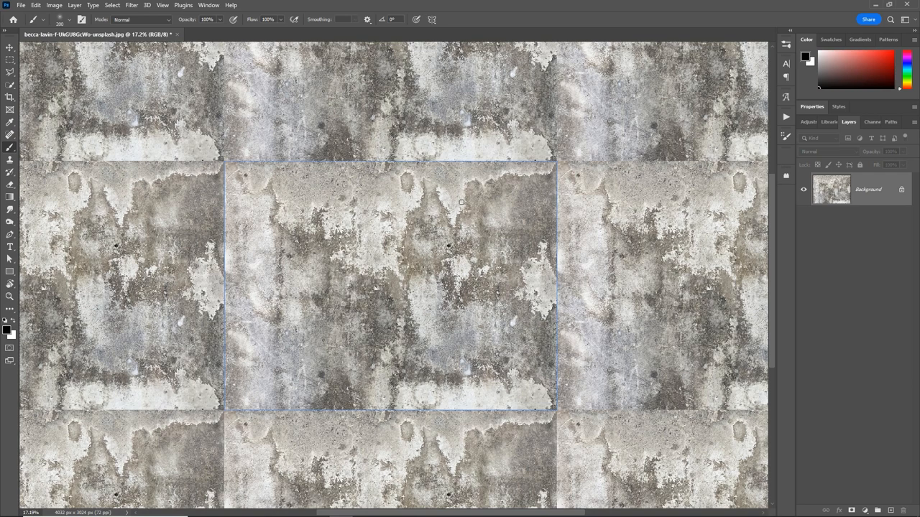
mouse_move(463, 198)
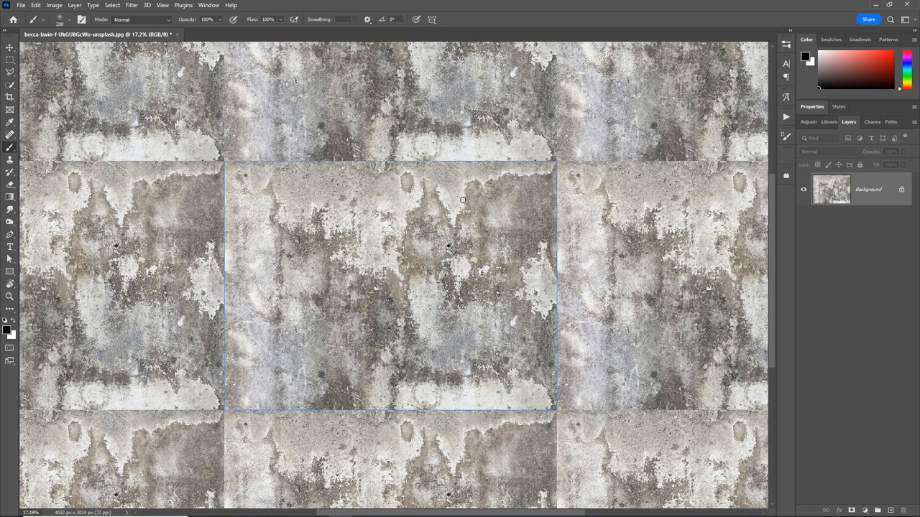
mouse_move(483, 228)
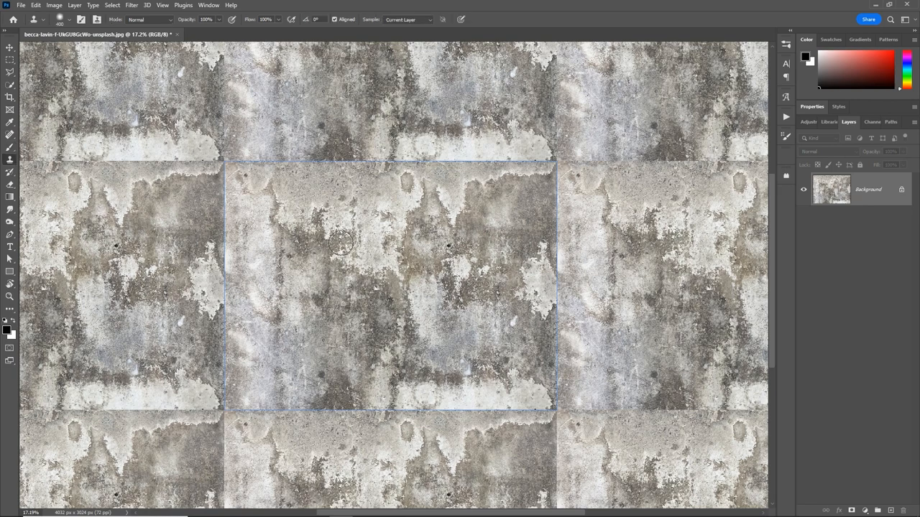
mouse_move(8, 160)
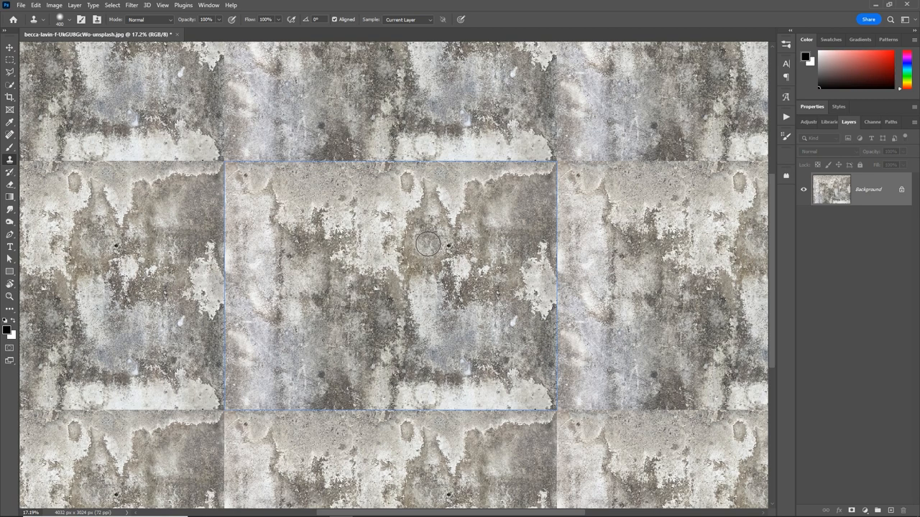
mouse_move(634, 218)
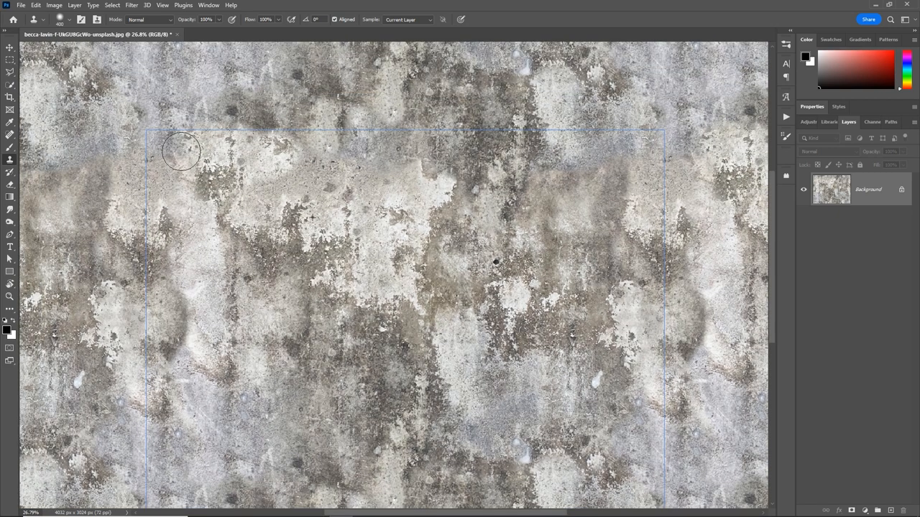
- Clone texture over the horizontal tile seam of the concrete pattern
drag(181, 151, 236, 236)
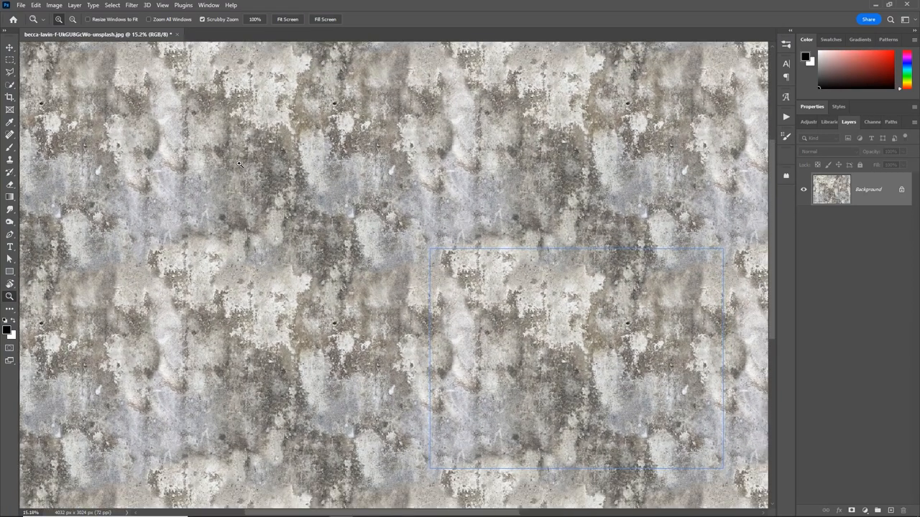
mouse_move(193, 224)
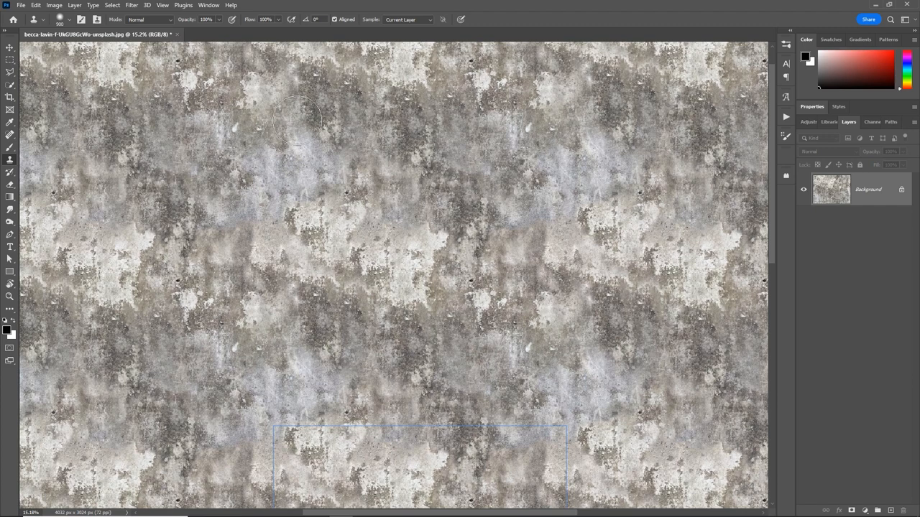
- Enable Pattern Preview on the corrugated metal photo to reveal its horizontal seam
click(241, 35)
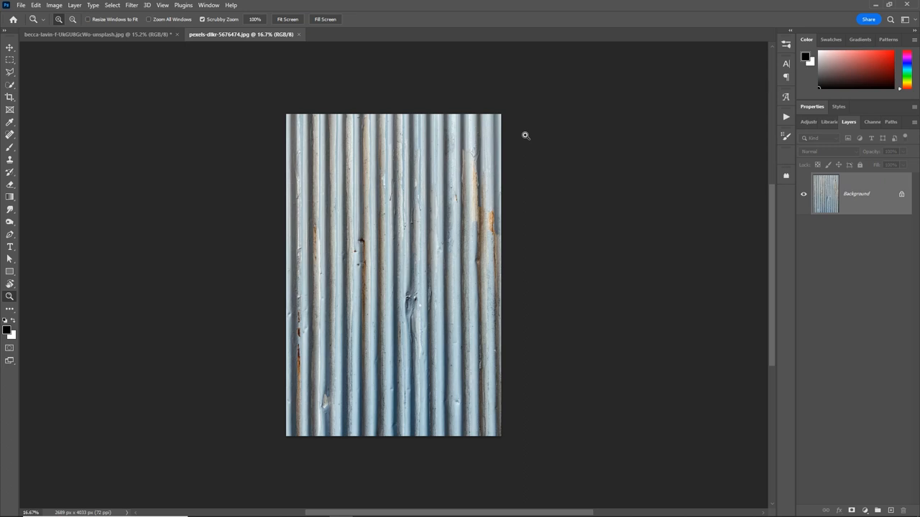
mouse_move(279, 198)
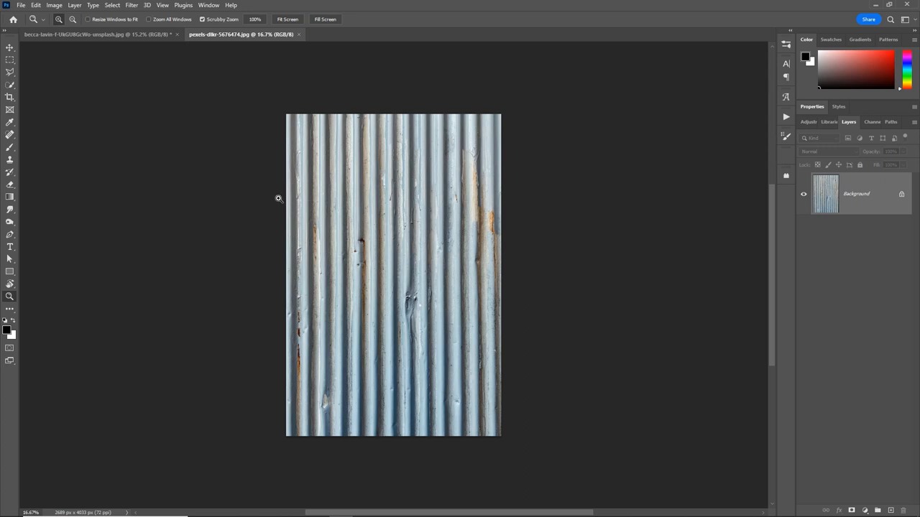
mouse_move(348, 170)
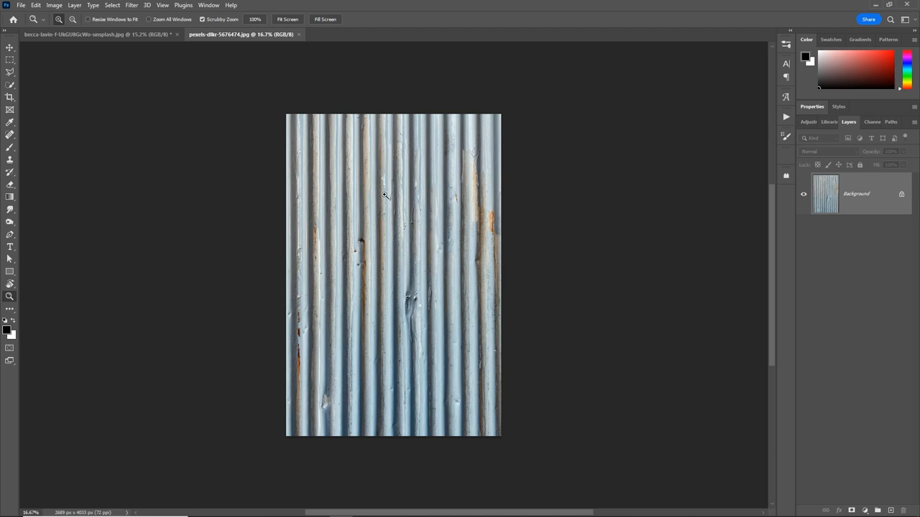
mouse_move(184, 22)
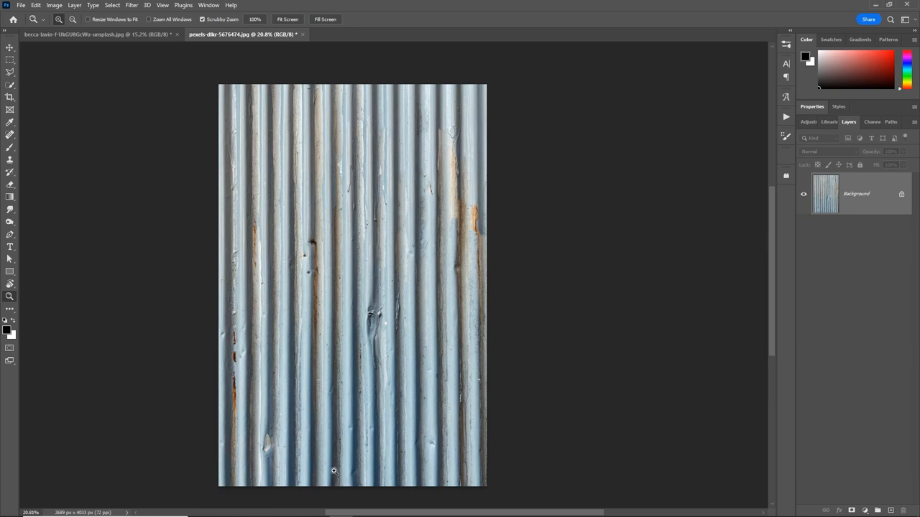
mouse_move(159, 6)
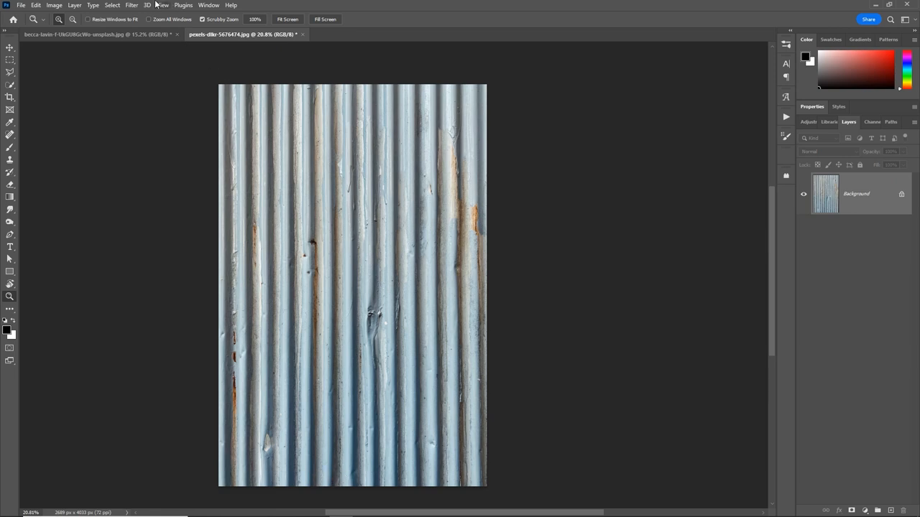
click(132, 6)
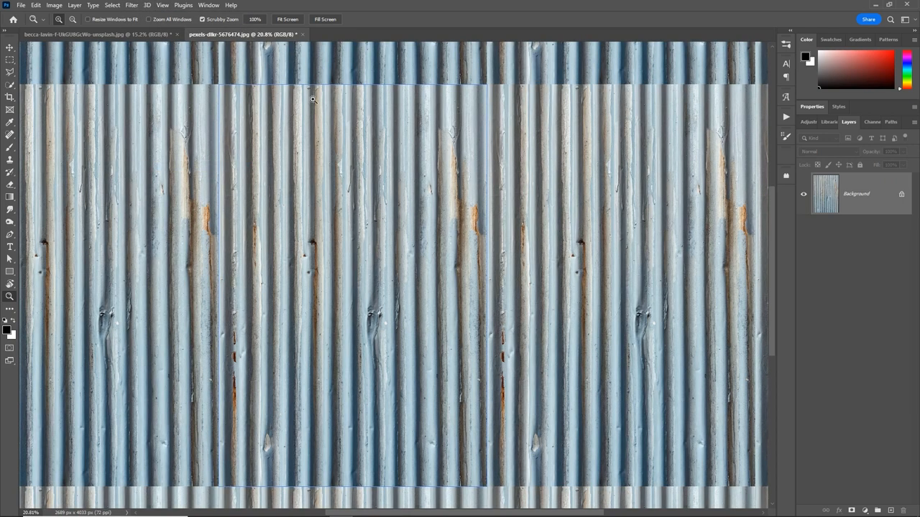
mouse_move(362, 106)
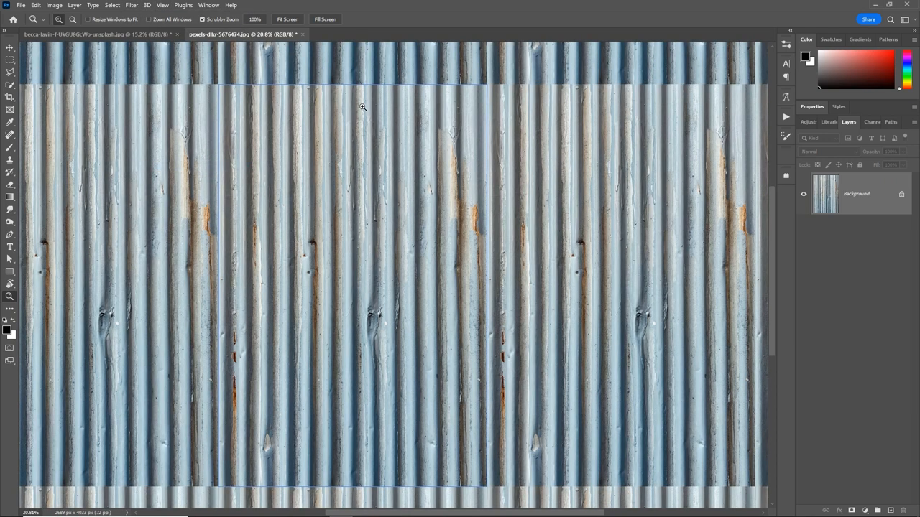
mouse_move(359, 102)
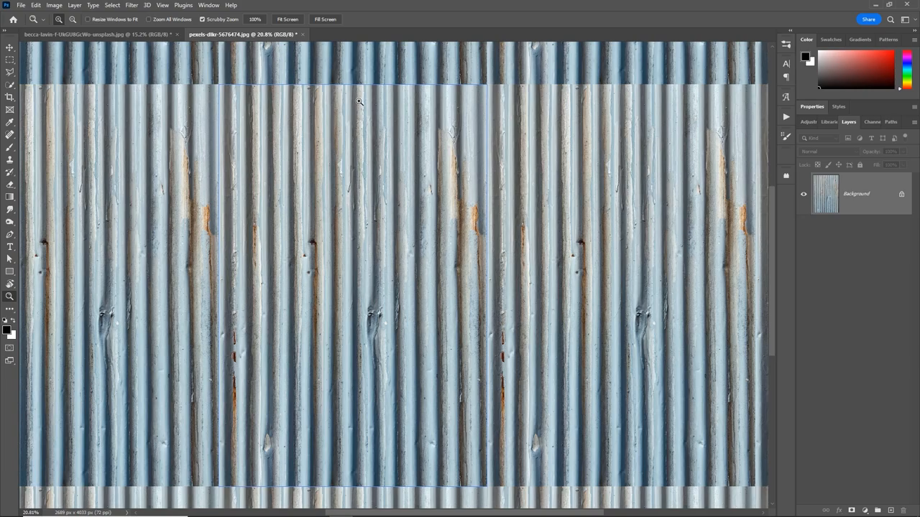
mouse_move(417, 125)
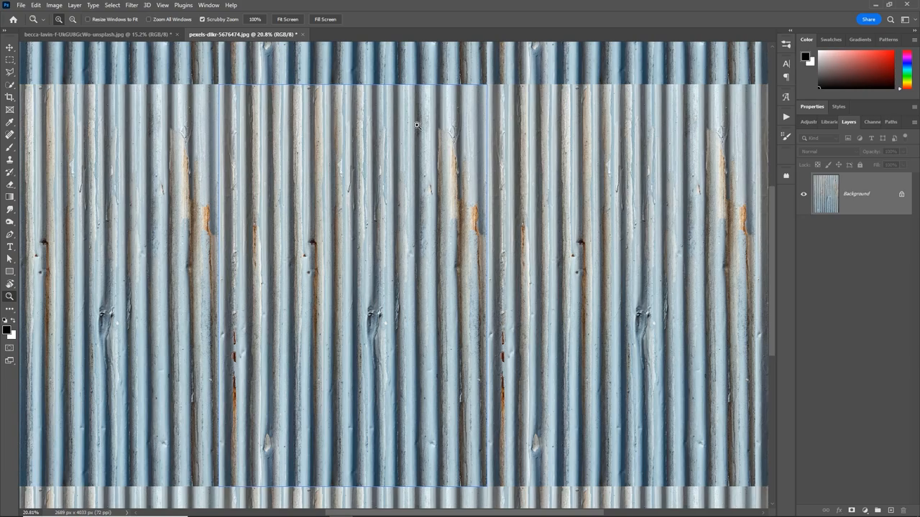
click(162, 6)
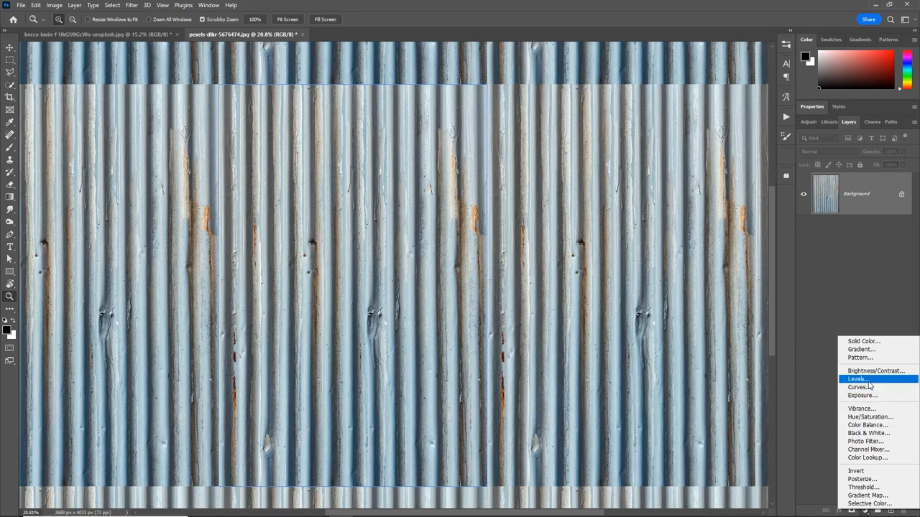
- Add a Levels adjustment deepening the metal's shadows and target its layer mask
click(856, 380)
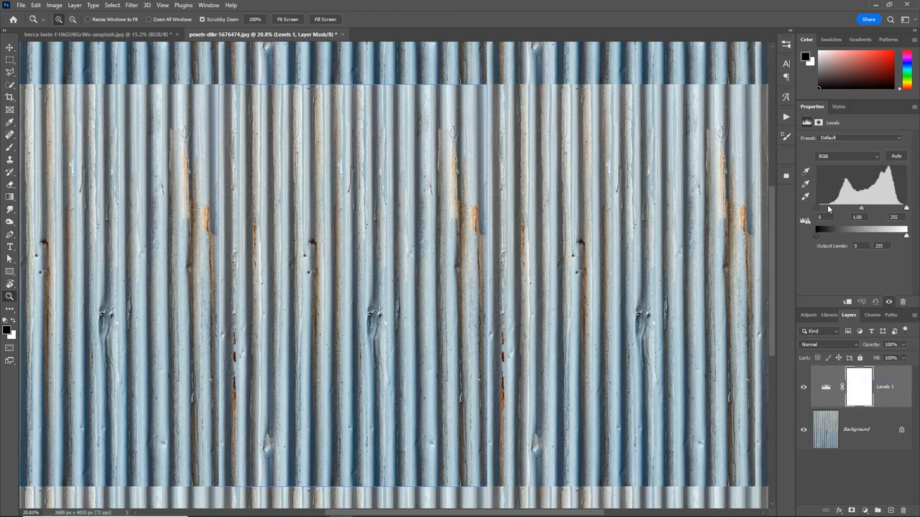
drag(816, 227, 820, 227)
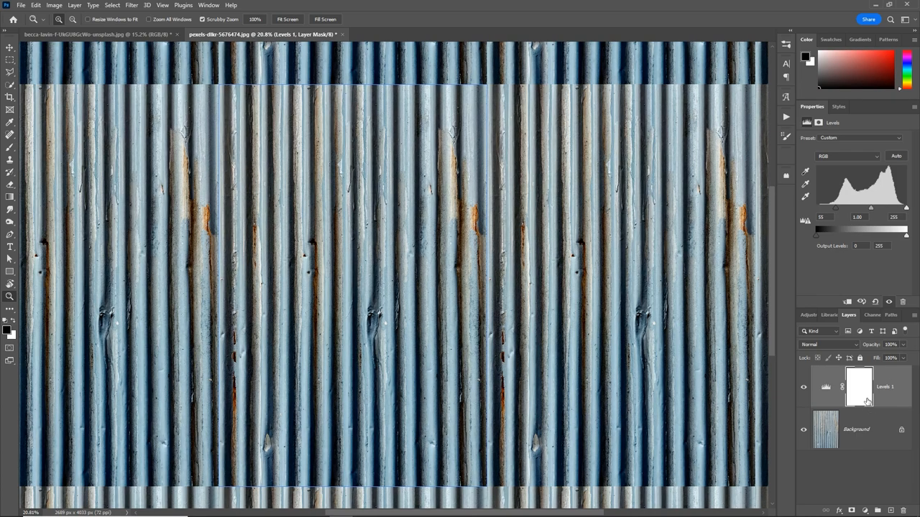
click(859, 386)
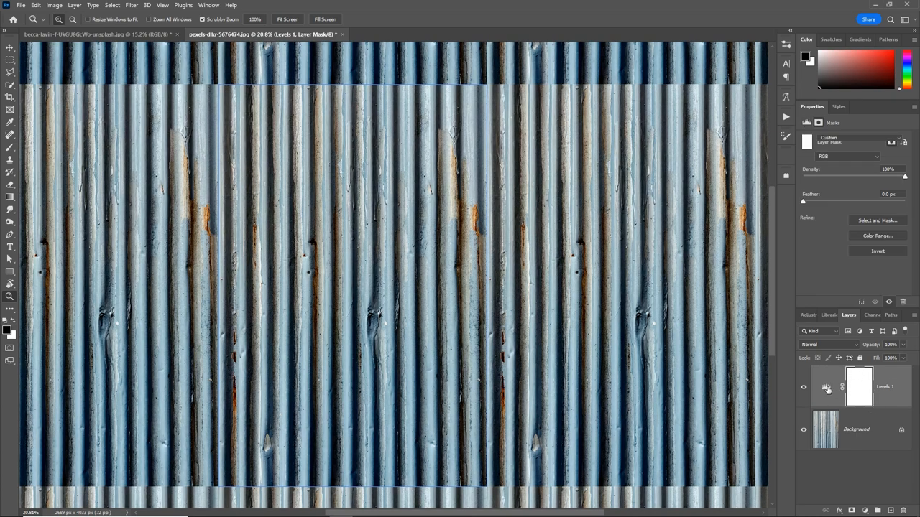
click(859, 387)
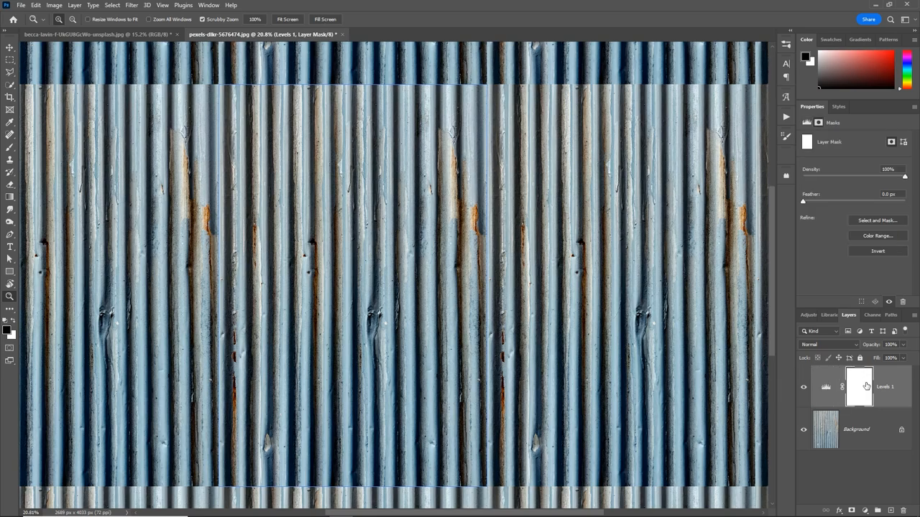
click(8, 87)
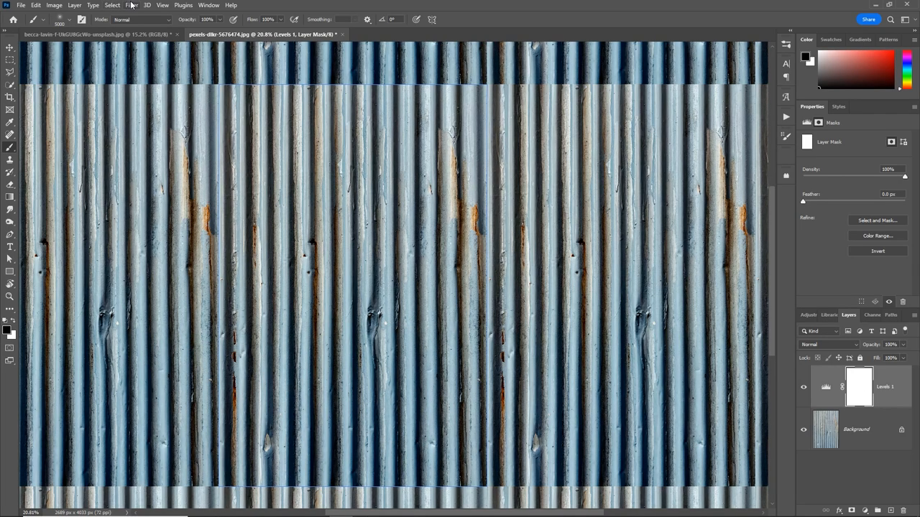
- Brush the mask to hide the adjustment near the bottom, then darken midtones slightly
click(162, 6)
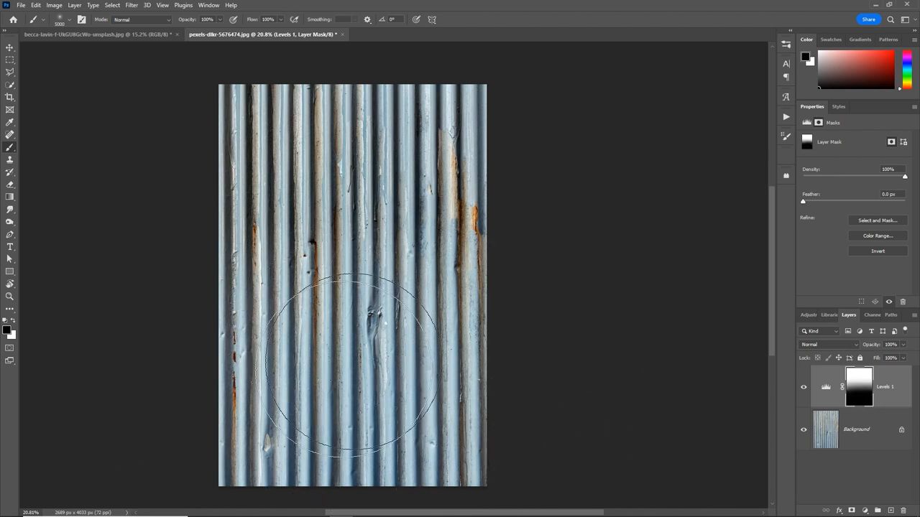
click(803, 388)
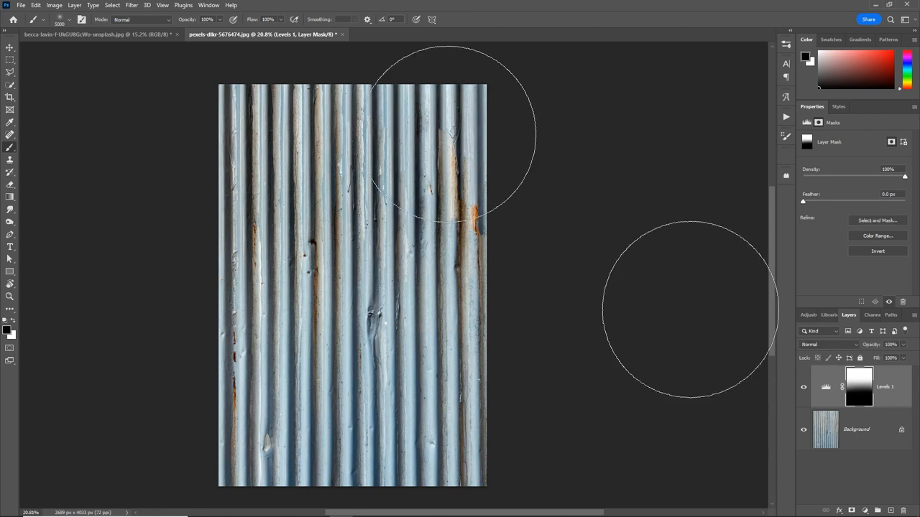
mouse_move(460, 252)
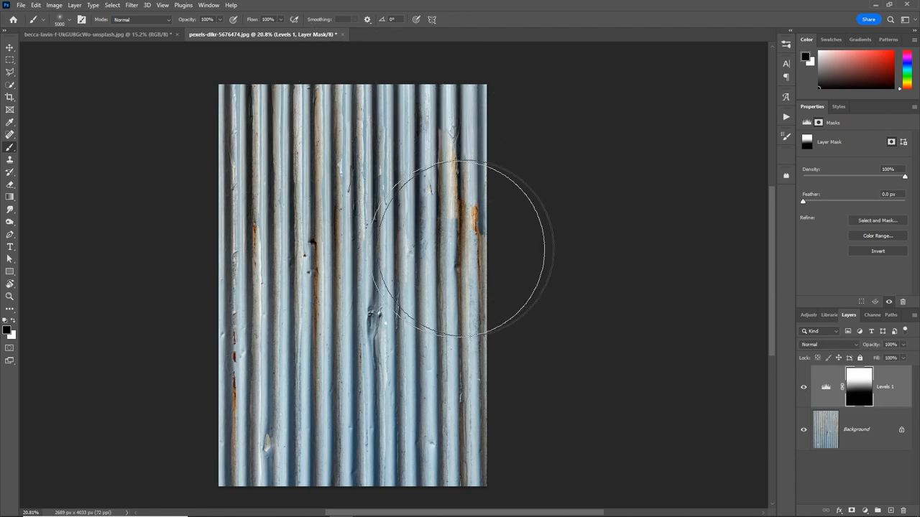
click(825, 386)
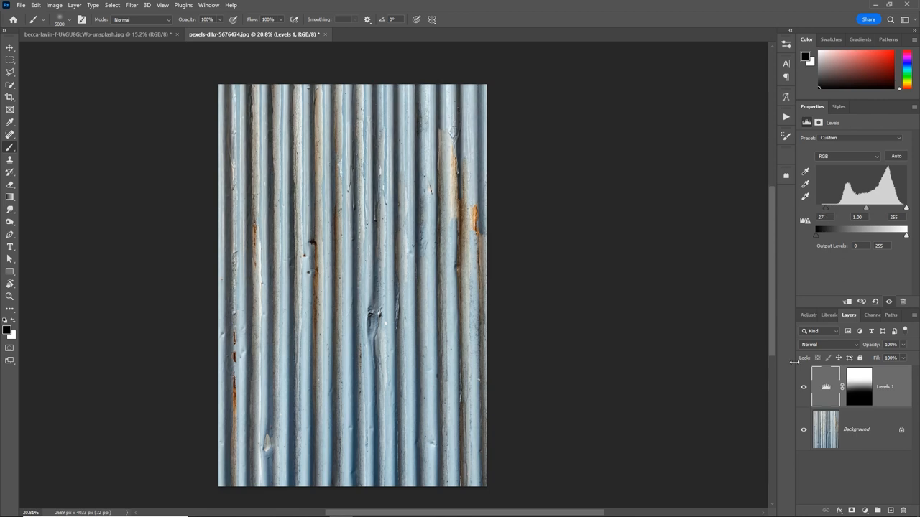
click(805, 387)
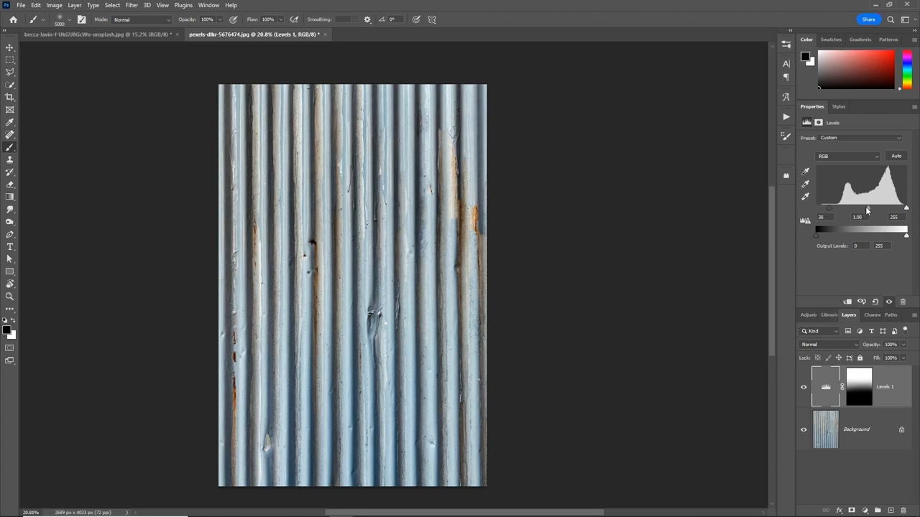
drag(859, 208, 870, 209)
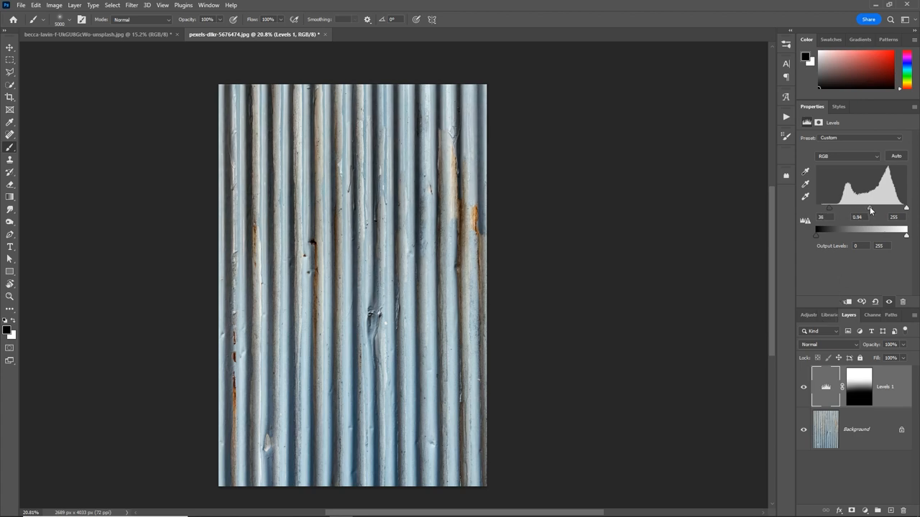
mouse_move(736, 394)
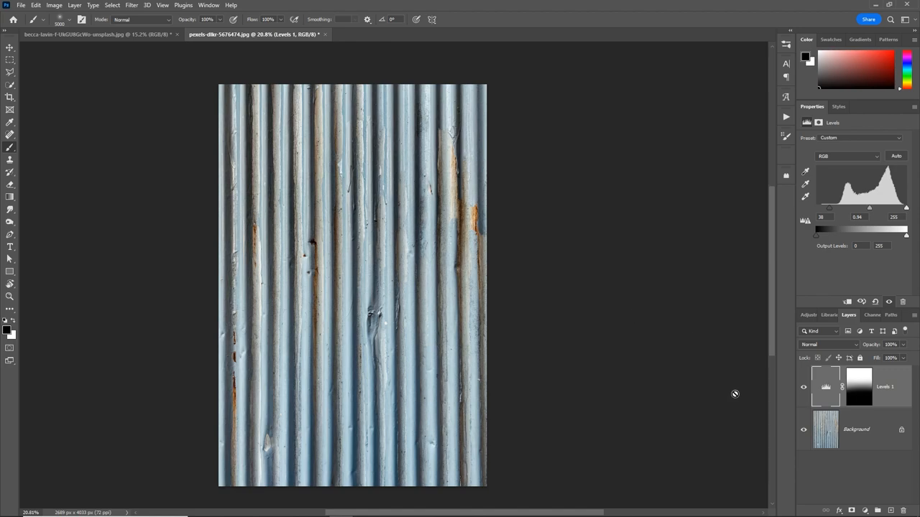
- Turn Pattern Preview back on for the Levels-adjusted corrugated metal photo
click(163, 6)
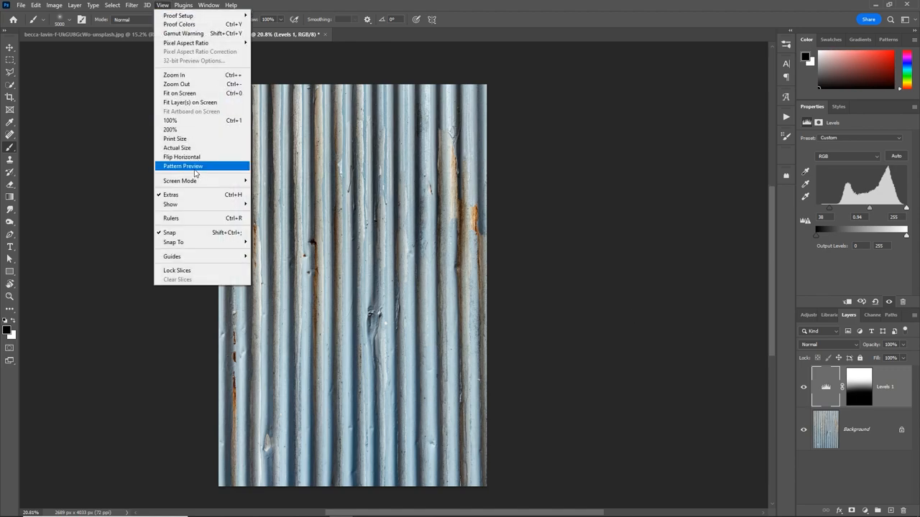
click(183, 166)
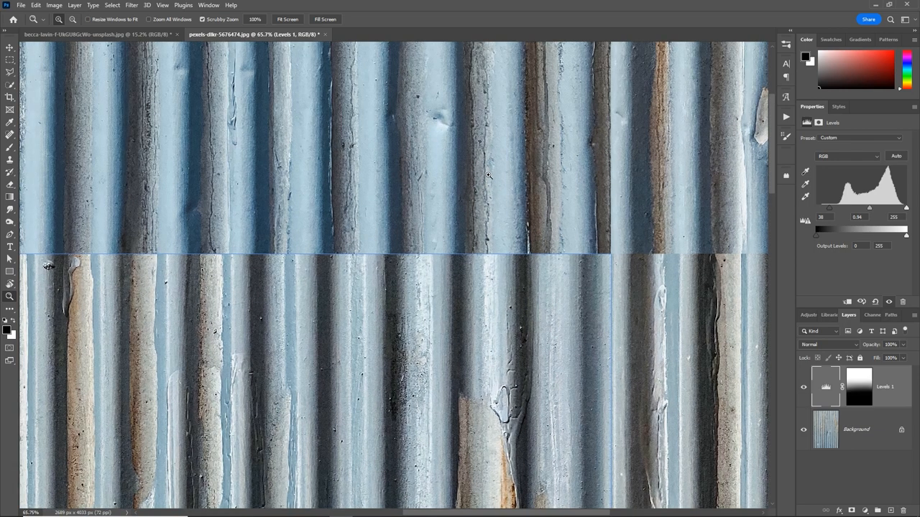
mouse_move(204, 246)
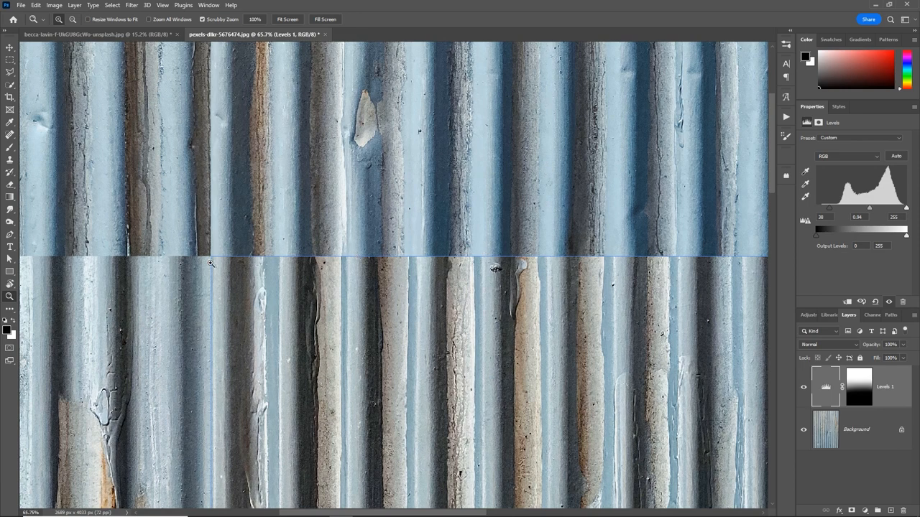
mouse_move(219, 257)
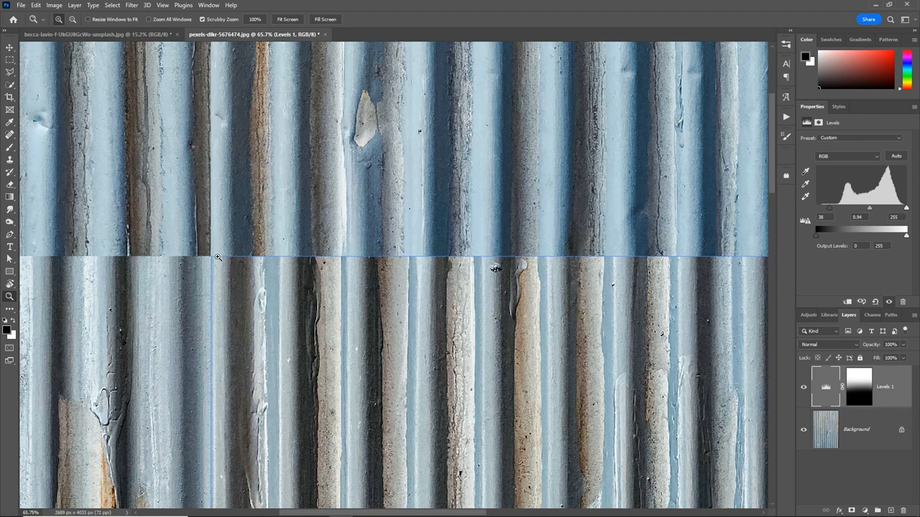
mouse_move(216, 250)
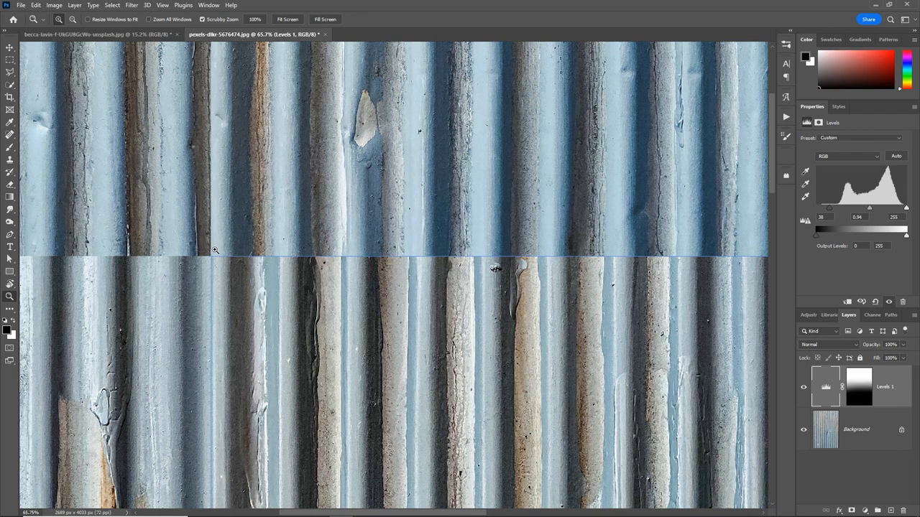
mouse_move(218, 314)
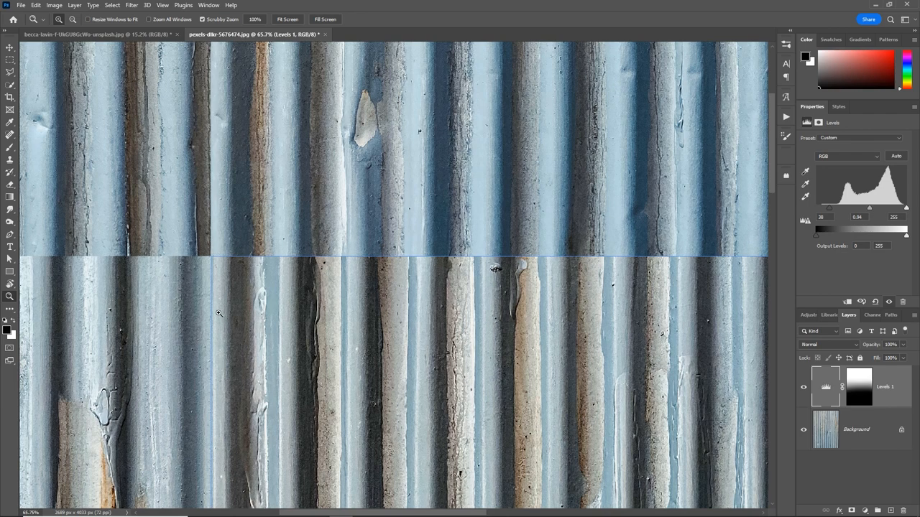
mouse_move(242, 270)
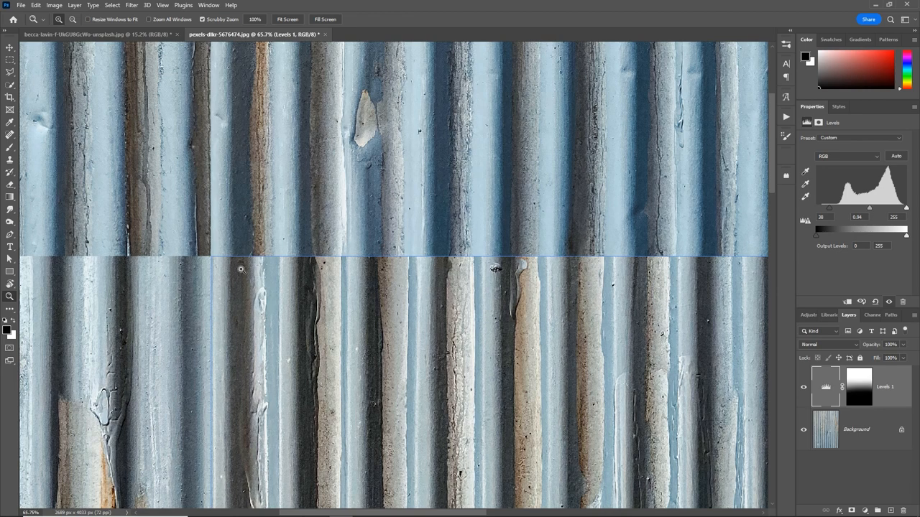
mouse_move(260, 233)
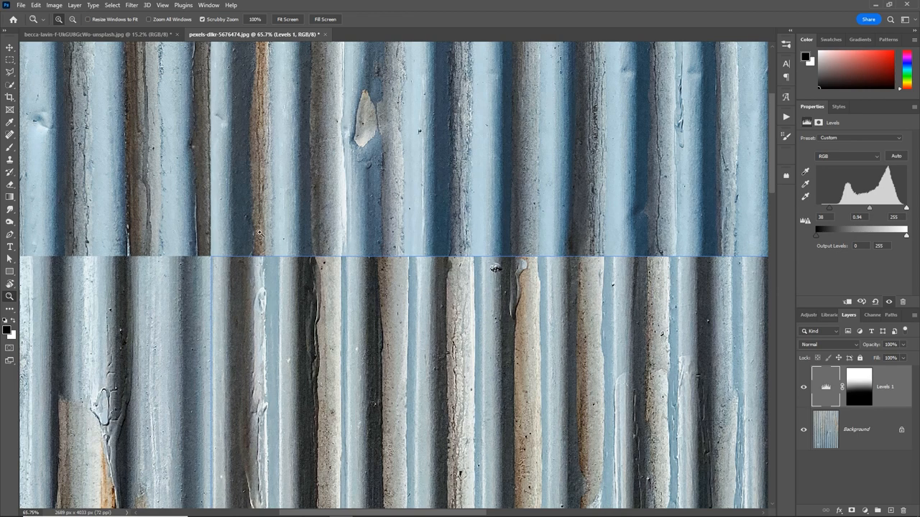
mouse_move(261, 253)
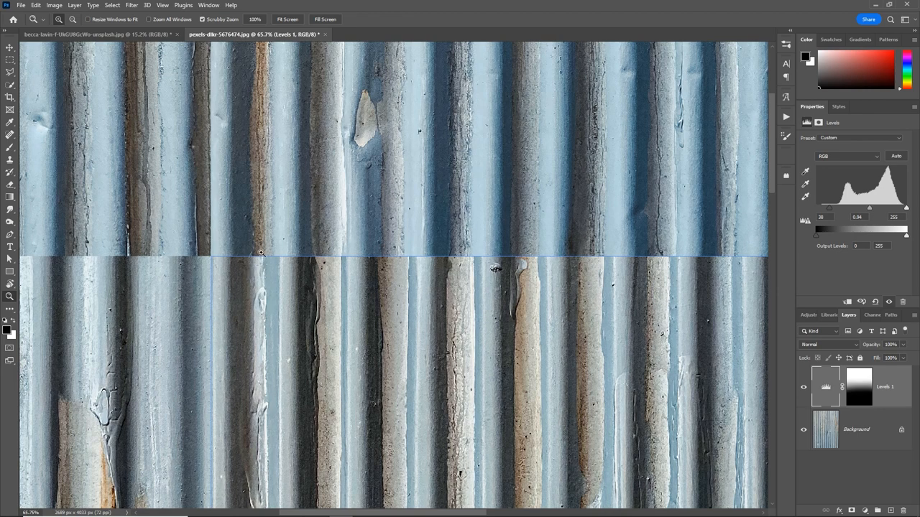
mouse_move(545, 257)
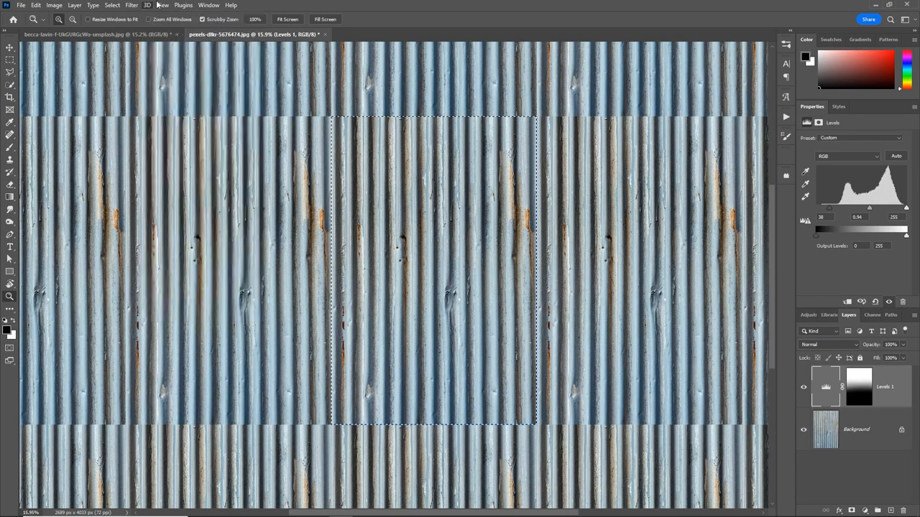
- Turn off Pattern Preview and unlock the Background into editable Layer 0
click(287, 20)
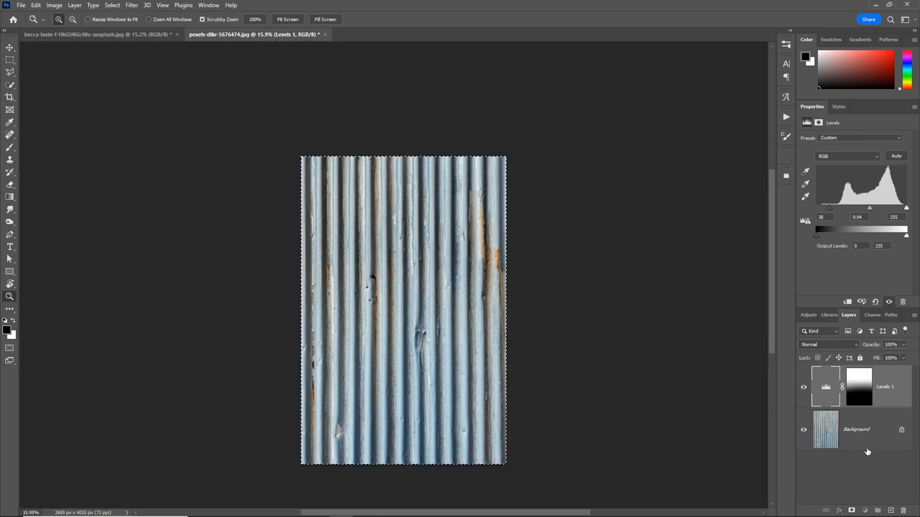
click(855, 429)
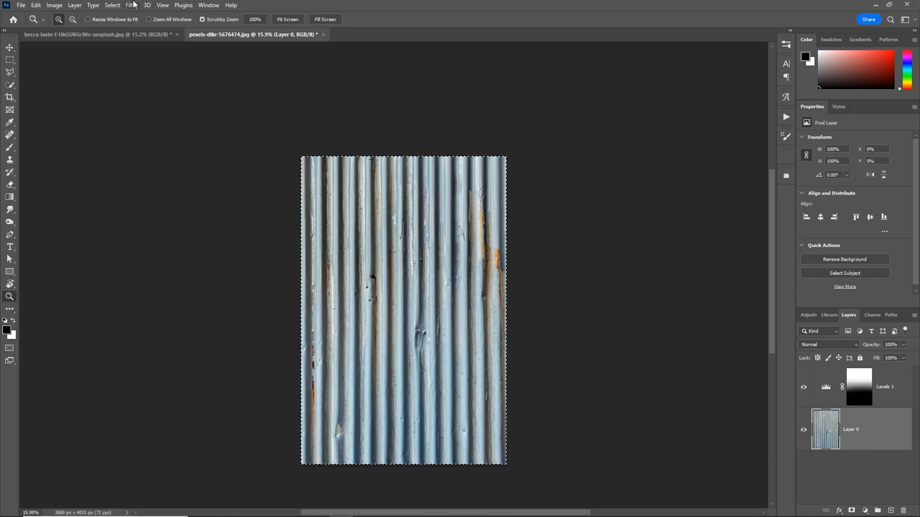
click(131, 6)
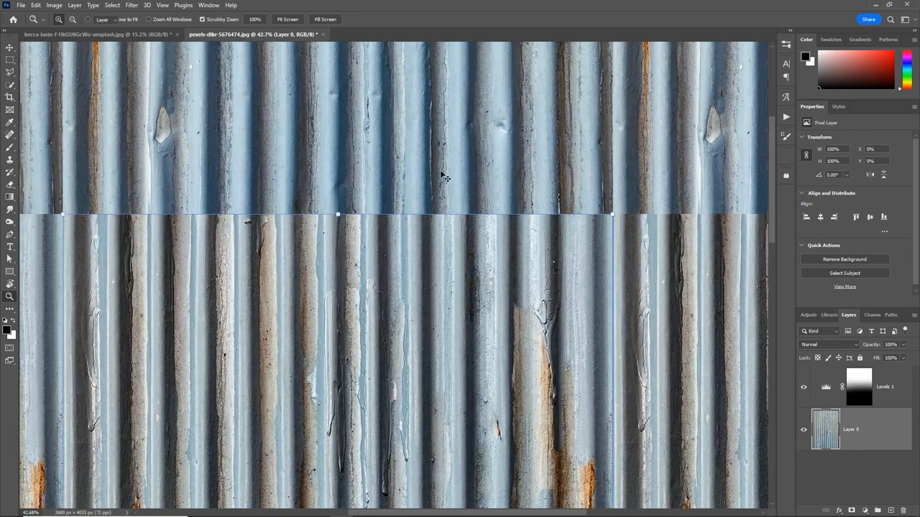
- Free-transform Layer 0, skewing it so the corrugation ridges meet across the seam
click(10, 48)
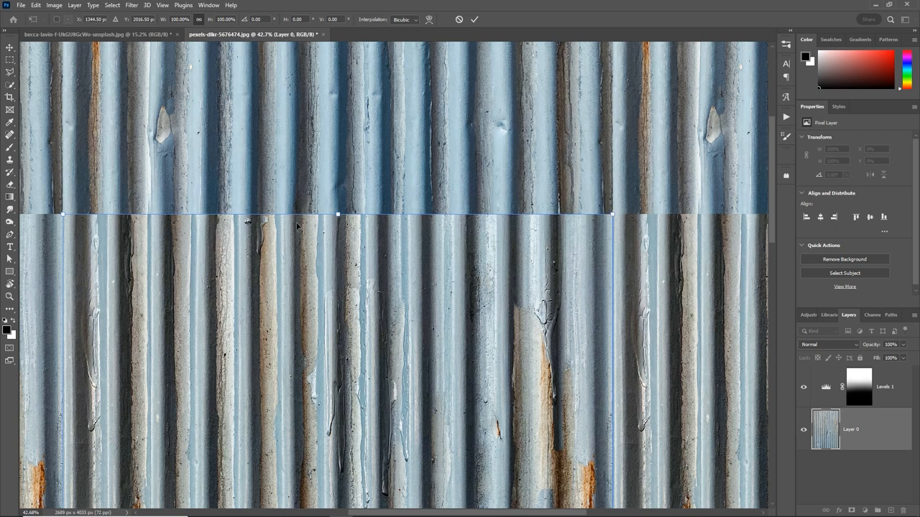
mouse_move(614, 214)
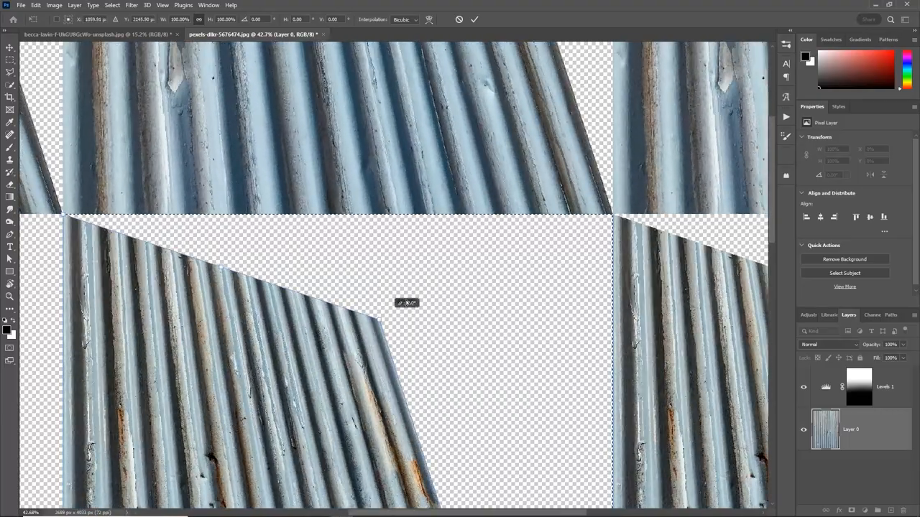
drag(405, 302, 313, 270)
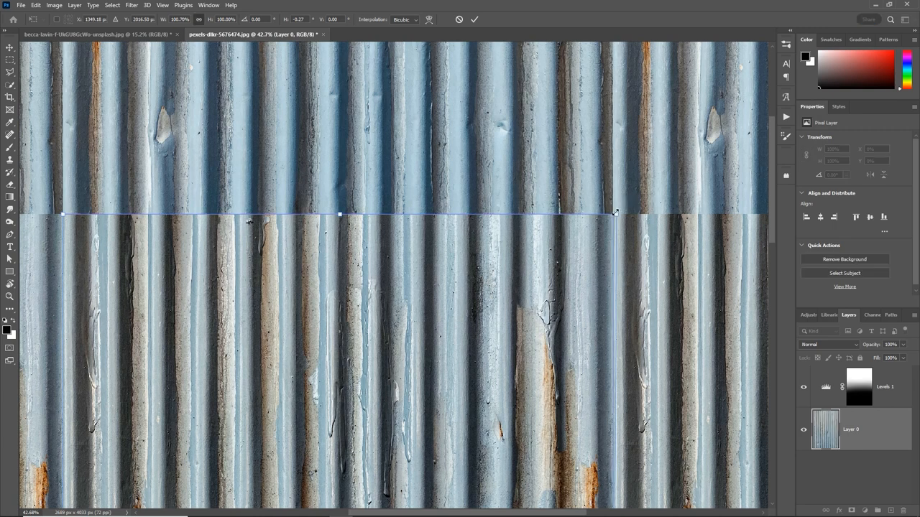
mouse_move(227, 253)
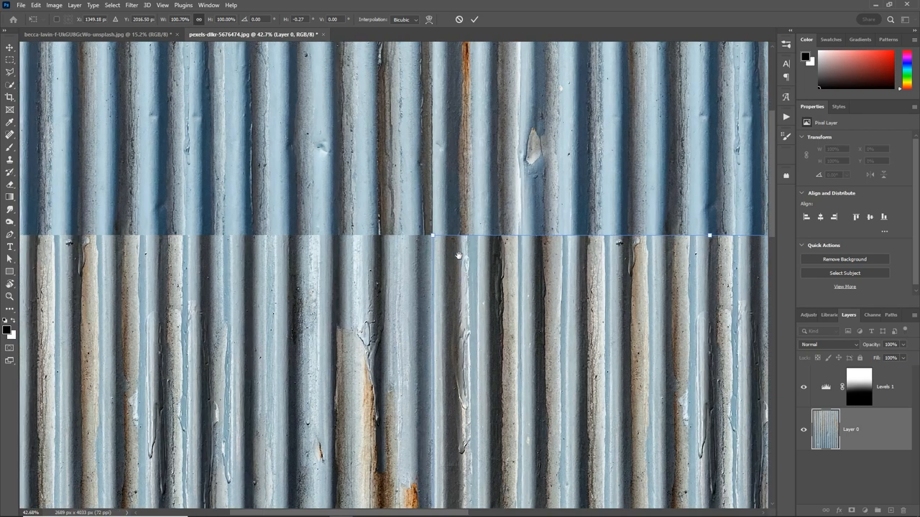
mouse_move(434, 238)
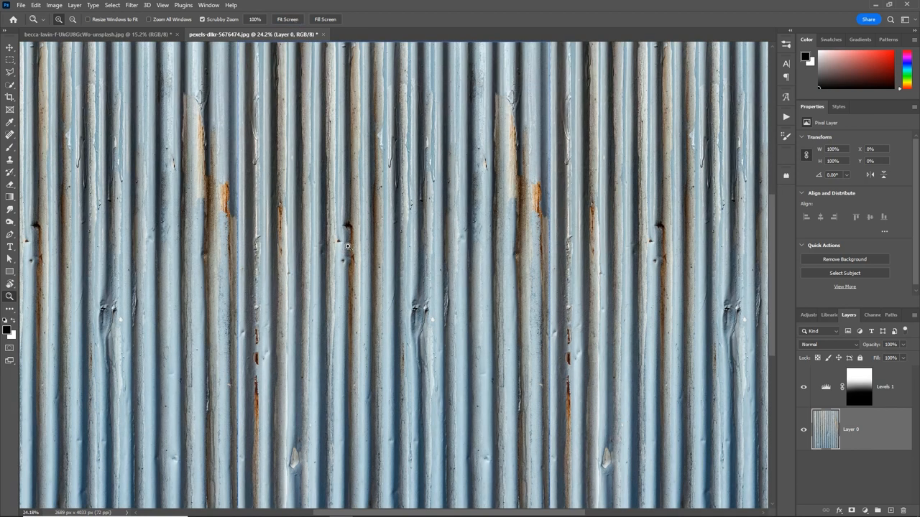
- Turn off Pattern Preview and fit the single corrugated metal image on screen
click(161, 5)
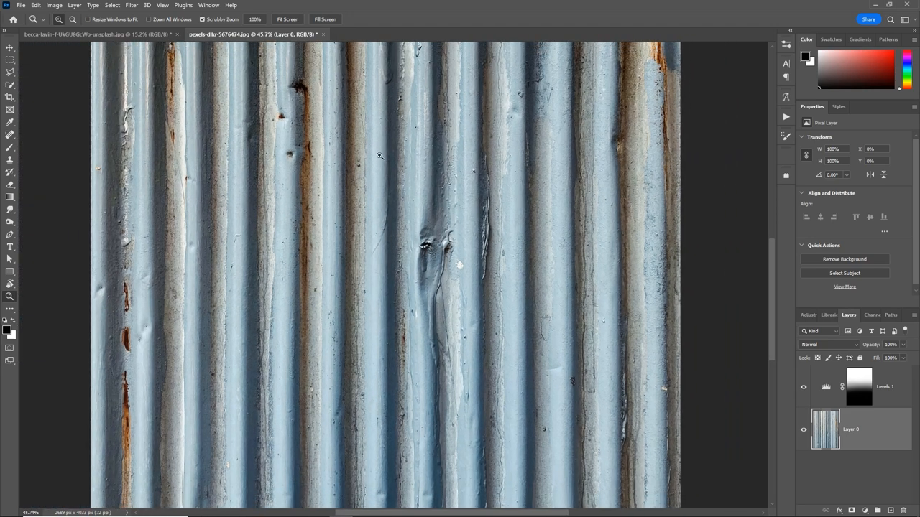
mouse_move(354, 230)
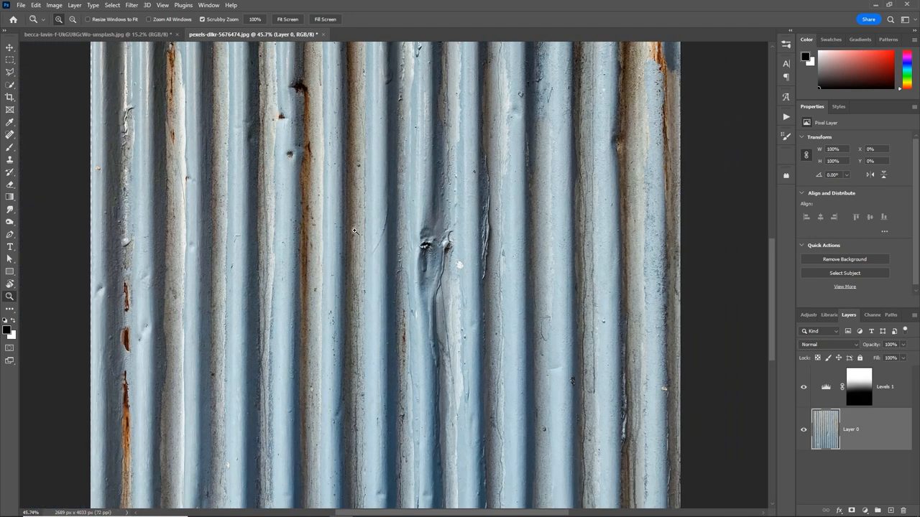
click(10, 159)
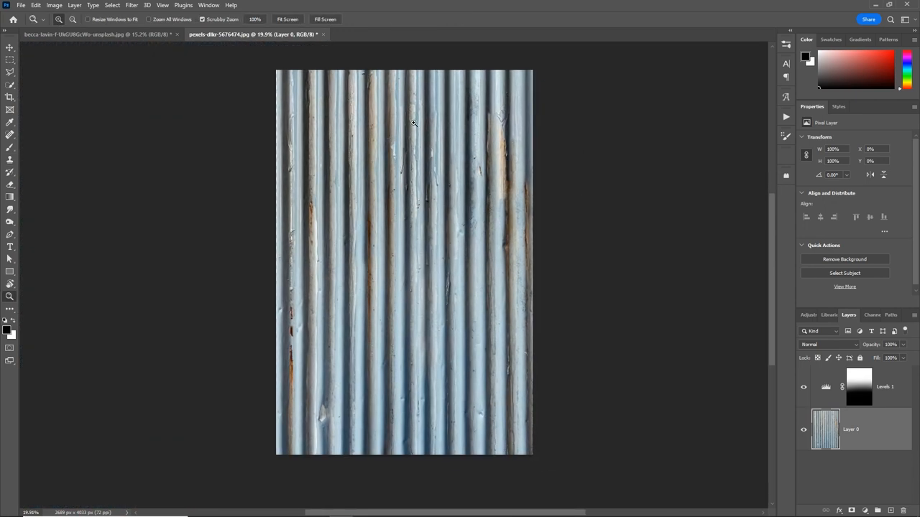
- Rebalance the Levels 1 adjustment sliders to even out the corrugated metal's brightness
click(163, 6)
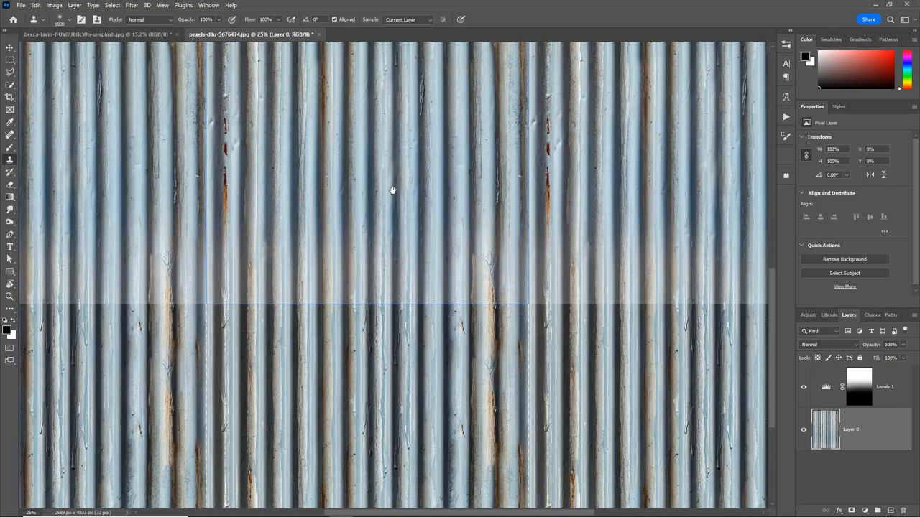
mouse_move(589, 304)
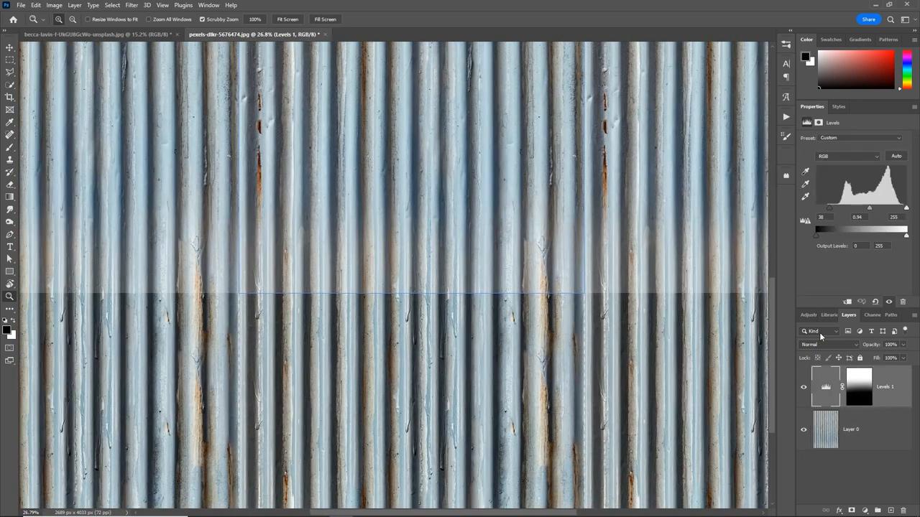
click(805, 387)
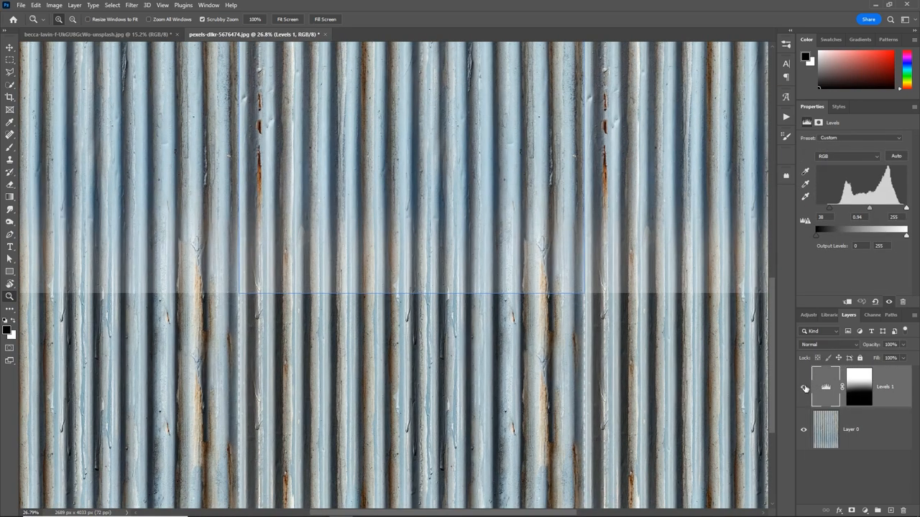
click(805, 388)
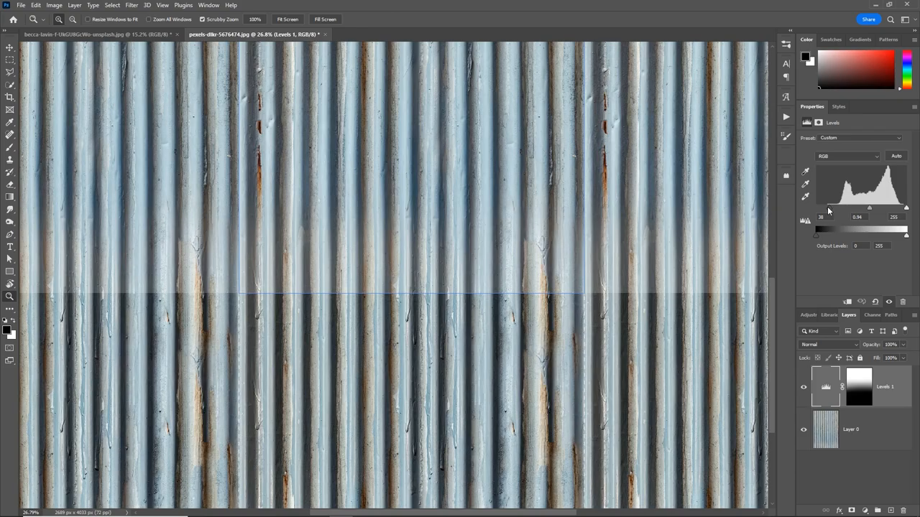
drag(819, 228, 816, 228)
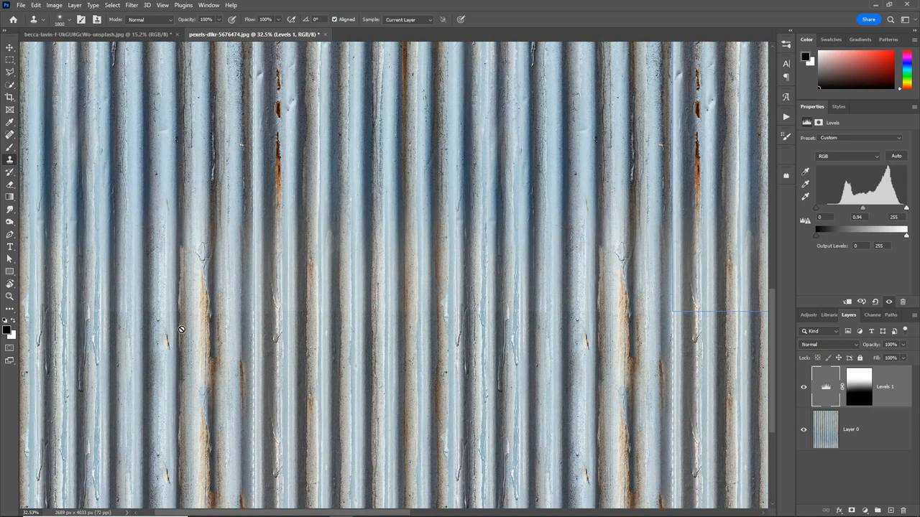
- Clone texture over the horizontal seam so it blends away in the tiled preview
drag(181, 329, 536, 223)
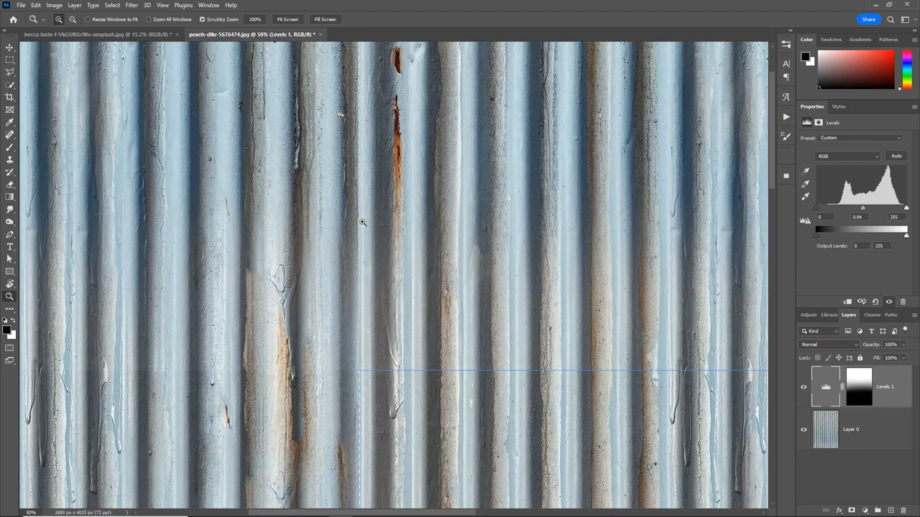
mouse_move(357, 224)
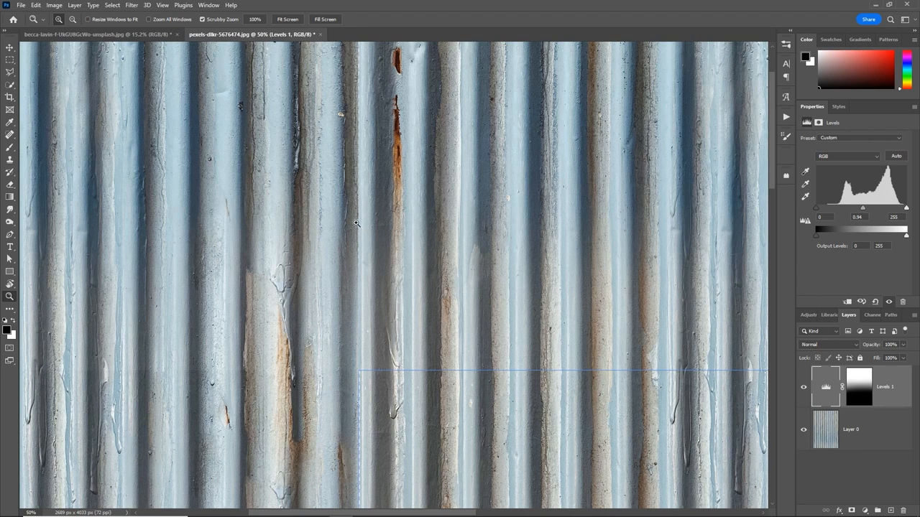
mouse_move(360, 221)
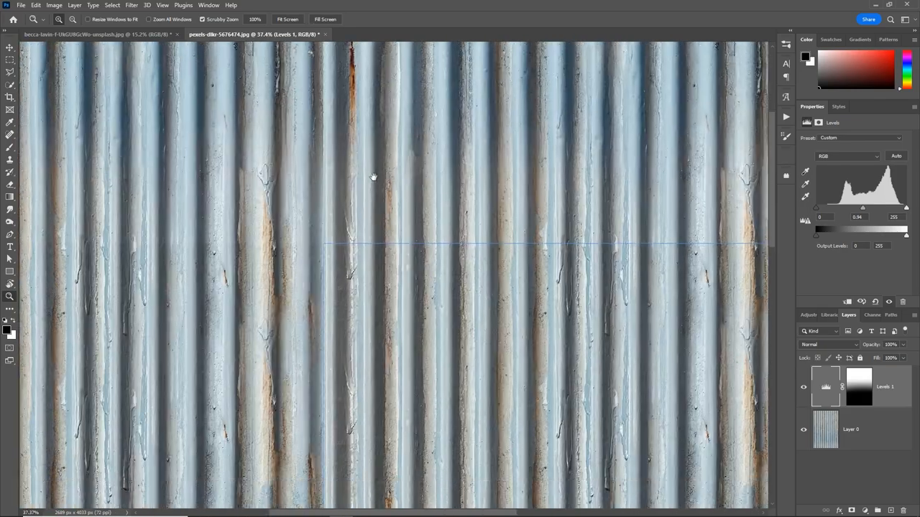
- Crop the metal texture narrower at the side edge, check its tiling, then switch to the rust photo
click(10, 98)
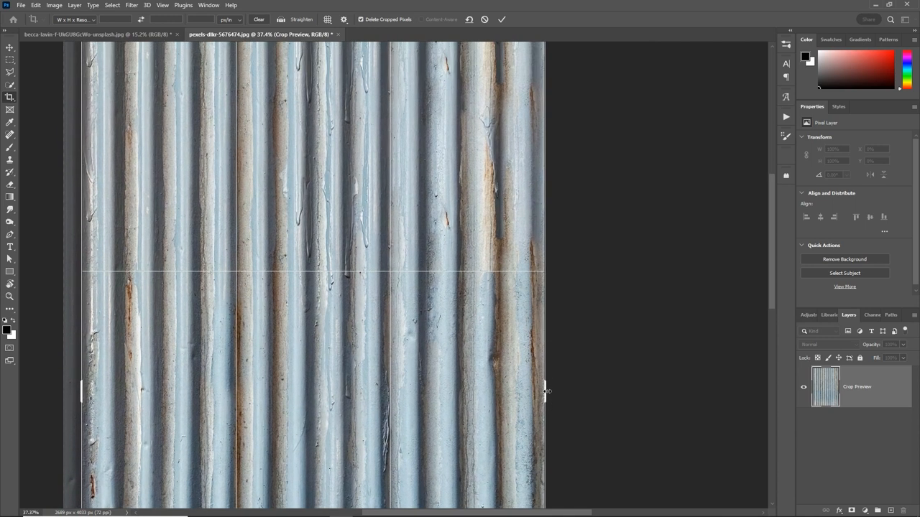
drag(545, 391, 524, 394)
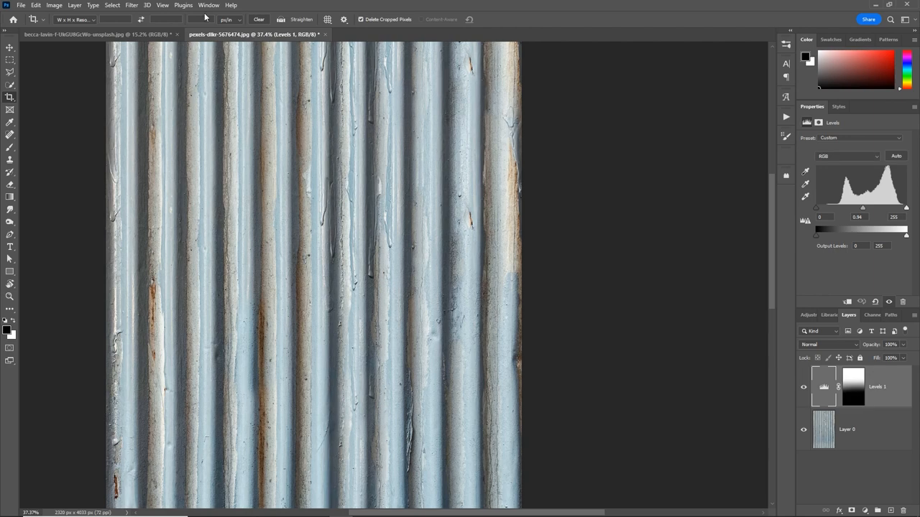
click(162, 6)
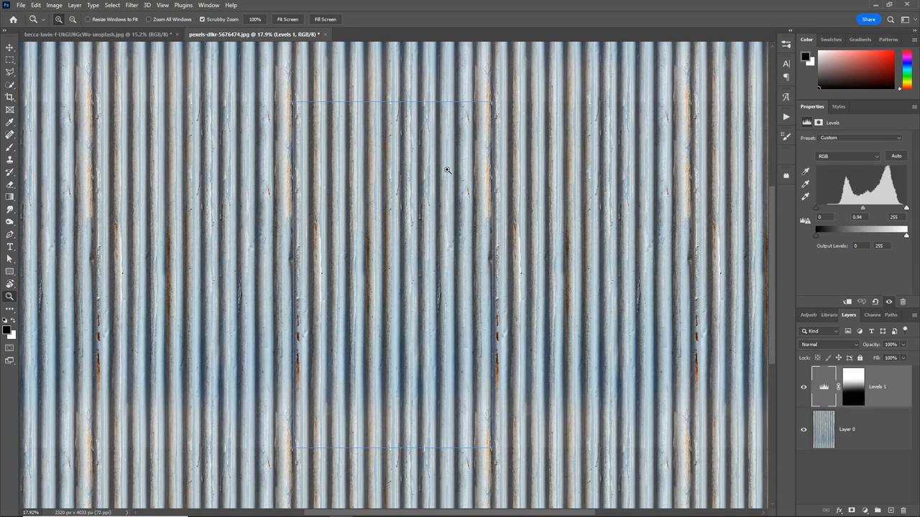
click(410, 34)
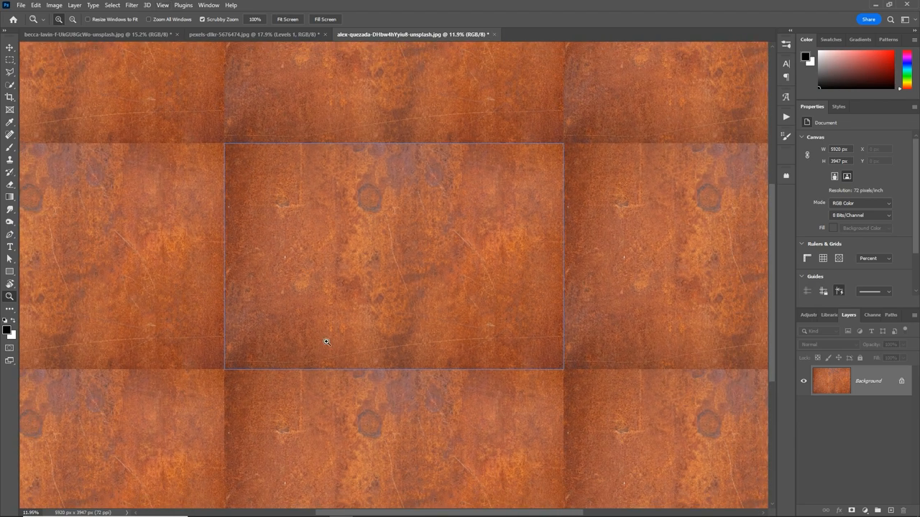
mouse_move(259, 167)
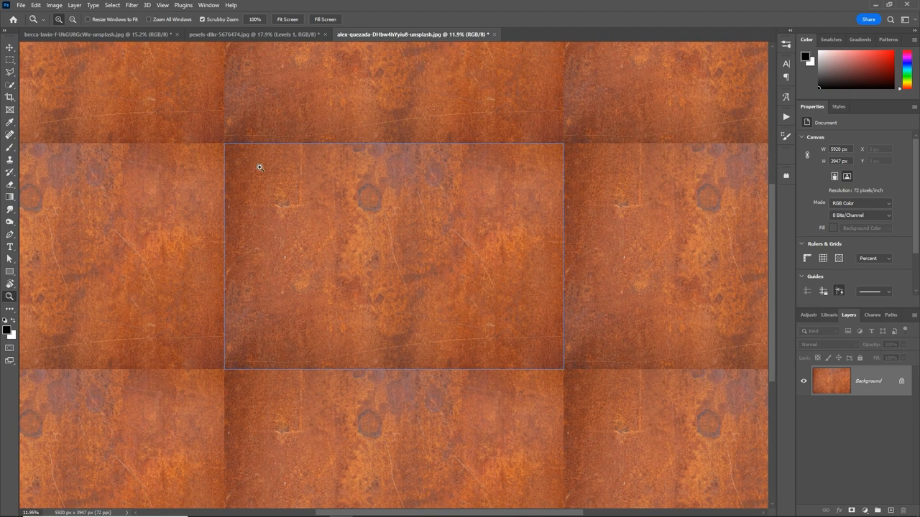
mouse_move(273, 167)
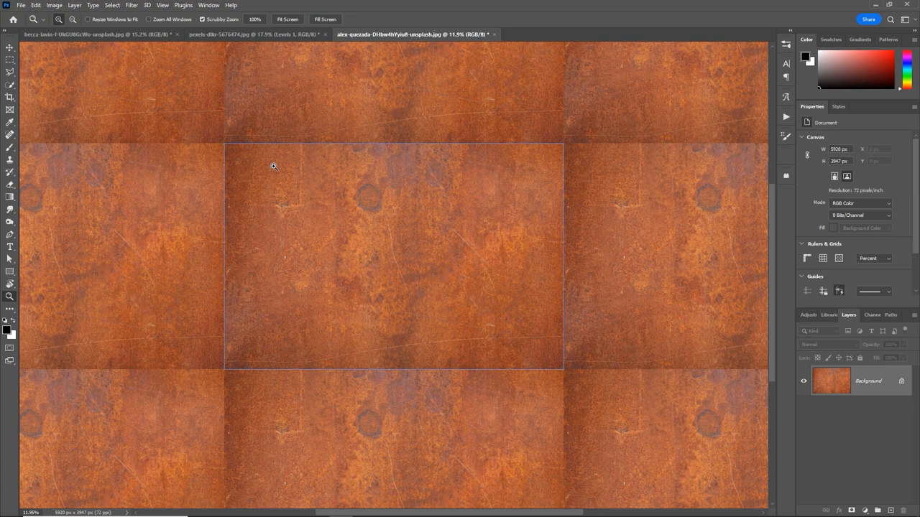
mouse_move(169, 305)
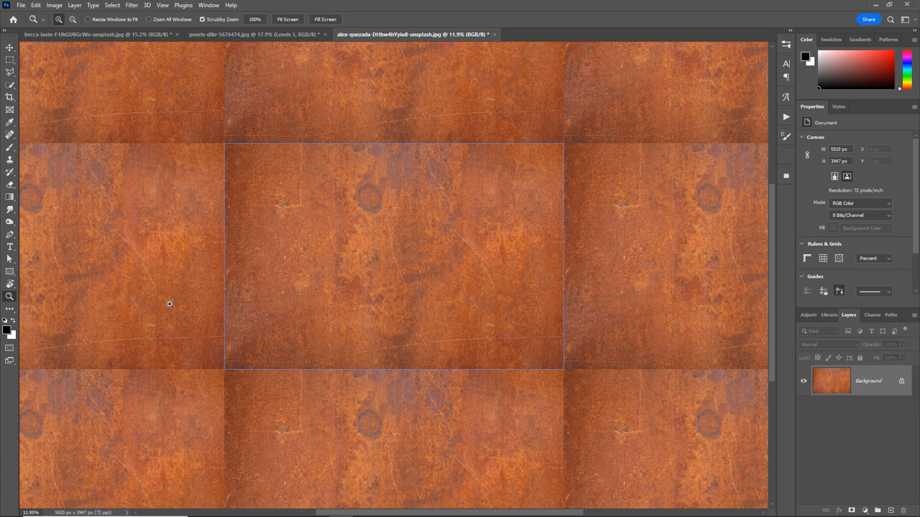
mouse_move(246, 189)
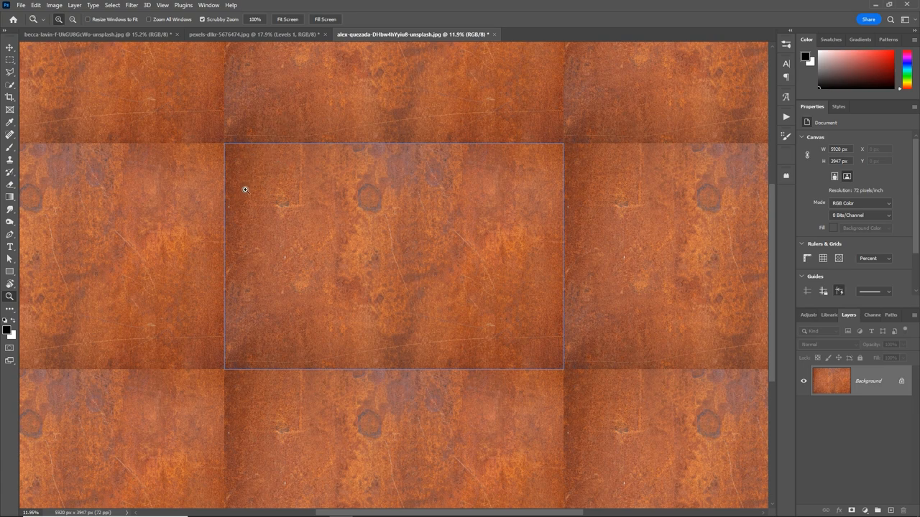
mouse_move(265, 341)
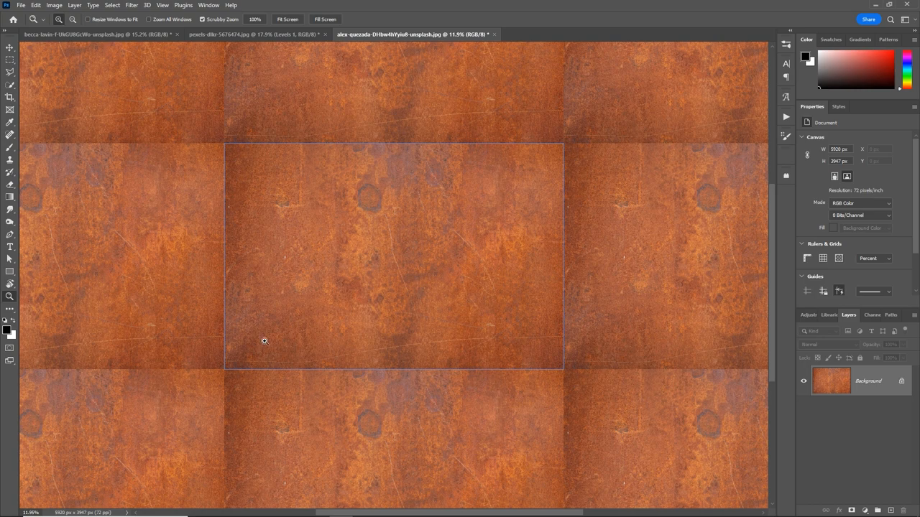
mouse_move(504, 336)
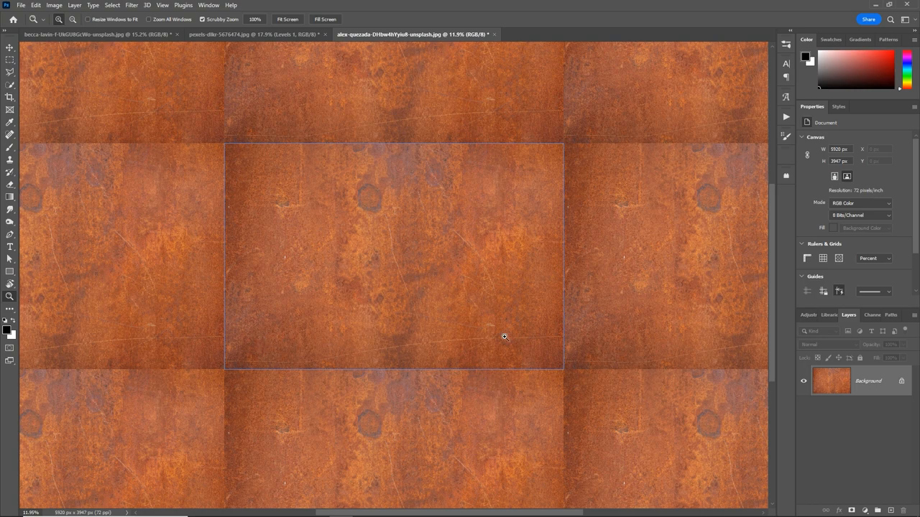
- Set up the Dodge/Burn tool with a chosen tonal range to lighten the darker rust tile borders
click(10, 221)
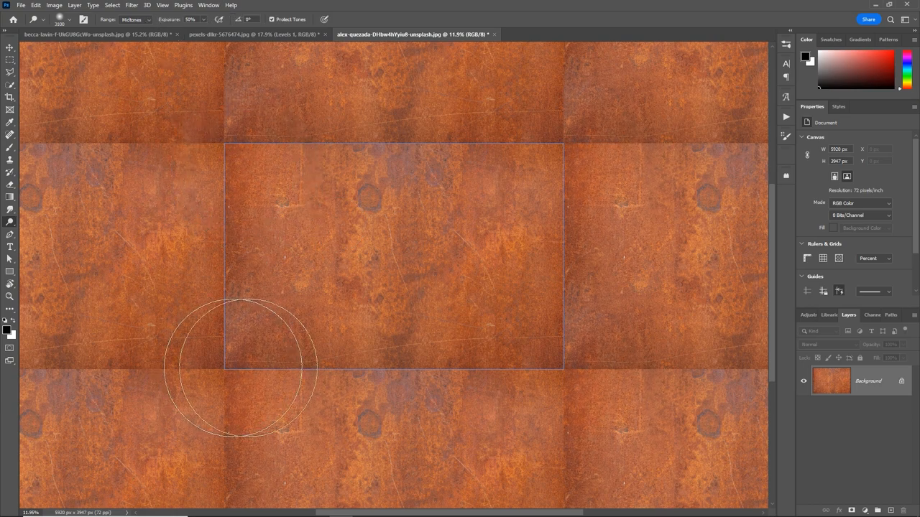
mouse_move(592, 366)
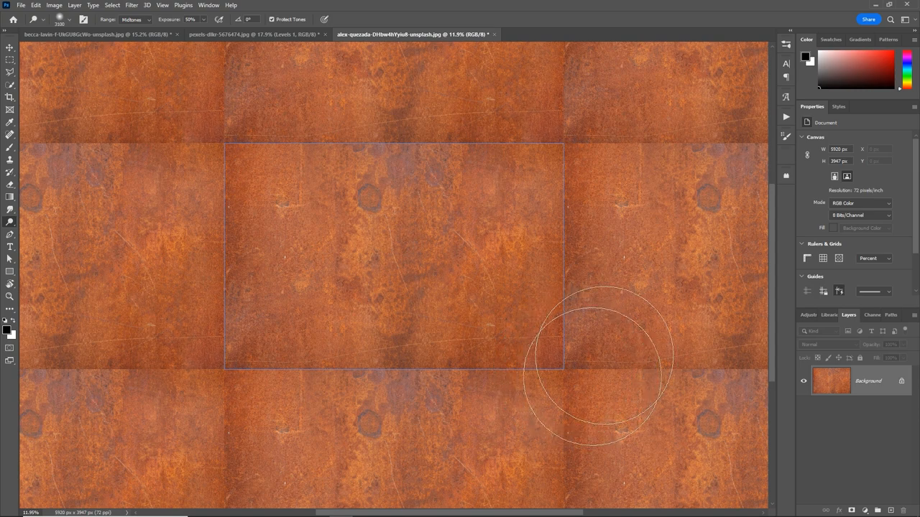
mouse_move(158, 117)
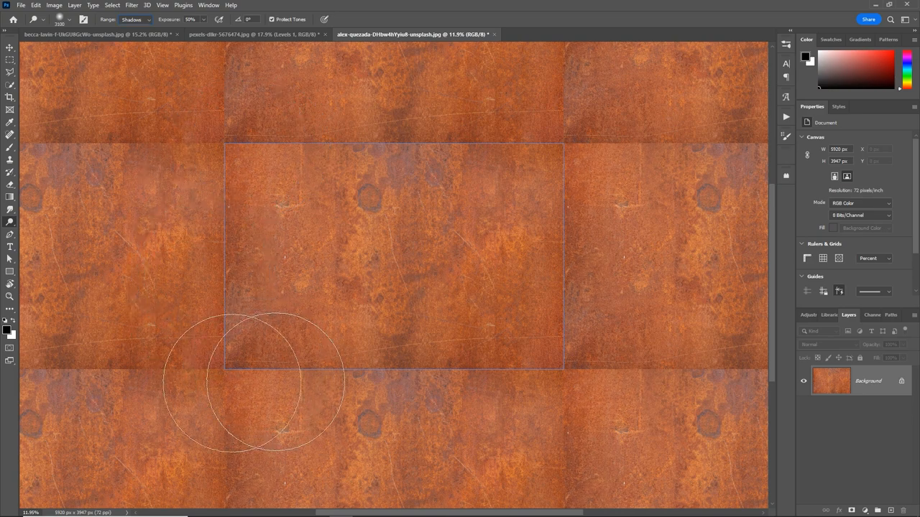
mouse_move(227, 118)
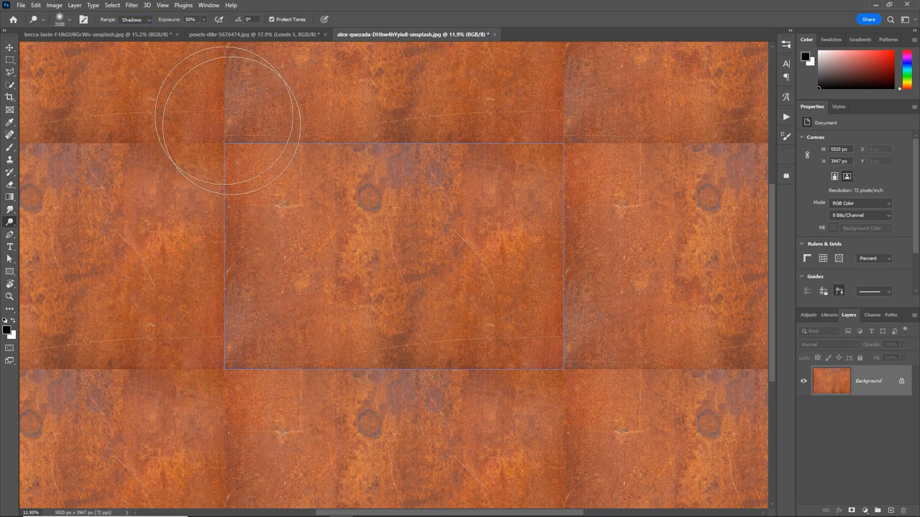
click(135, 20)
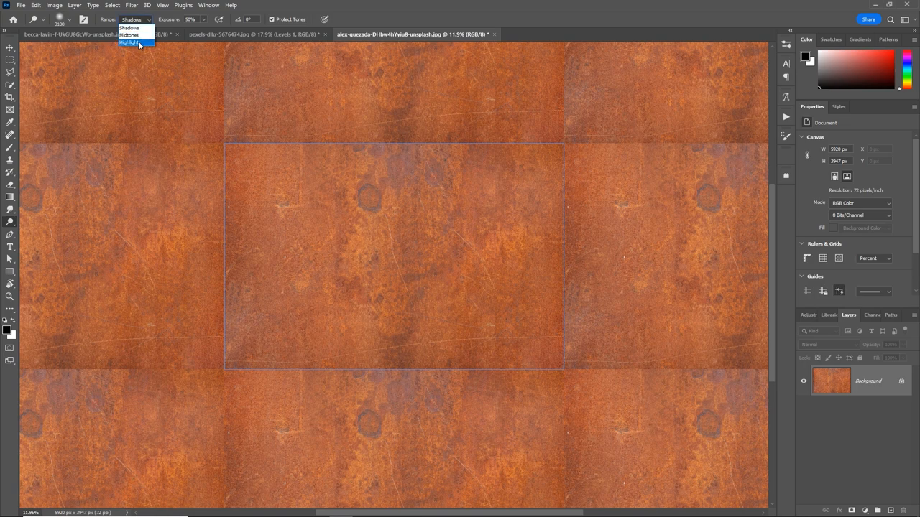
click(130, 43)
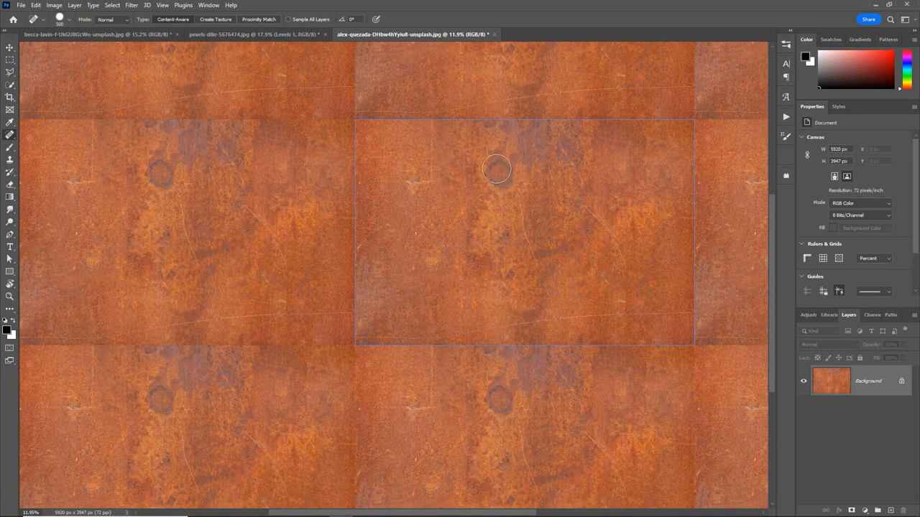
- Spot-heal the dark seam spot on the rust tiles and pan to check the other borders
click(406, 181)
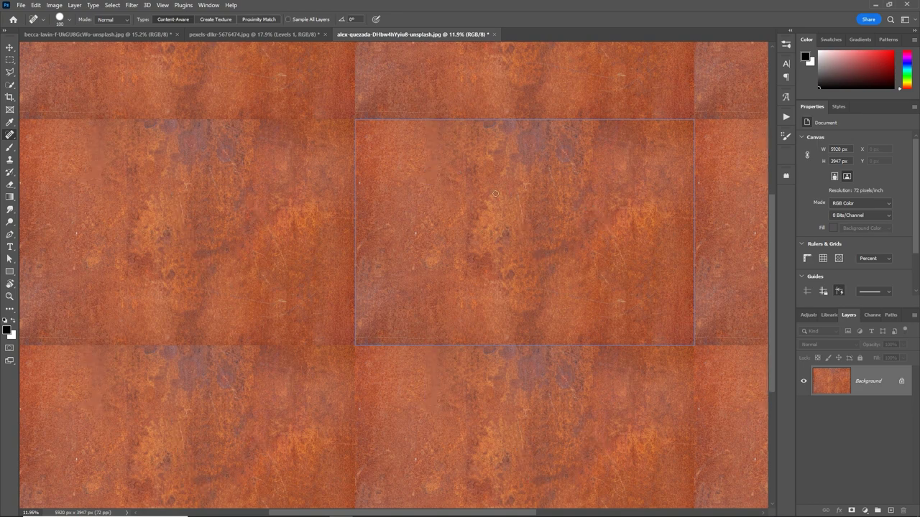
drag(494, 194, 443, 235)
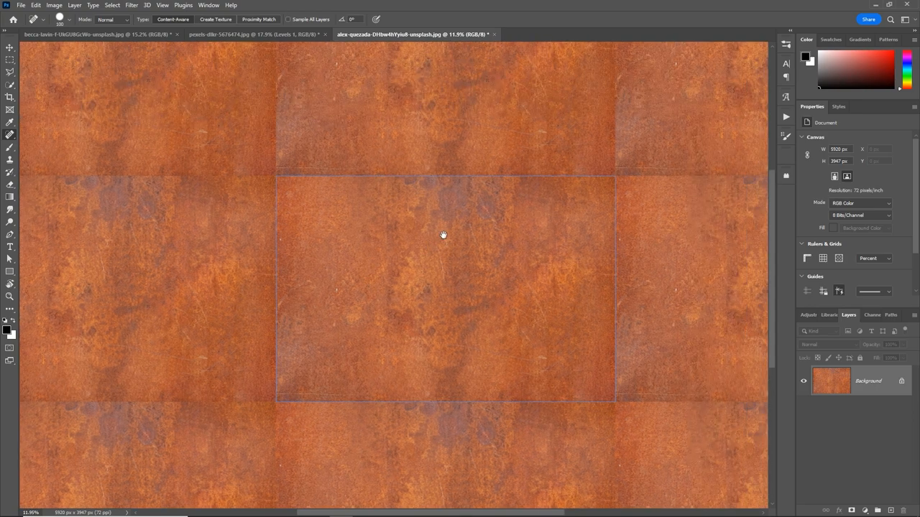
click(9, 158)
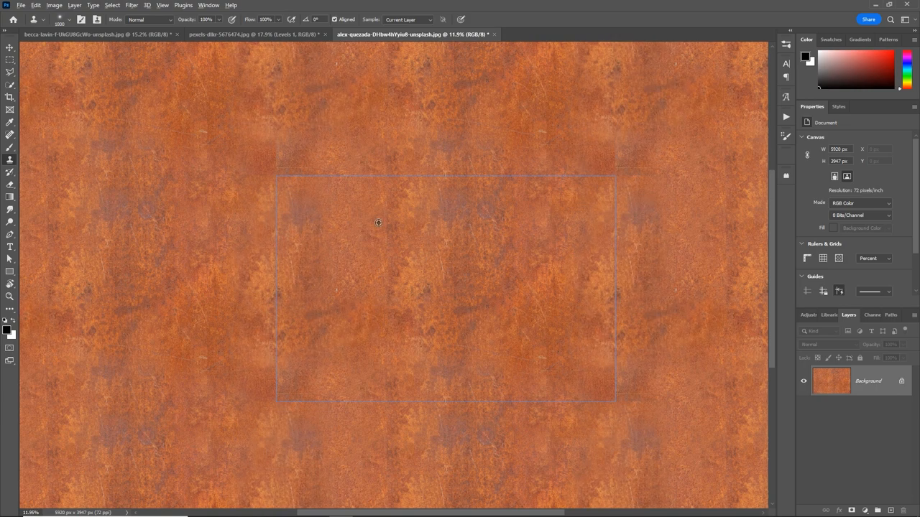
mouse_move(270, 368)
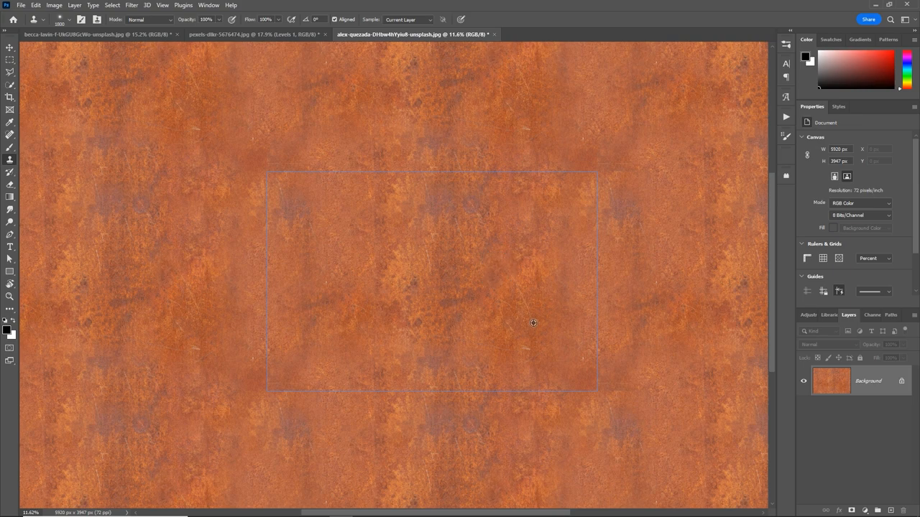
mouse_move(480, 208)
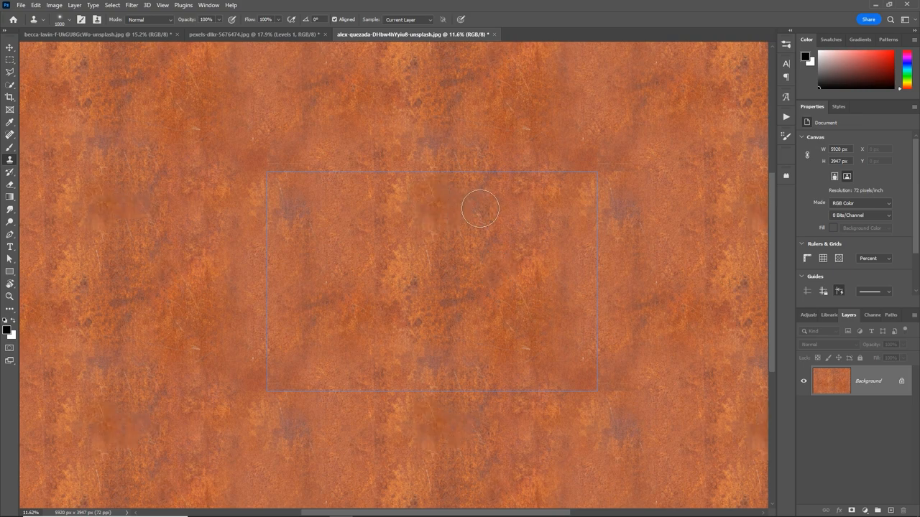
mouse_move(457, 337)
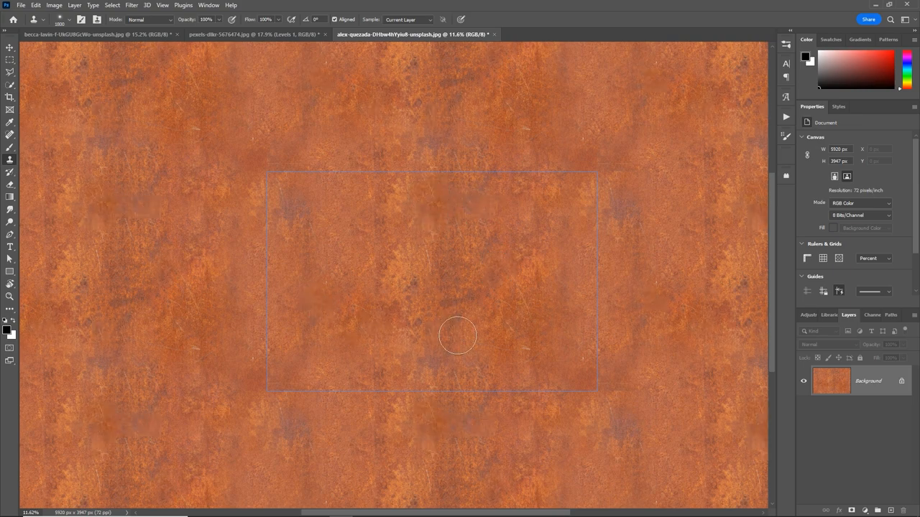
mouse_move(302, 213)
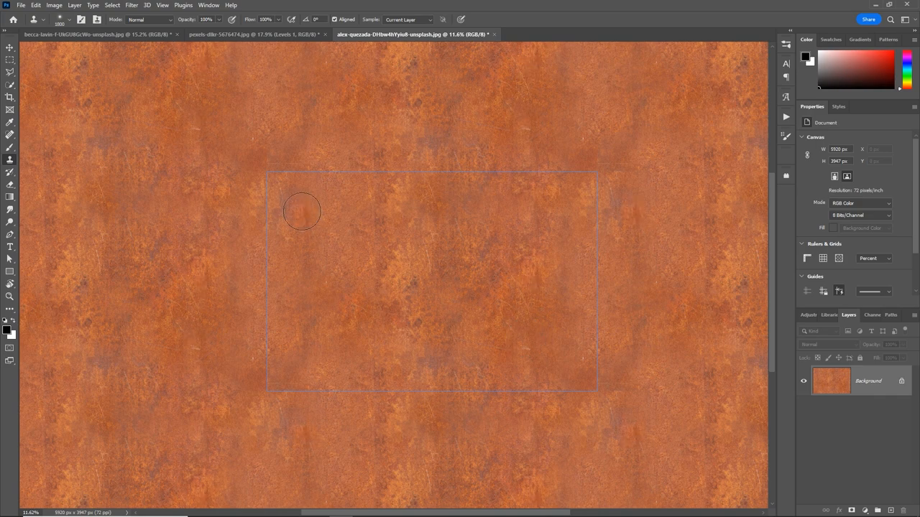
mouse_move(350, 305)
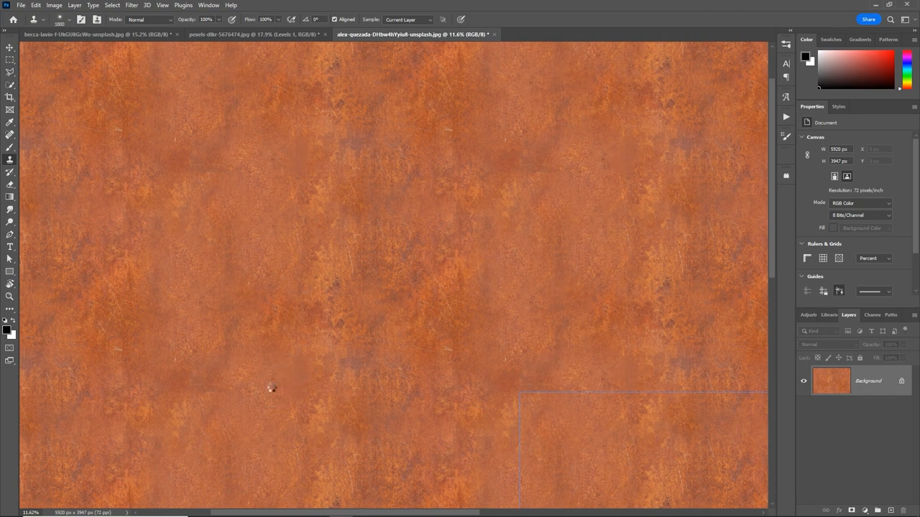
- Pan across the cloned rust texture to inspect the tiled repeats for remaining marks
drag(272, 389, 315, 359)
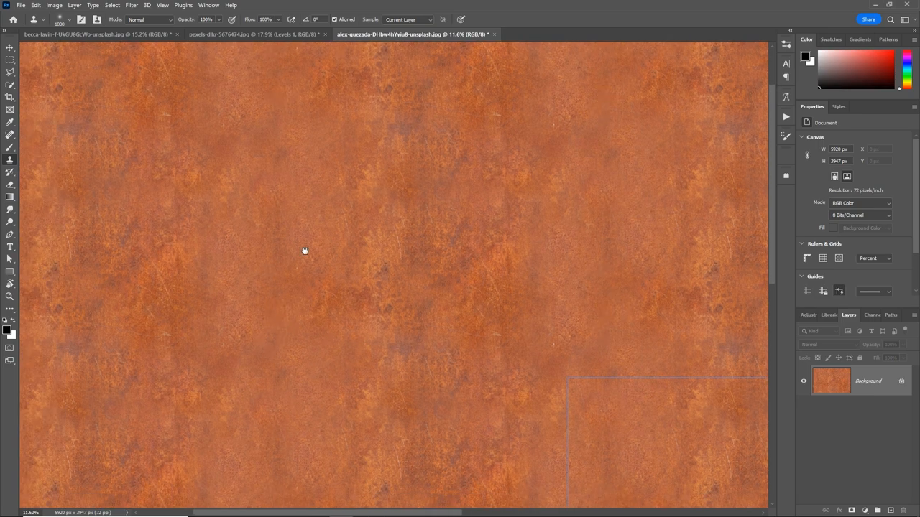
drag(305, 250, 347, 294)
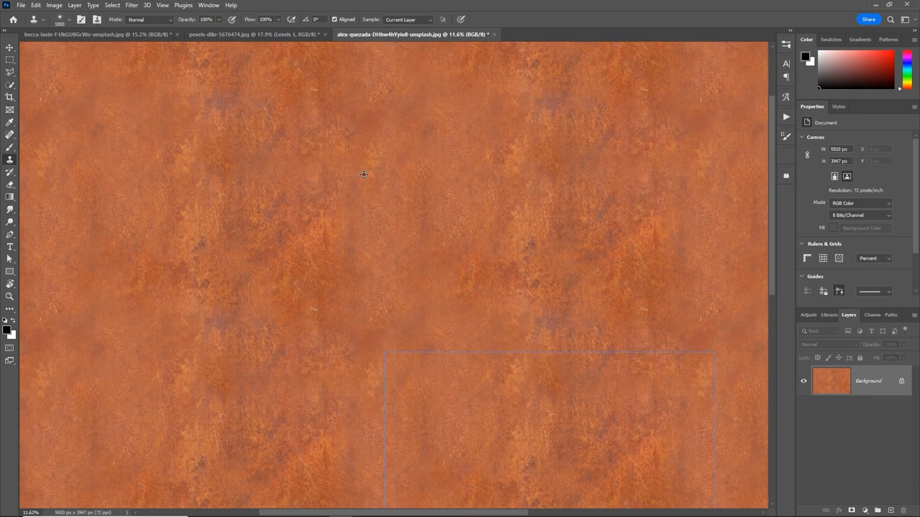
- Marquee-select the barred window on the teal wall, content-aware fill it, and zoom out
click(586, 35)
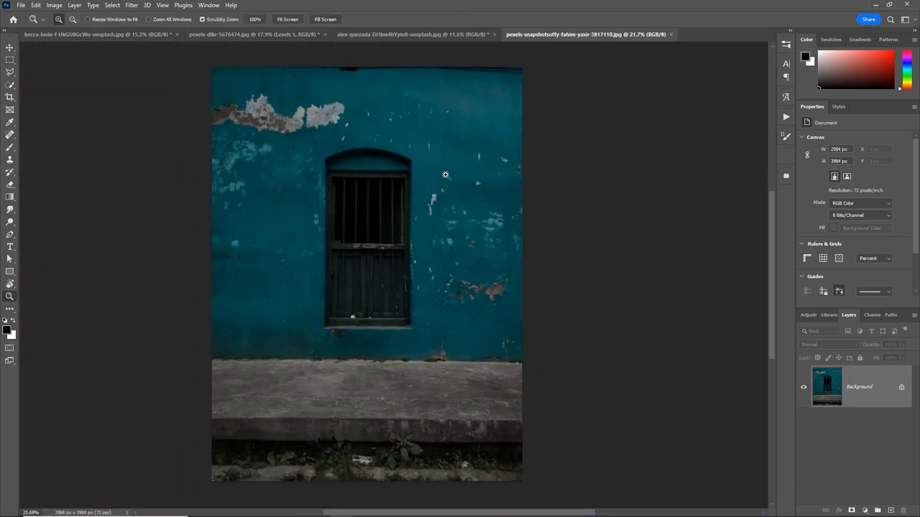
mouse_move(382, 224)
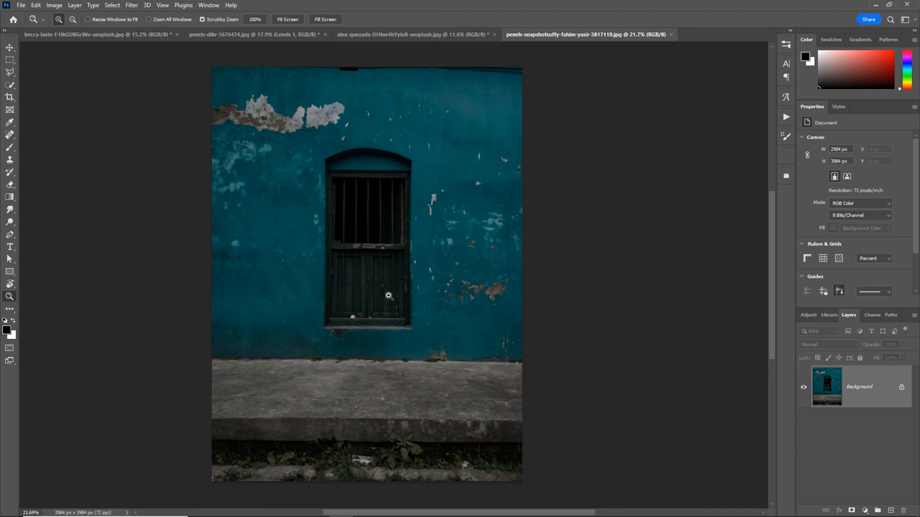
click(10, 49)
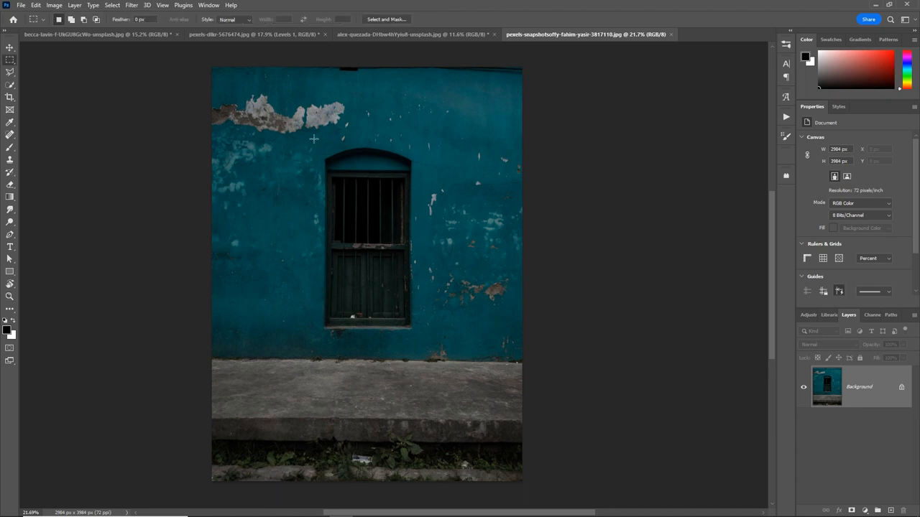
drag(314, 140, 428, 346)
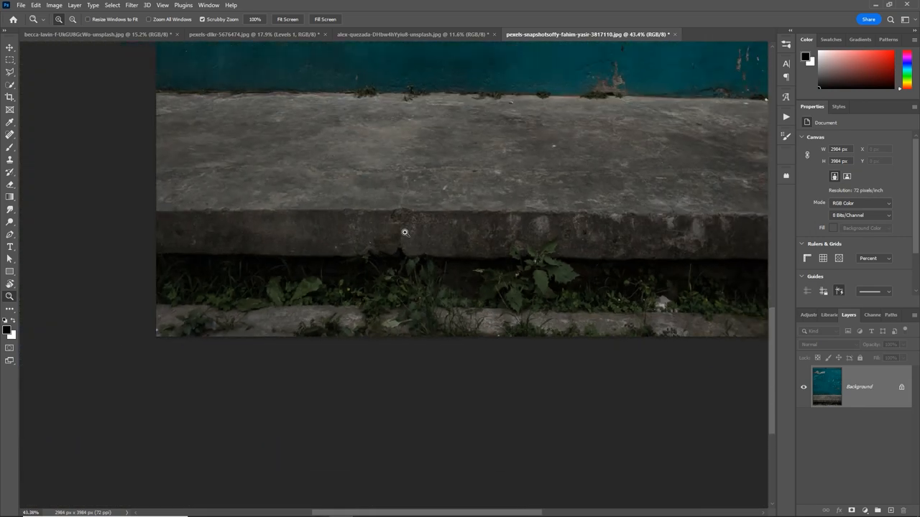
click(10, 121)
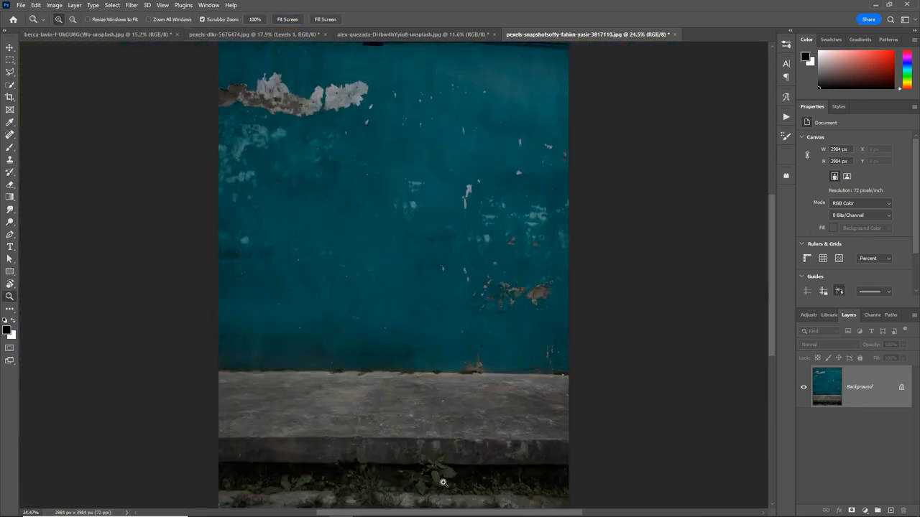
- Turn the teal wall background into a layer and shift it vertically so the curb bands align
click(163, 6)
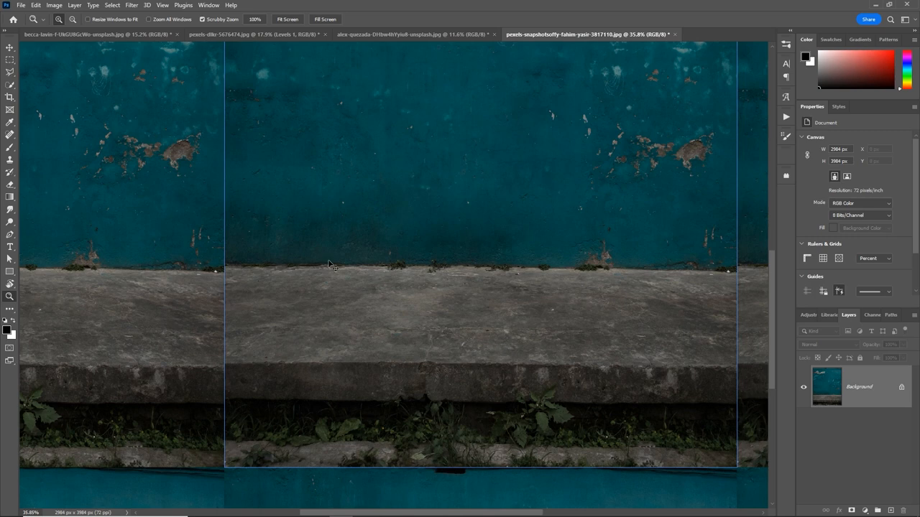
mouse_move(367, 269)
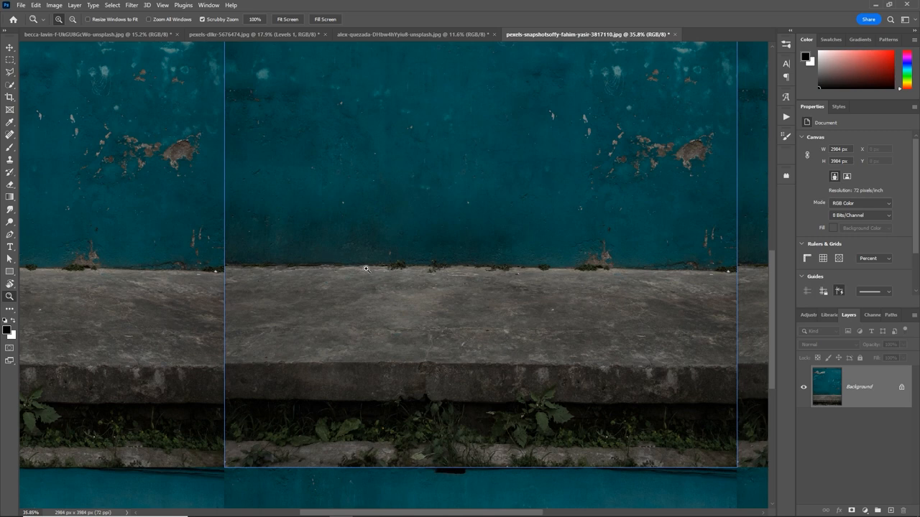
mouse_move(414, 243)
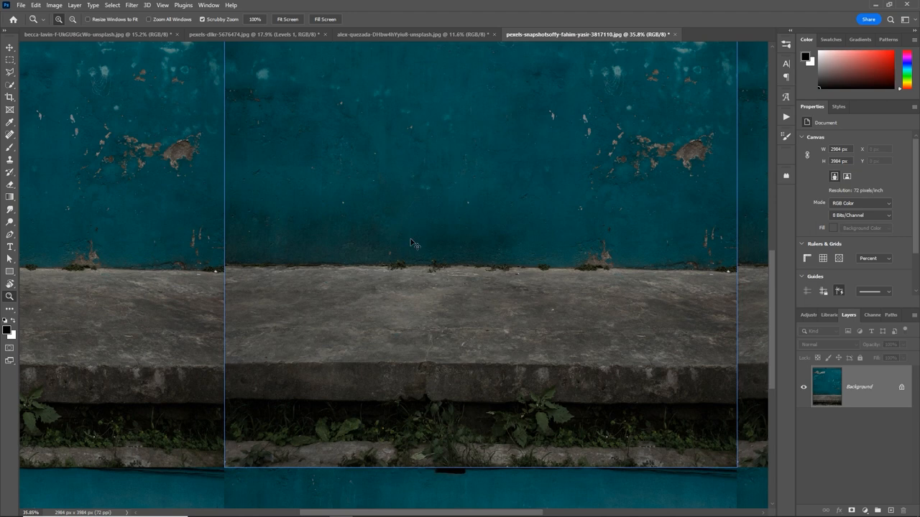
click(10, 49)
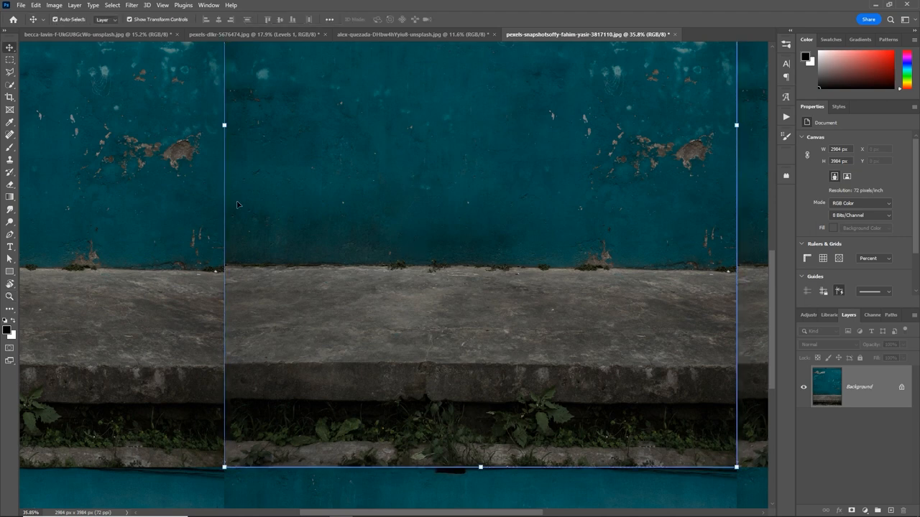
double_click(859, 387)
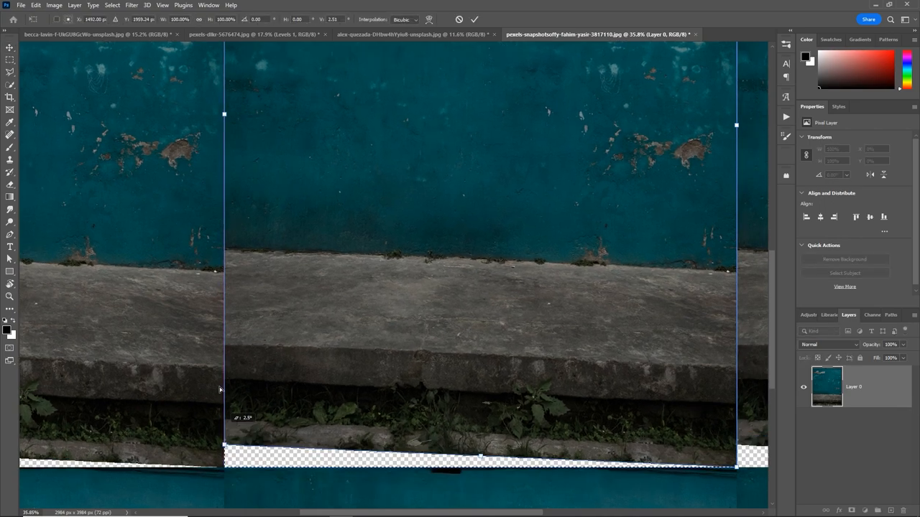
drag(220, 389, 221, 480)
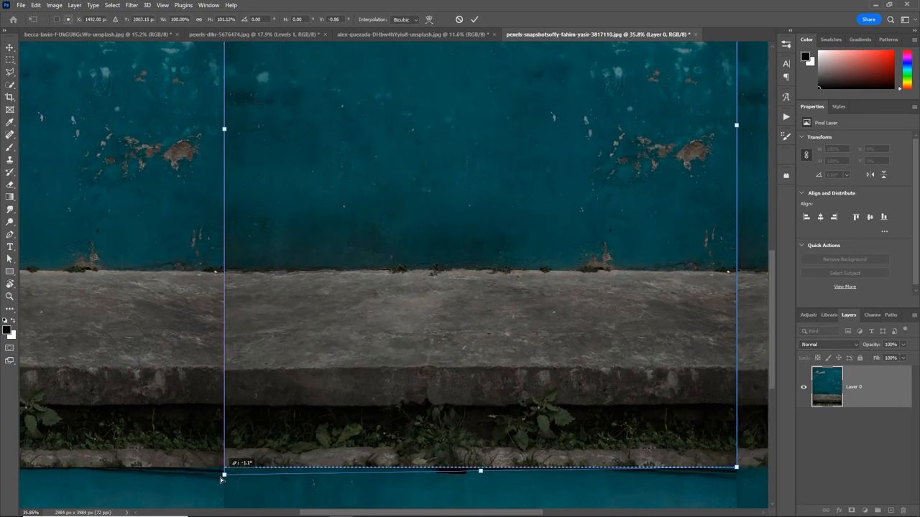
drag(221, 480, 224, 476)
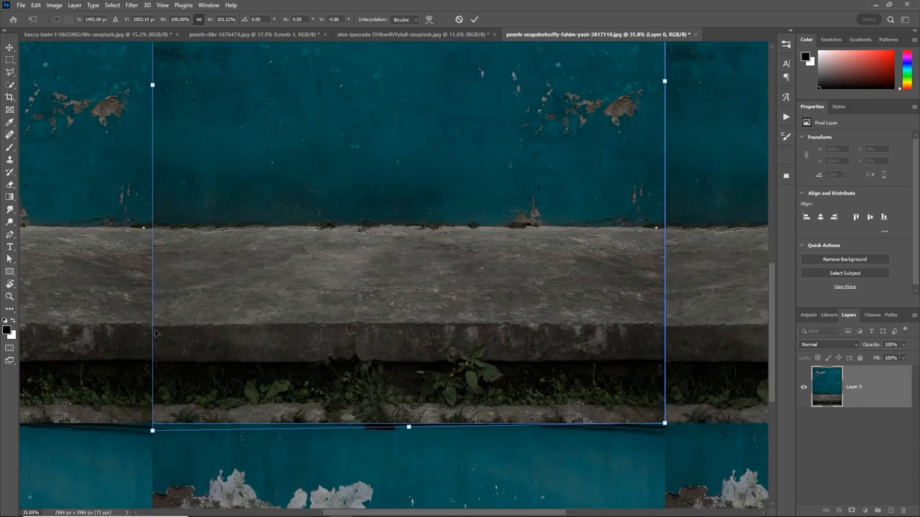
mouse_move(230, 285)
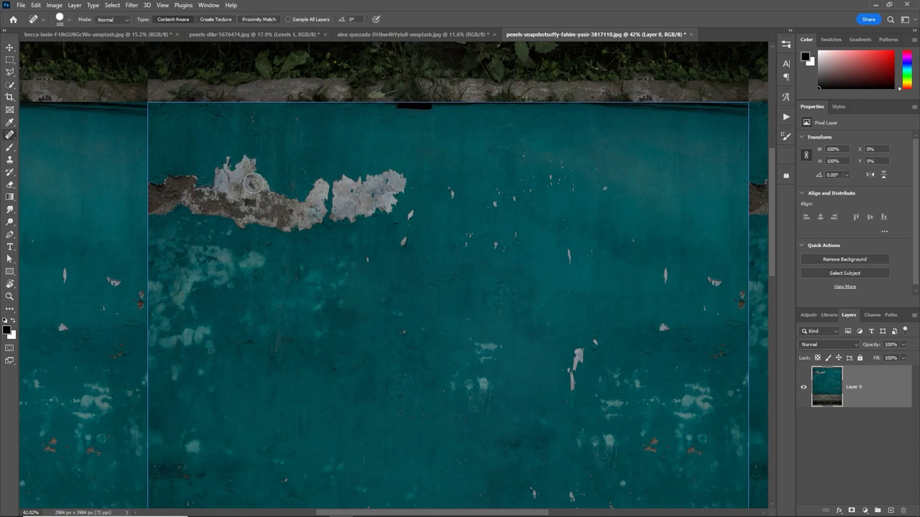
- Heal the large peeling paint patch on the teal wall so it tiles cleanly
drag(255, 183, 287, 208)
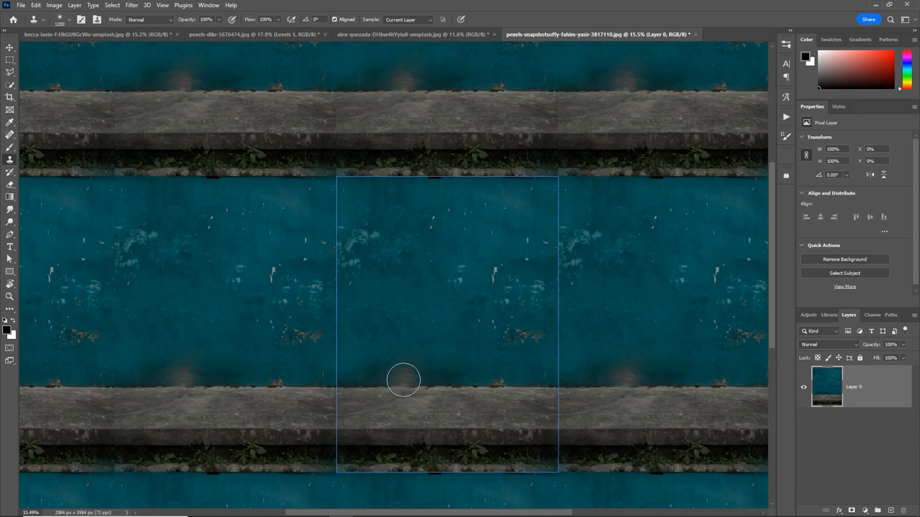
mouse_move(440, 382)
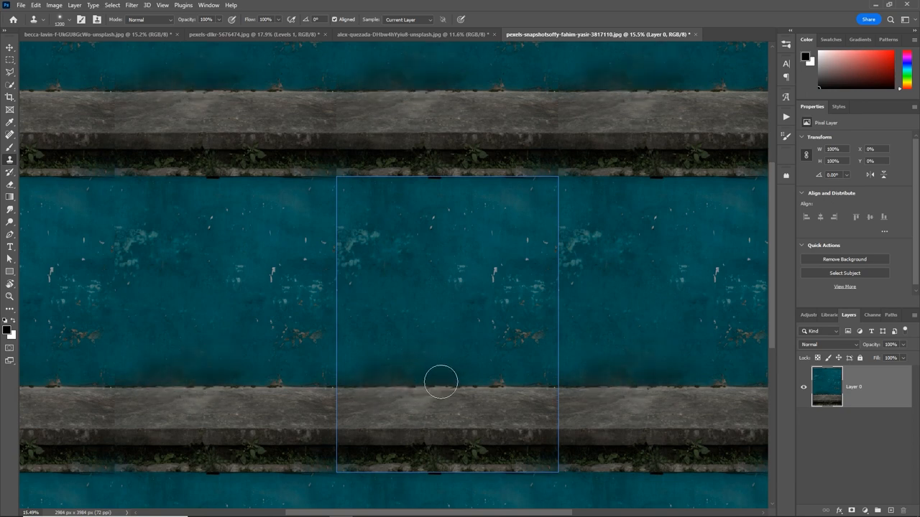
mouse_move(338, 385)
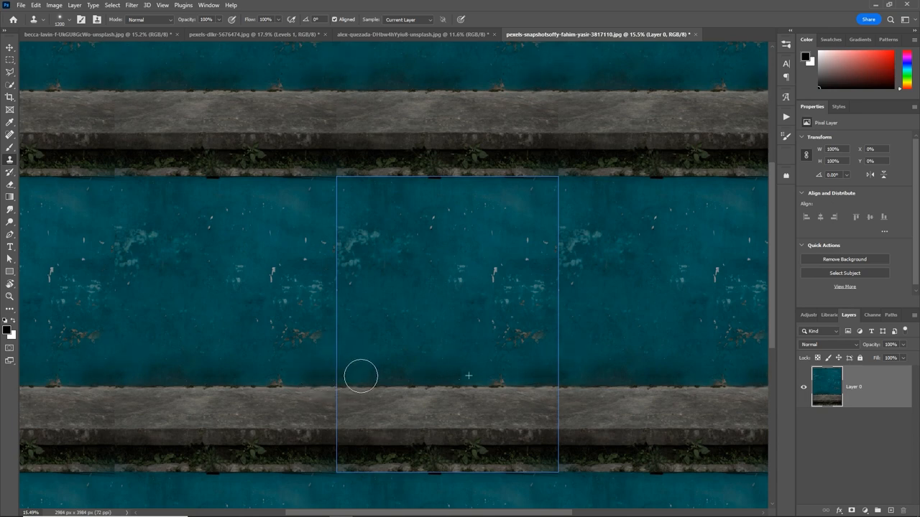
mouse_move(417, 368)
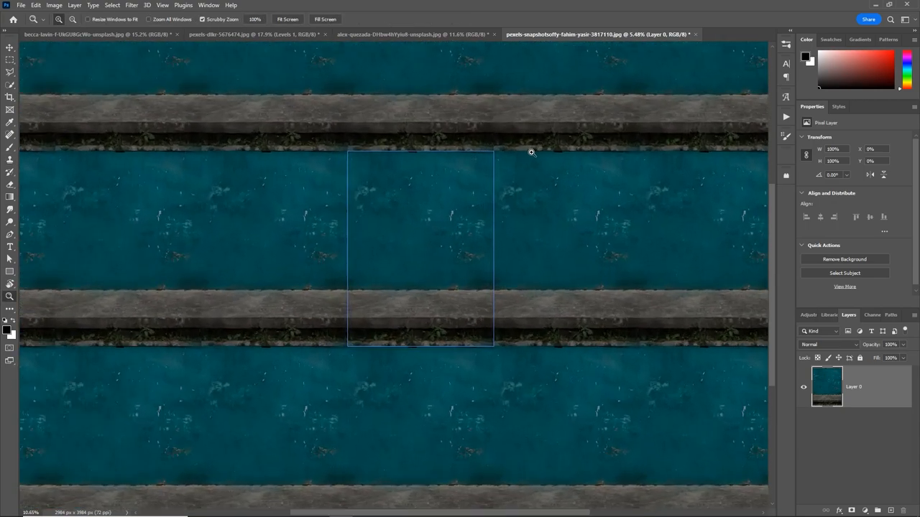
- Paint out the dark wall spot, zoom out to check tiling, then switch to the facade photo
click(9, 120)
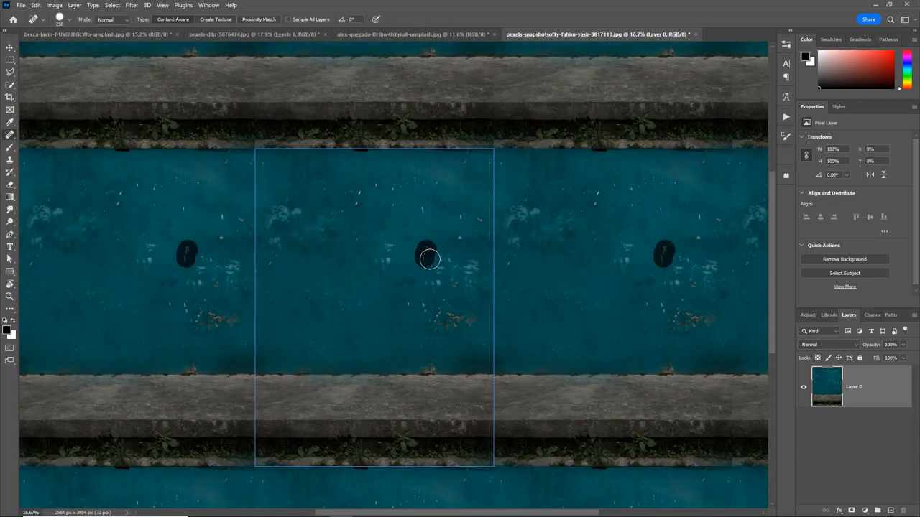
click(8, 296)
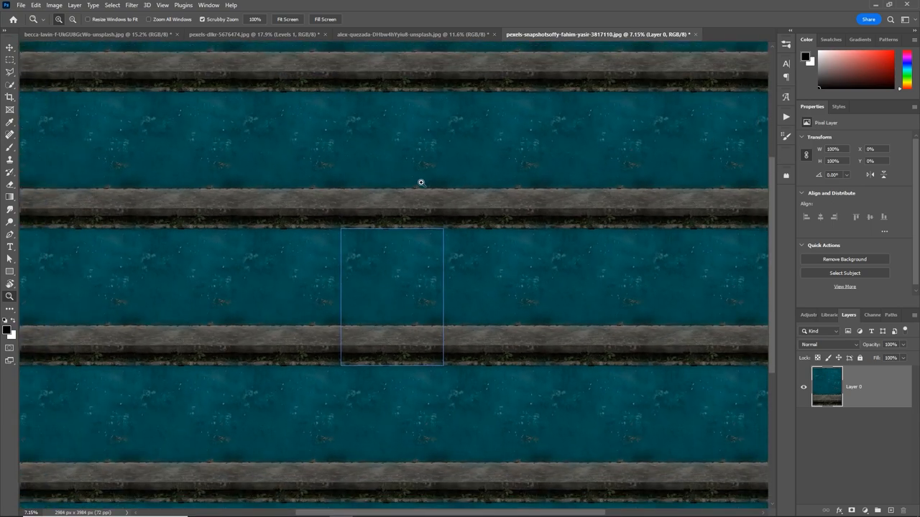
mouse_move(402, 190)
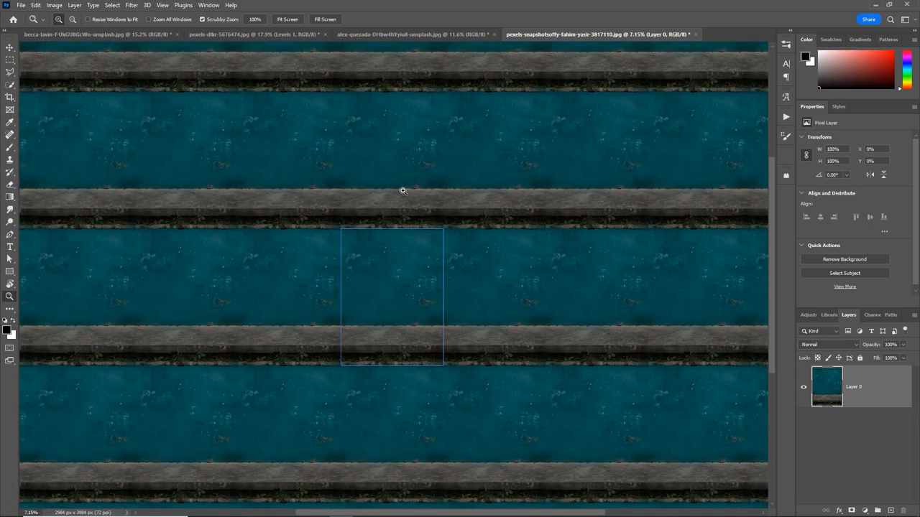
mouse_move(336, 193)
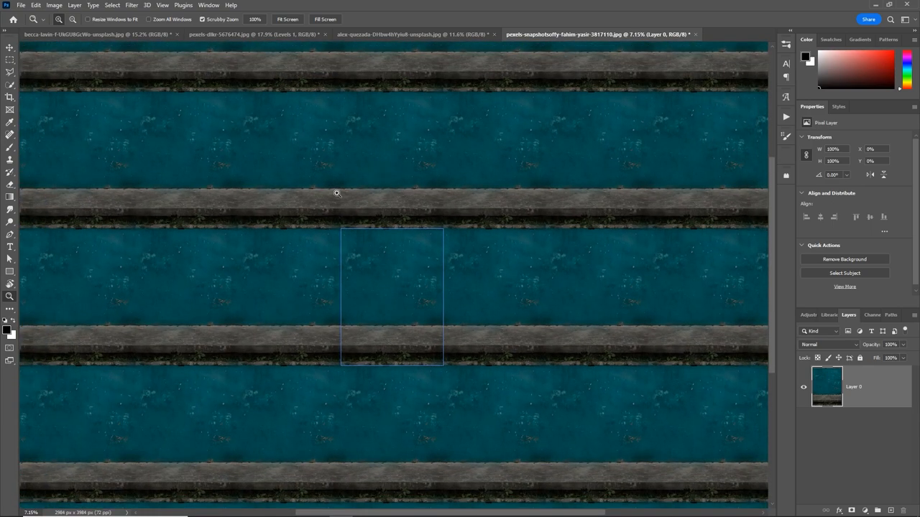
mouse_move(432, 18)
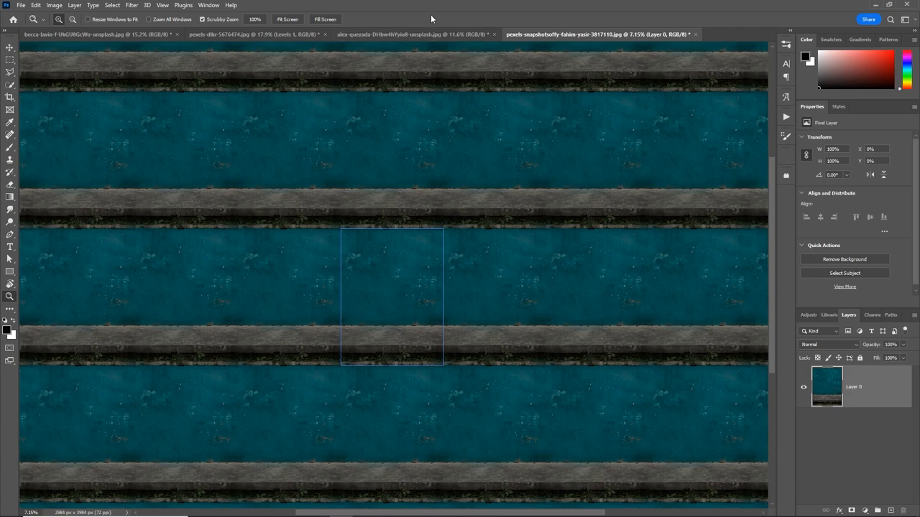
click(679, 34)
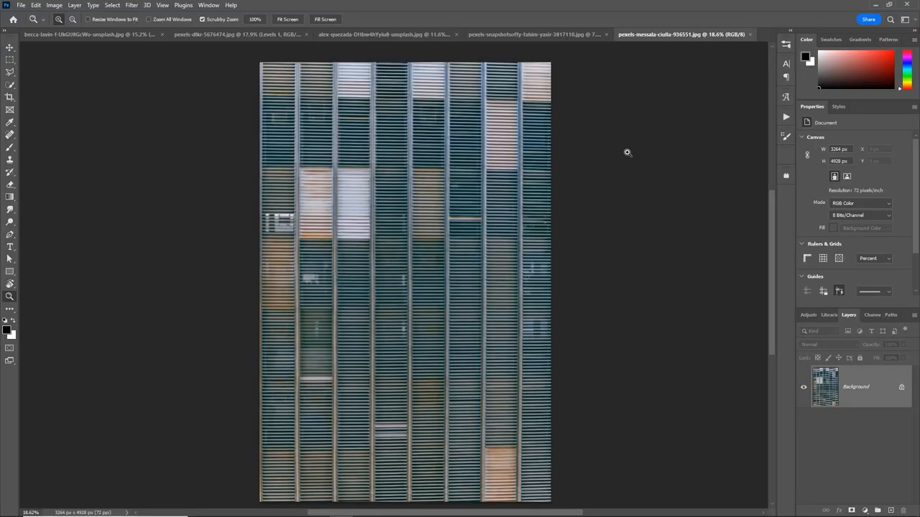
mouse_move(604, 257)
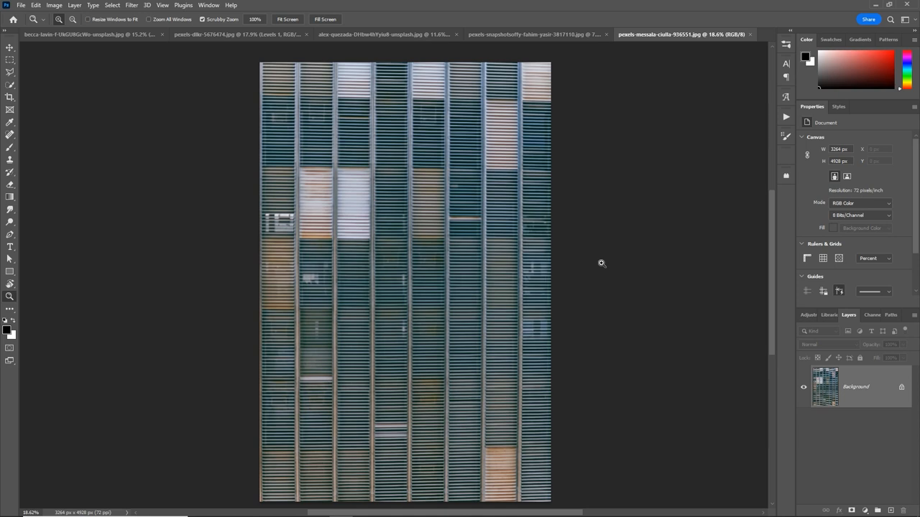
mouse_move(597, 265)
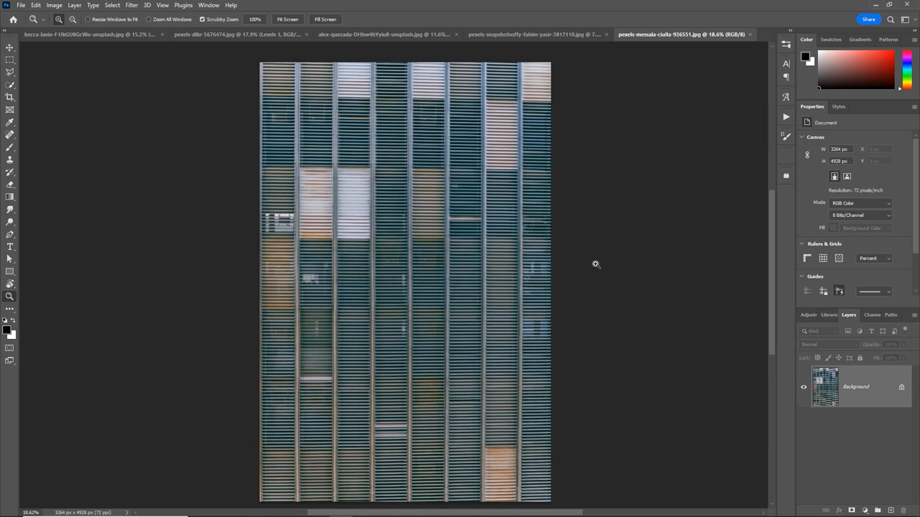
mouse_move(391, 433)
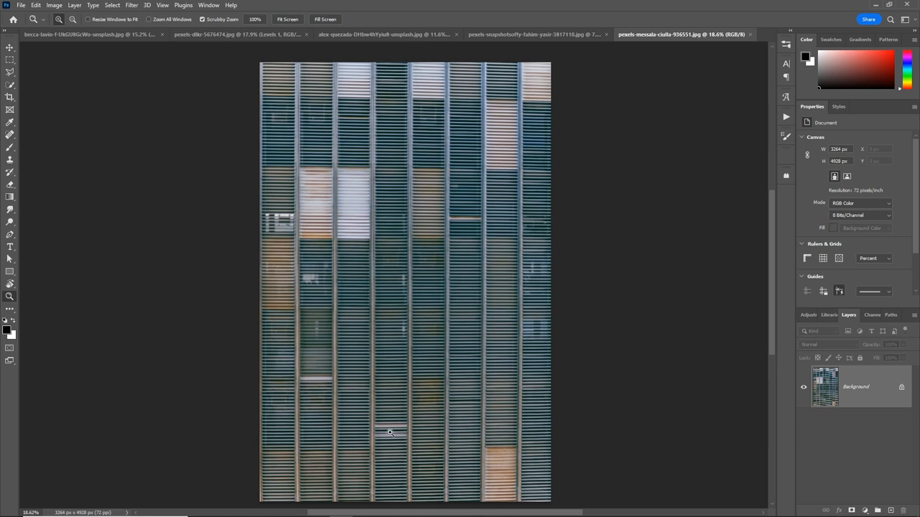
mouse_move(381, 393)
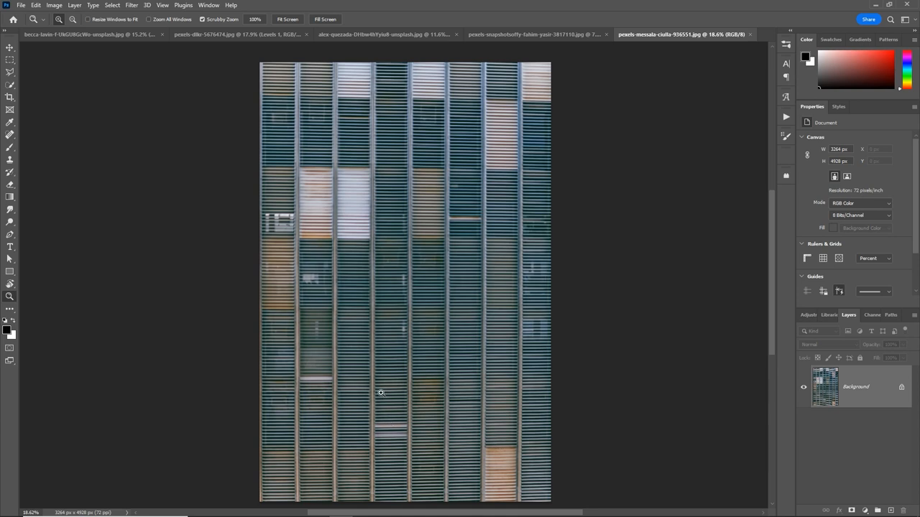
mouse_move(166, 10)
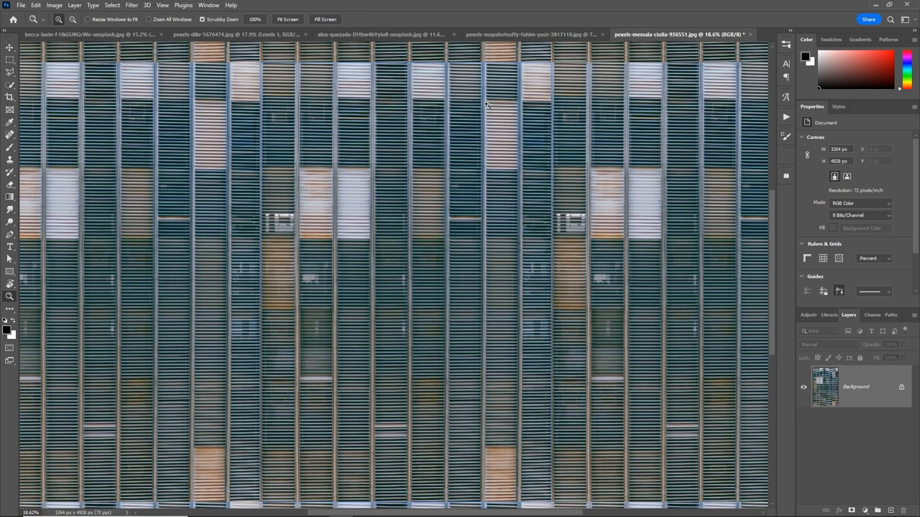
- Turn Pattern Preview off so the shutter facade shows as a single image again
click(163, 6)
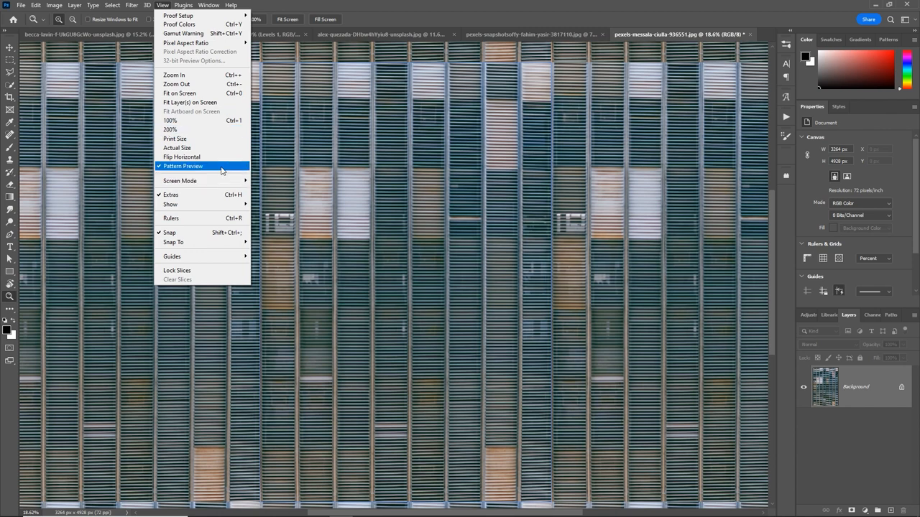
click(184, 166)
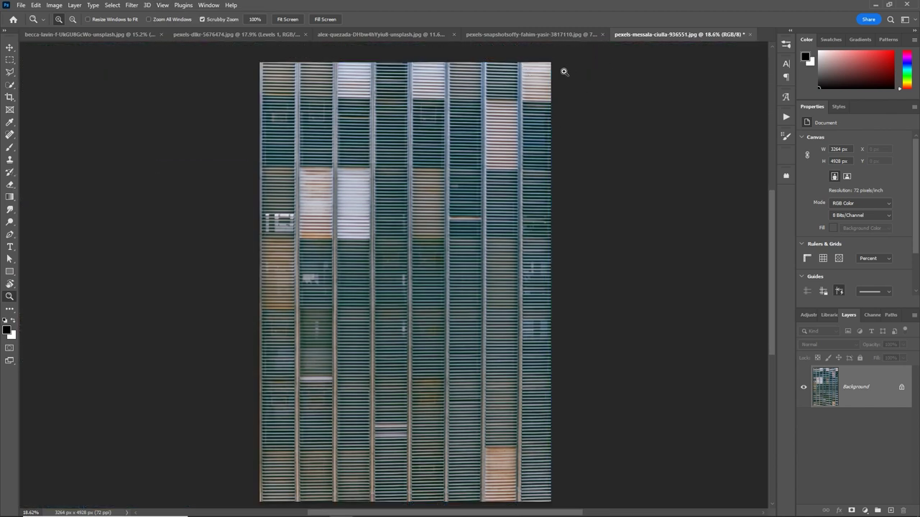
mouse_move(529, 506)
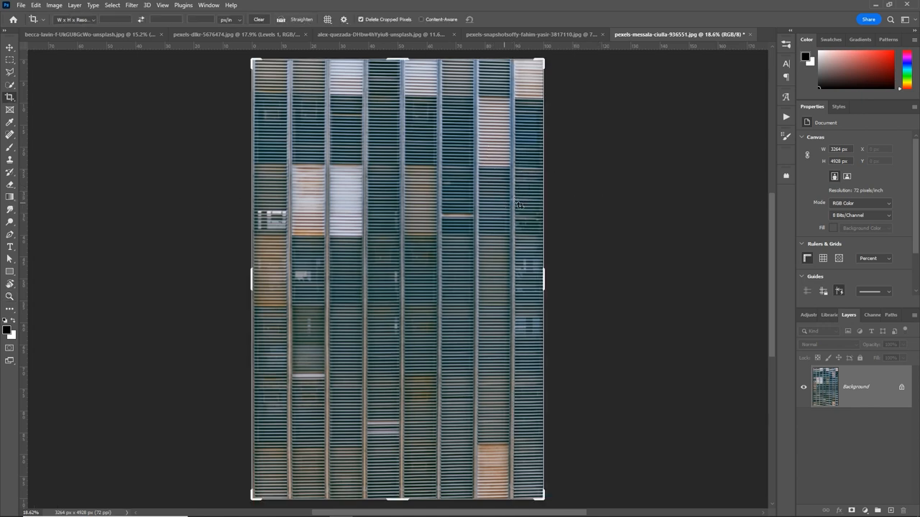
- Crop the facade photo to a narrower strip of window columns and recenter it
drag(543, 279, 526, 279)
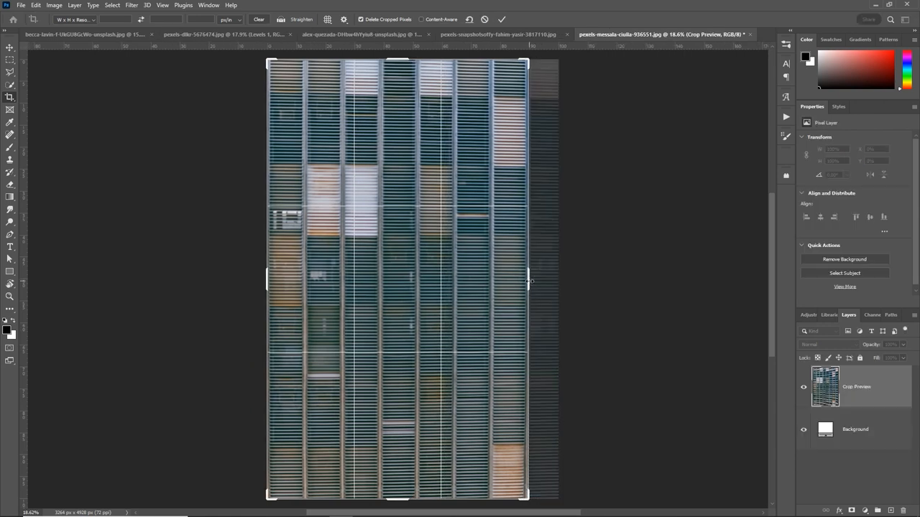
click(501, 20)
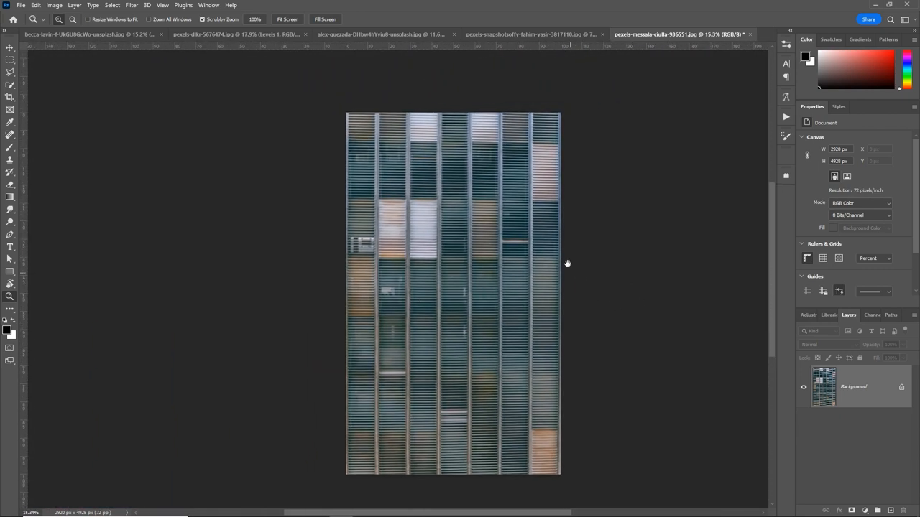
drag(452, 288, 424, 287)
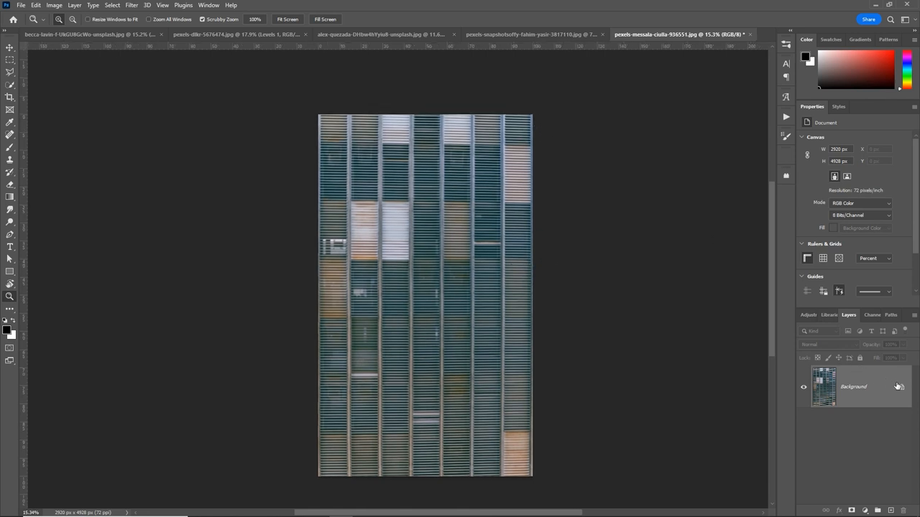
- Turn the locked Background into an editable layer and start a free transform on it
double_click(854, 387)
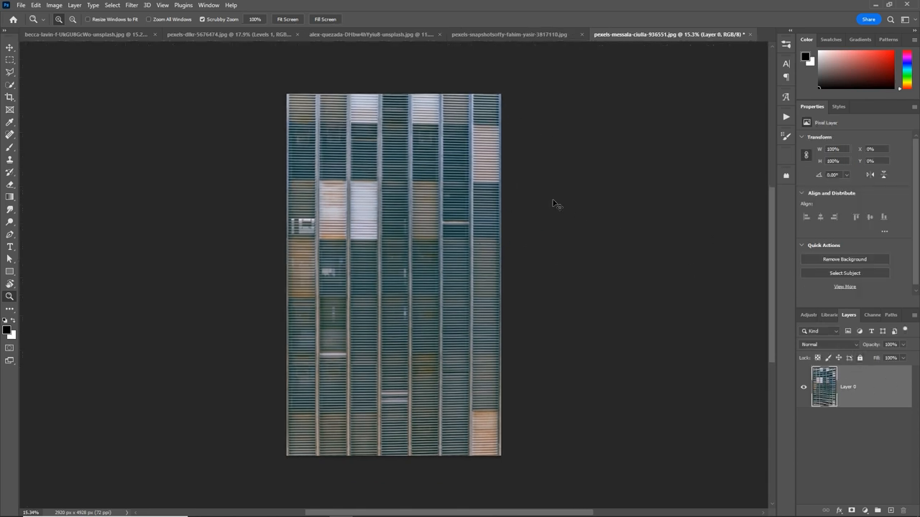
key(ctrl+t)
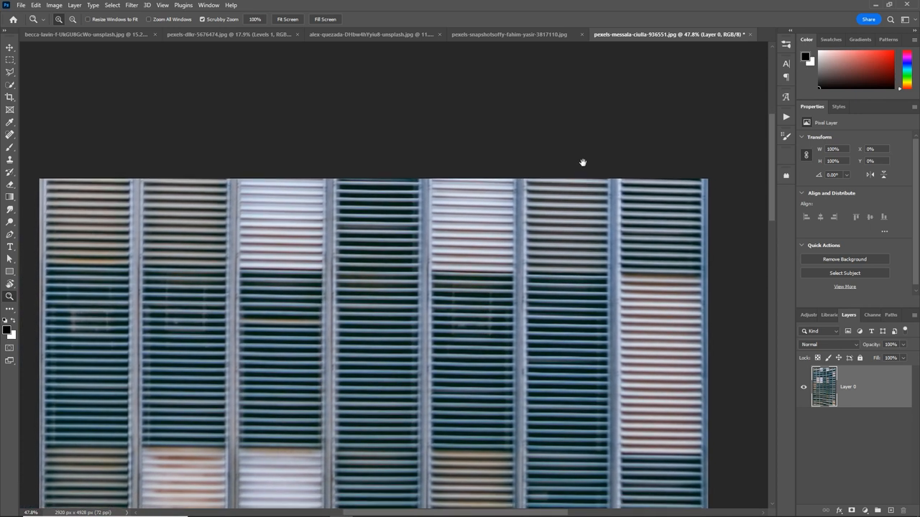
key(ctrl+t)
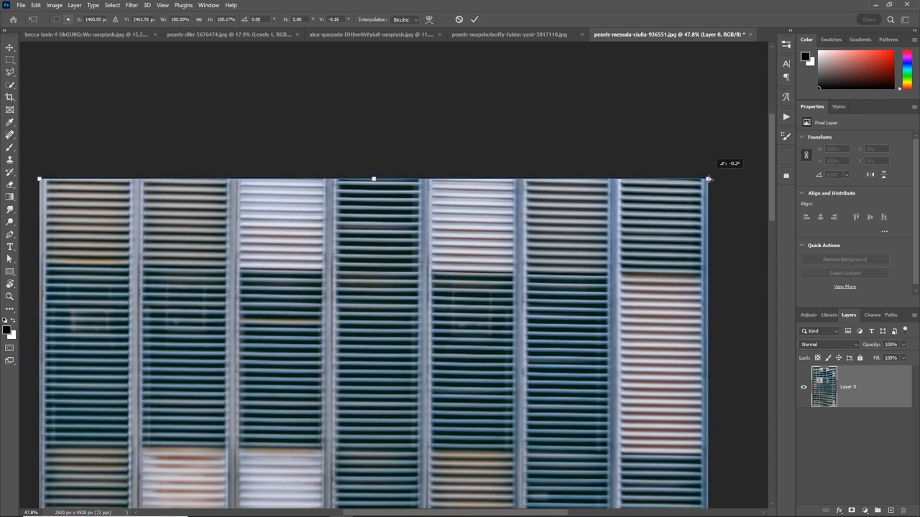
- Nudge the facade layer up and down so its top and bottom edges line up for tiling
drag(707, 179, 707, 167)
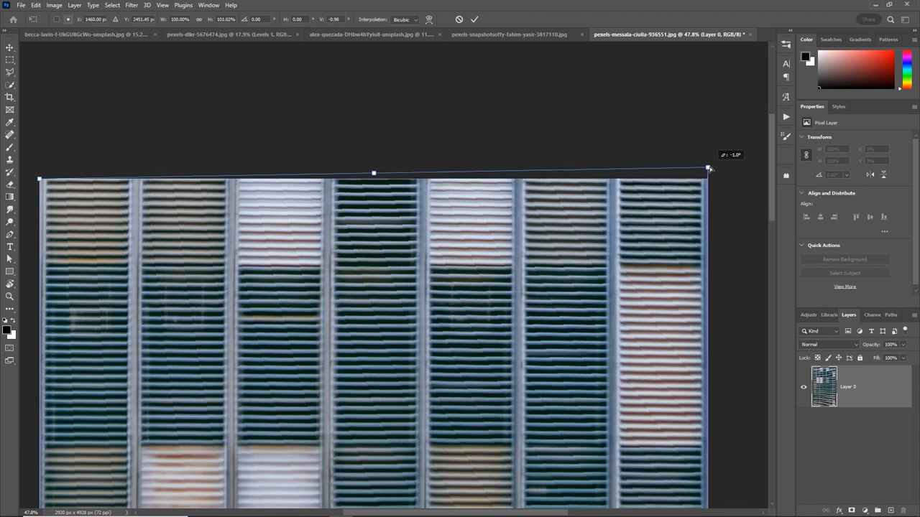
drag(707, 170, 707, 167)
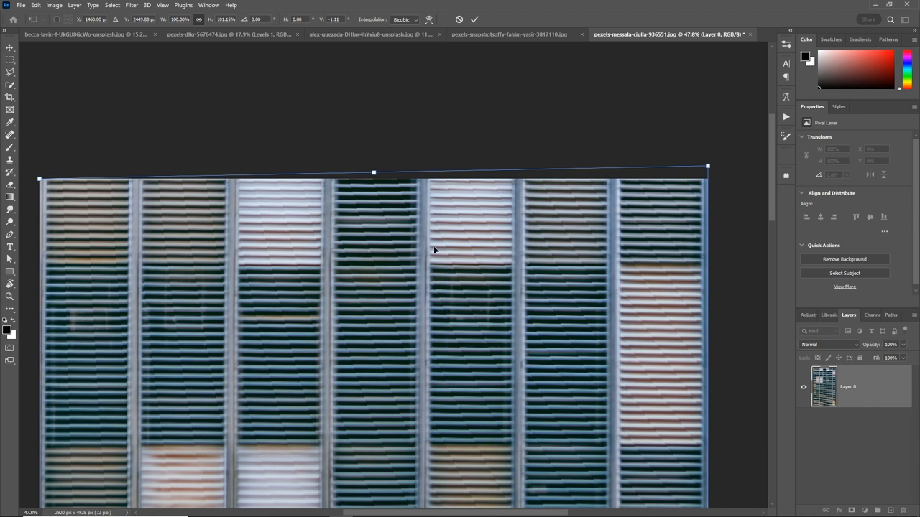
mouse_move(204, 185)
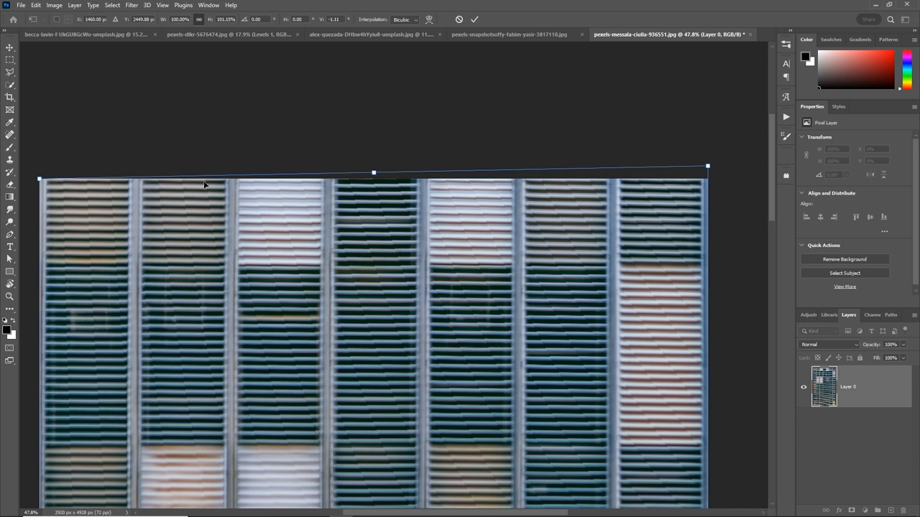
mouse_move(664, 187)
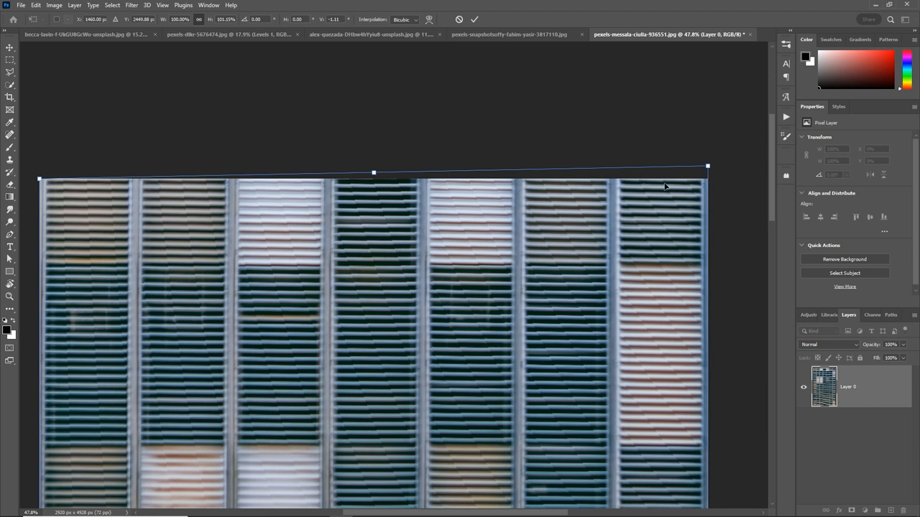
drag(707, 167, 707, 180)
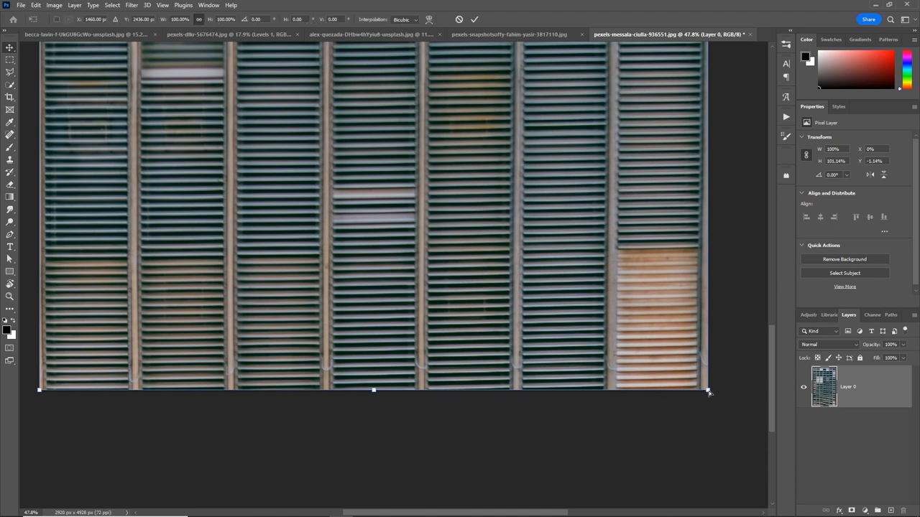
drag(707, 391, 707, 401)
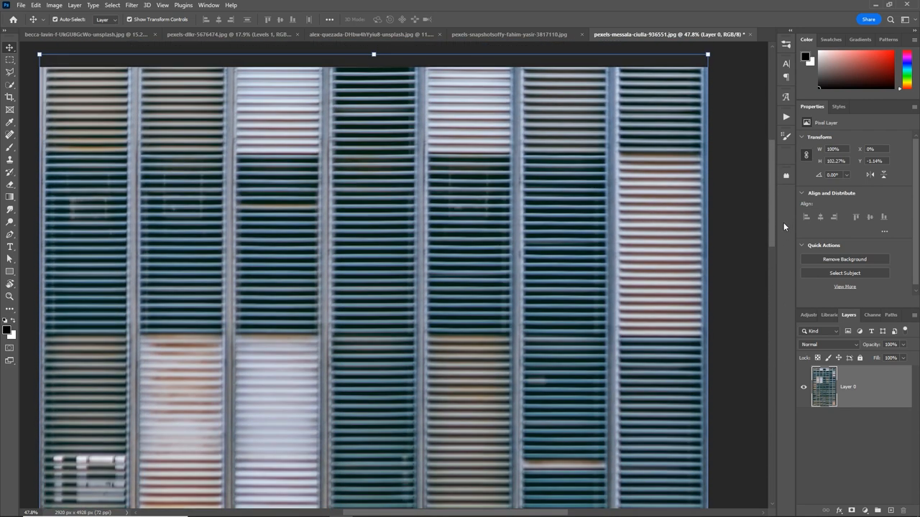
mouse_move(625, 72)
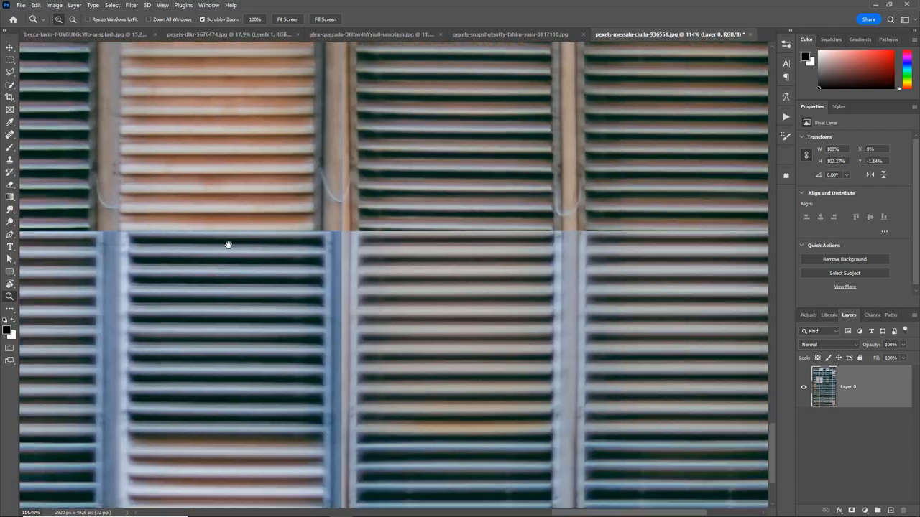
- Shift the layer sideways so the shutter columns meet across the seam, then view the tiling
drag(229, 244, 362, 241)
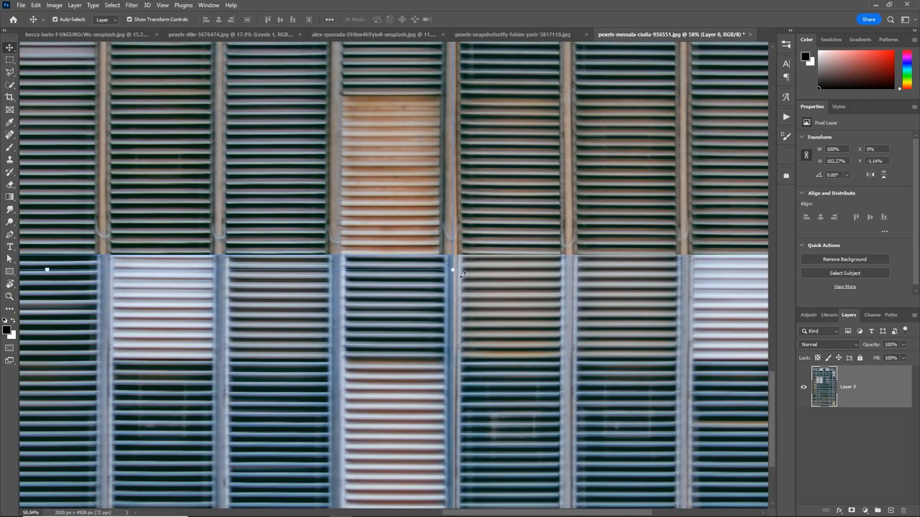
key(Ctrl+T)
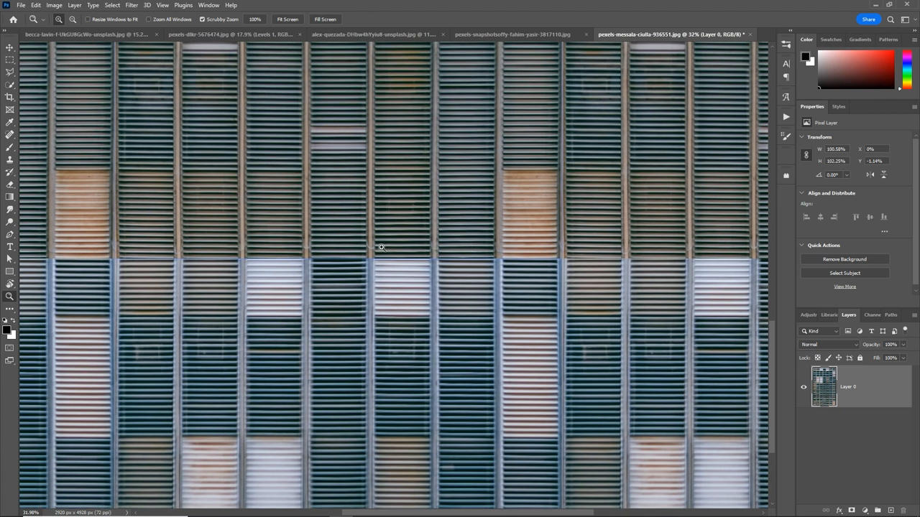
mouse_move(345, 259)
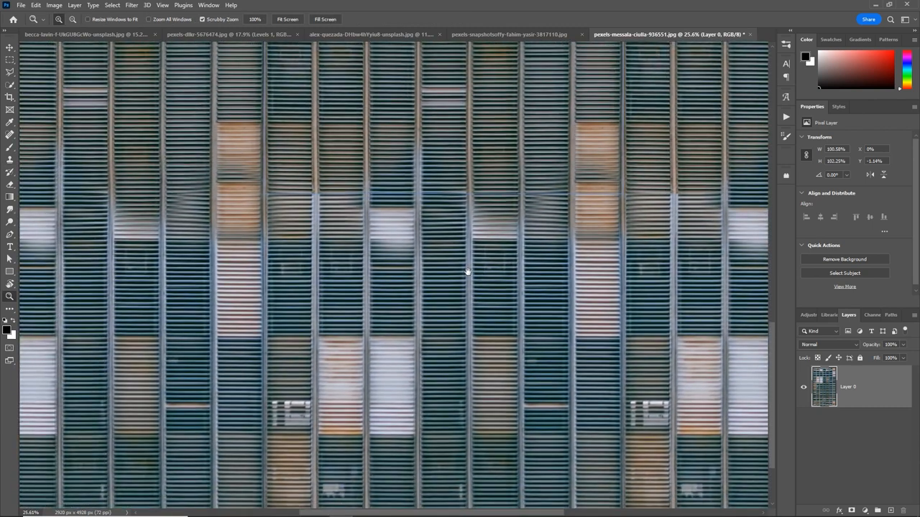
mouse_move(271, 254)
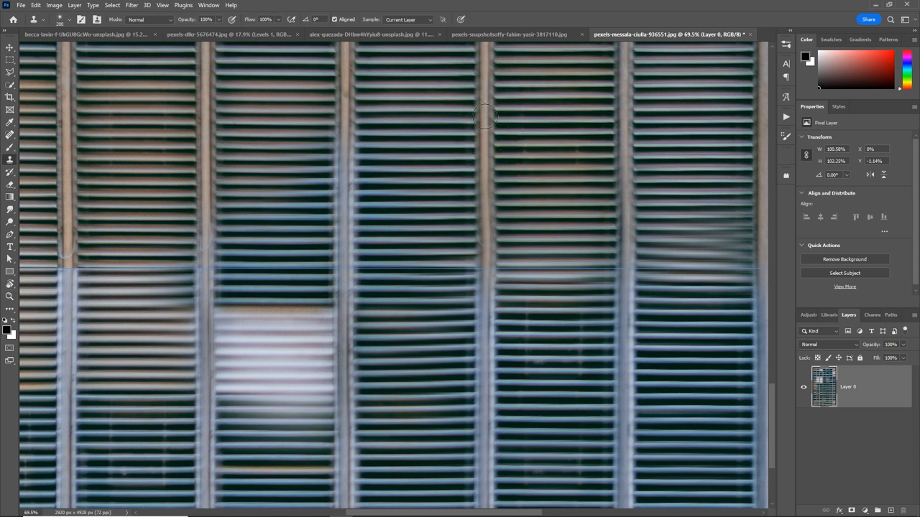
mouse_move(487, 264)
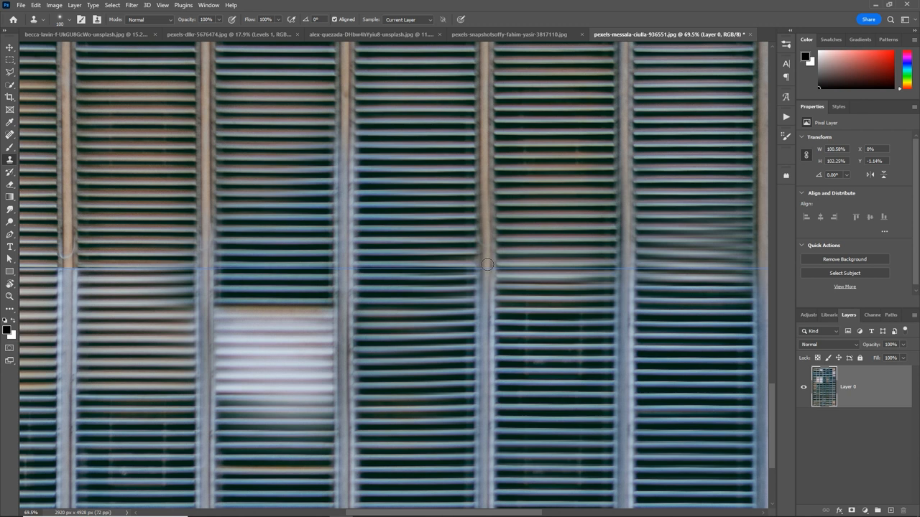
mouse_move(486, 195)
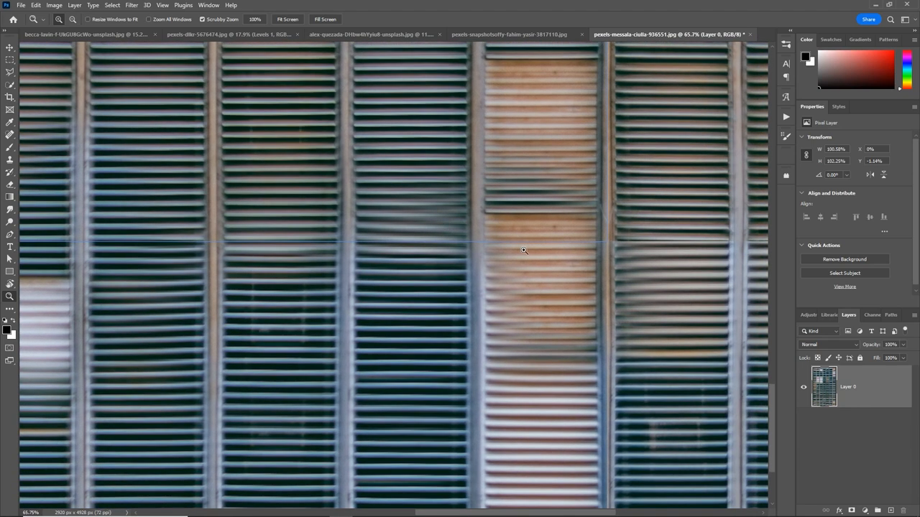
- Scroll the view over the blended shutter seam after clone-stamping it
scroll(down, 3)
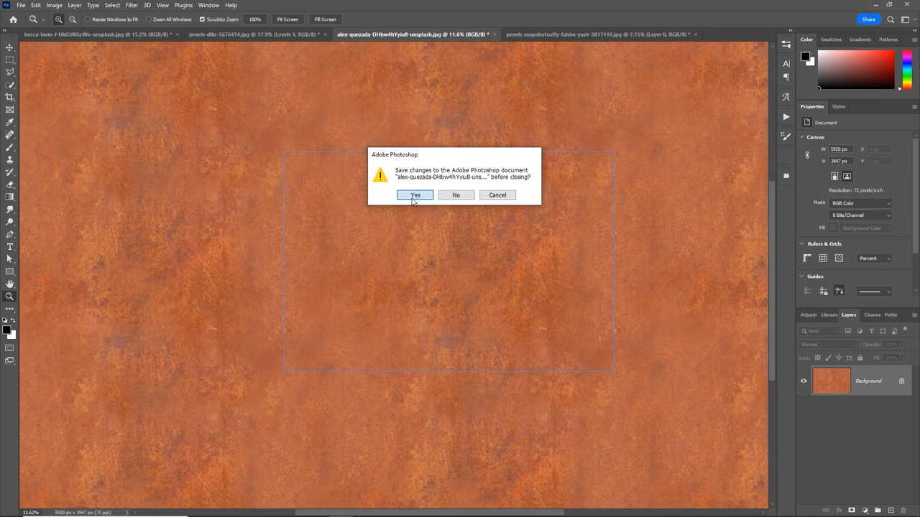
- Save the rust texture as a maximum-quality JPEG while closing it, then switch to the teal wall
click(414, 195)
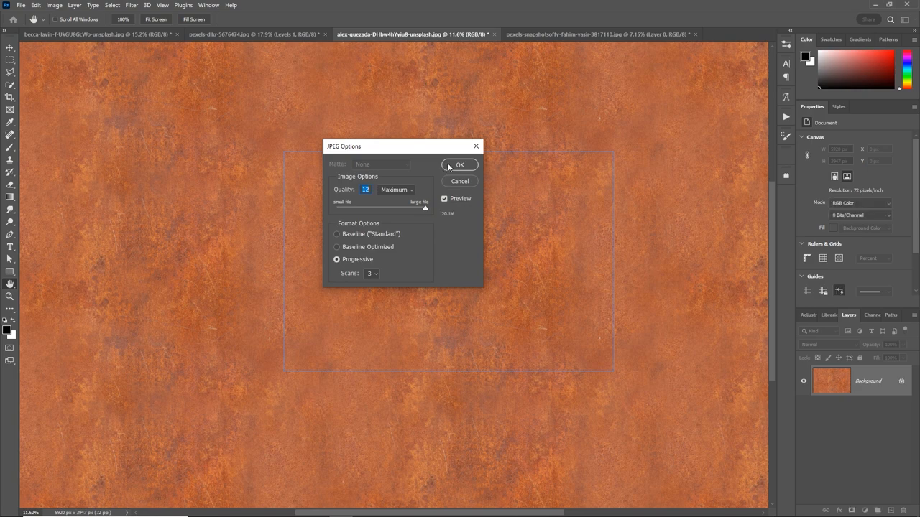
click(460, 163)
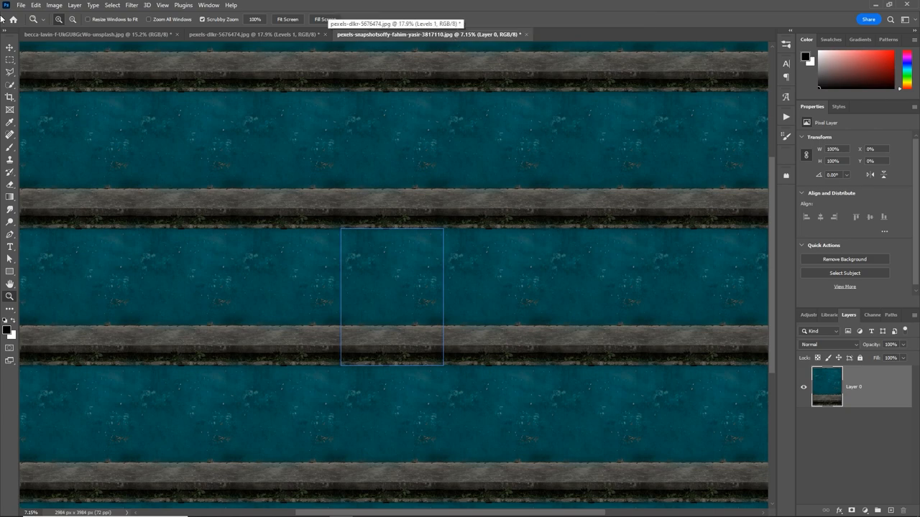
click(20, 6)
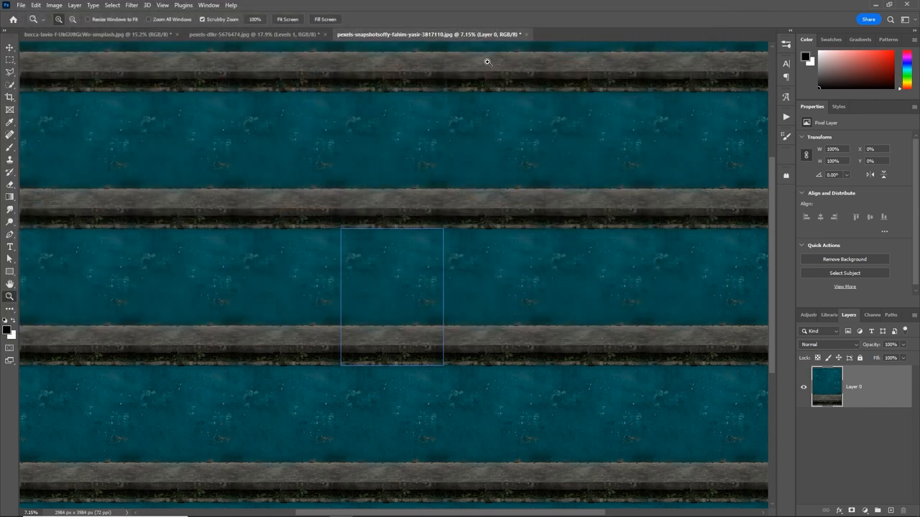
mouse_move(450, 237)
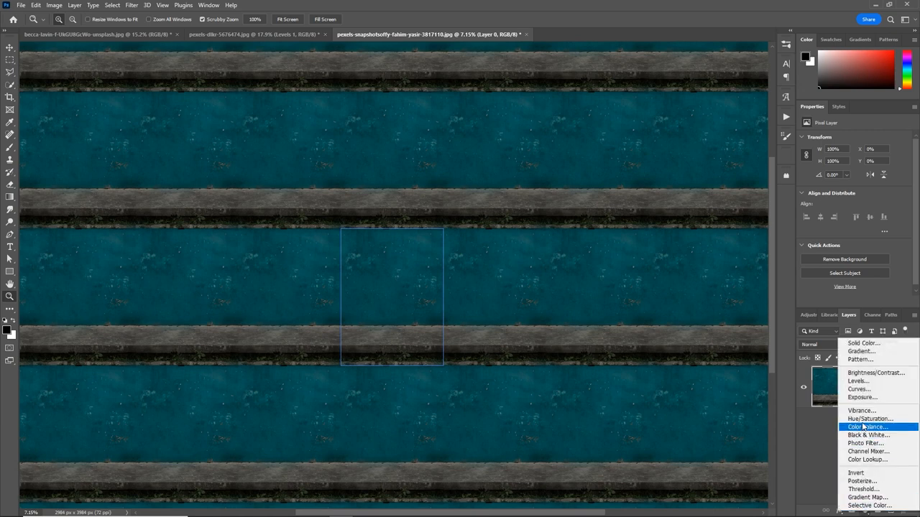
- Add a Hue/Saturation adjustment to the teal wall and choose to save changes on close
click(870, 420)
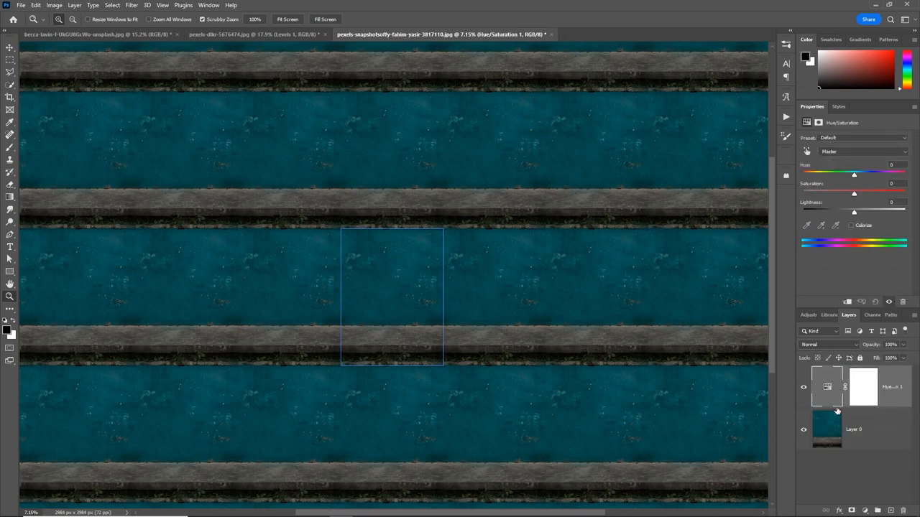
click(854, 429)
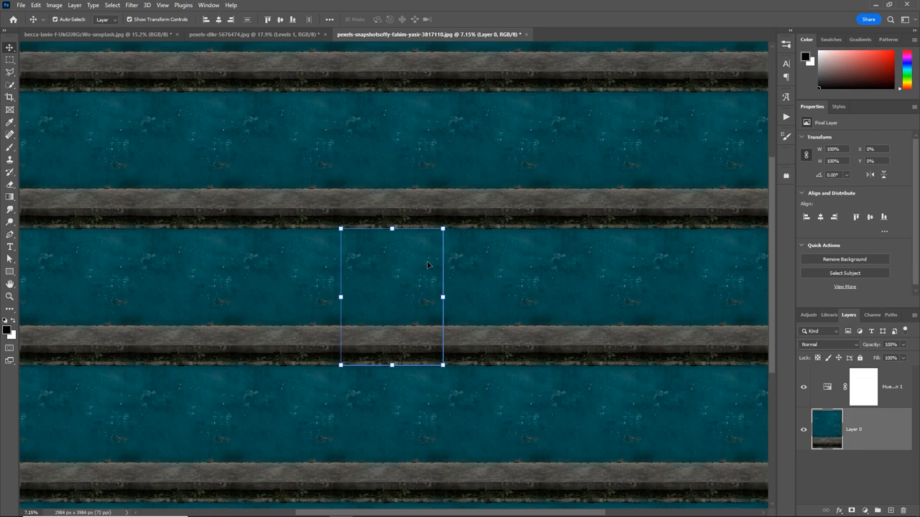
click(526, 34)
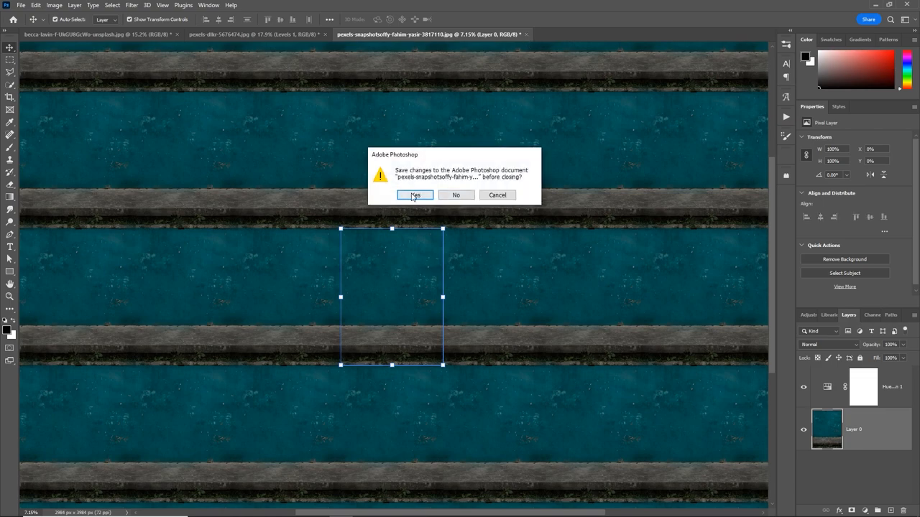
click(414, 195)
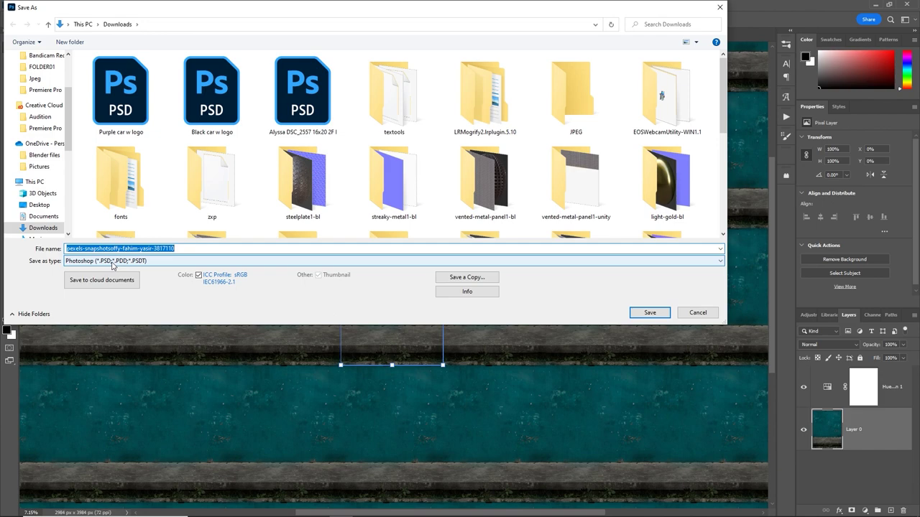
- Flatten the teal wall image and save it as a maximum-quality JPEG
click(649, 312)
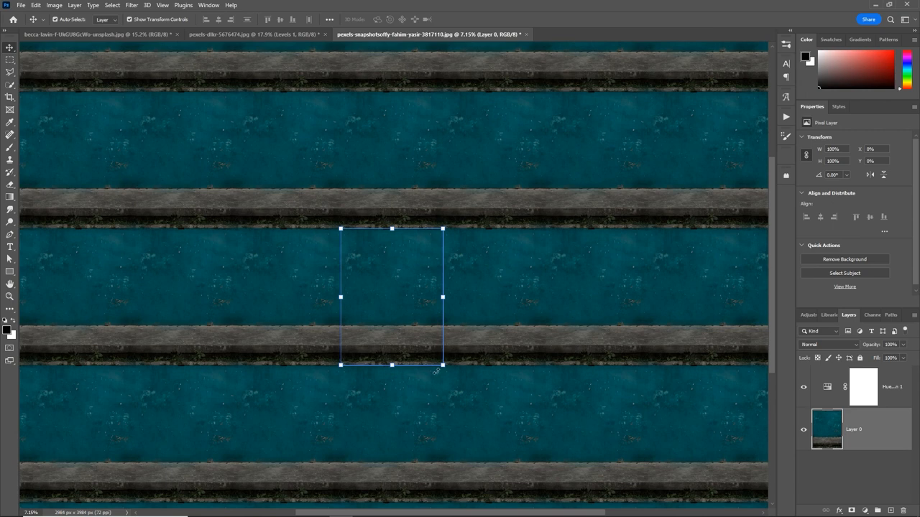
right_click(853, 428)
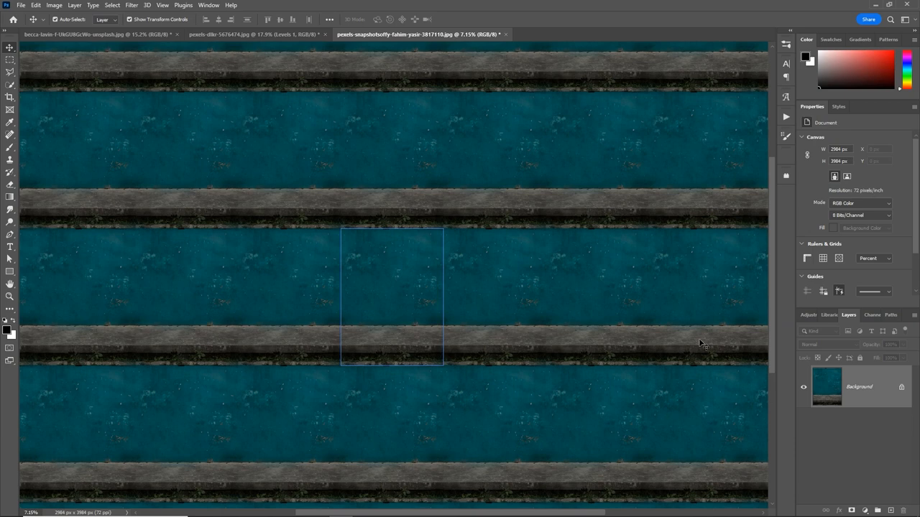
mouse_move(422, 230)
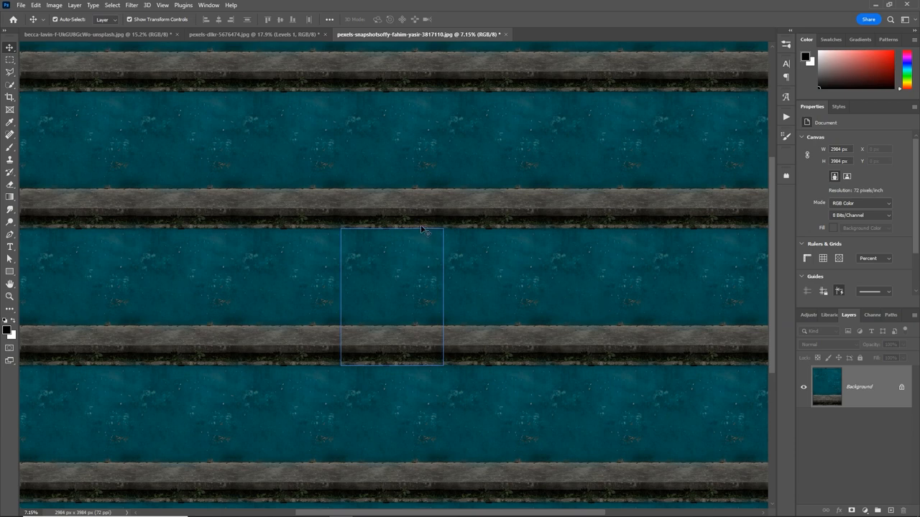
mouse_move(509, 37)
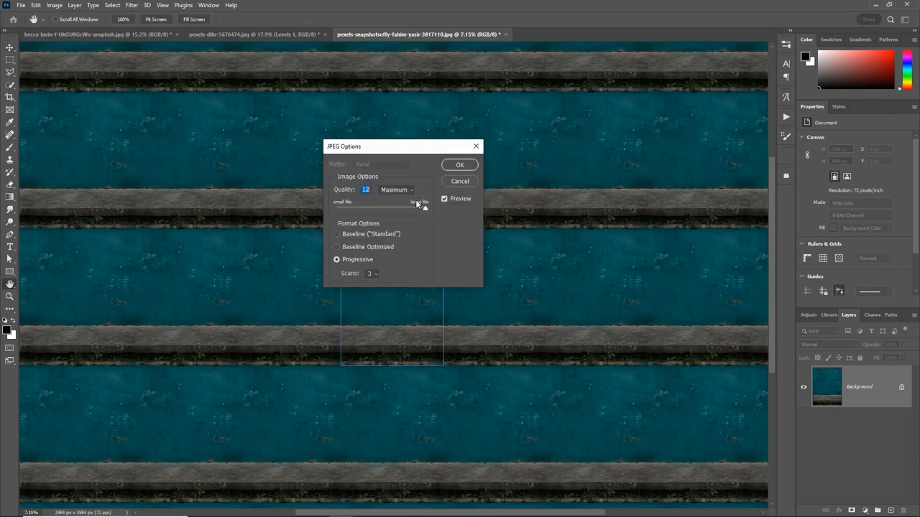
click(460, 164)
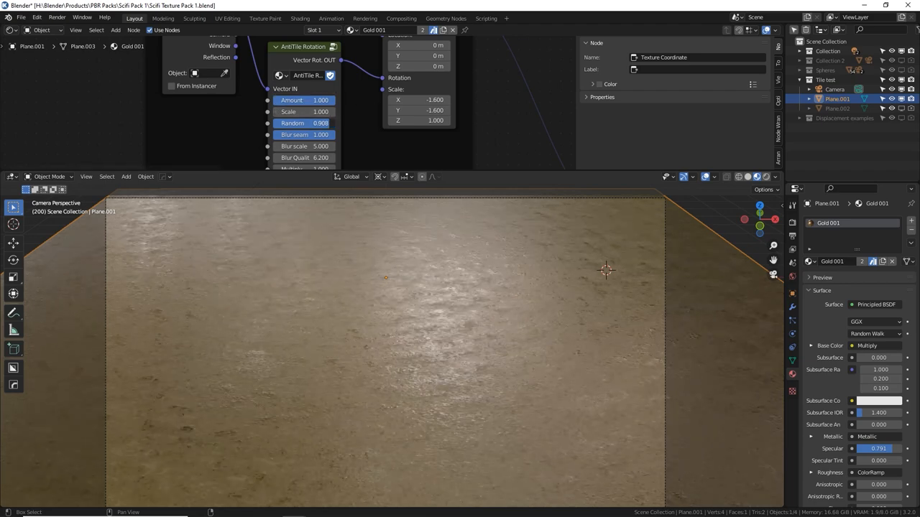
- Select the red-and-grey test Plane.002 and set its AntiTile Rotation Amount to 1
drag(316, 147, 284, 146)
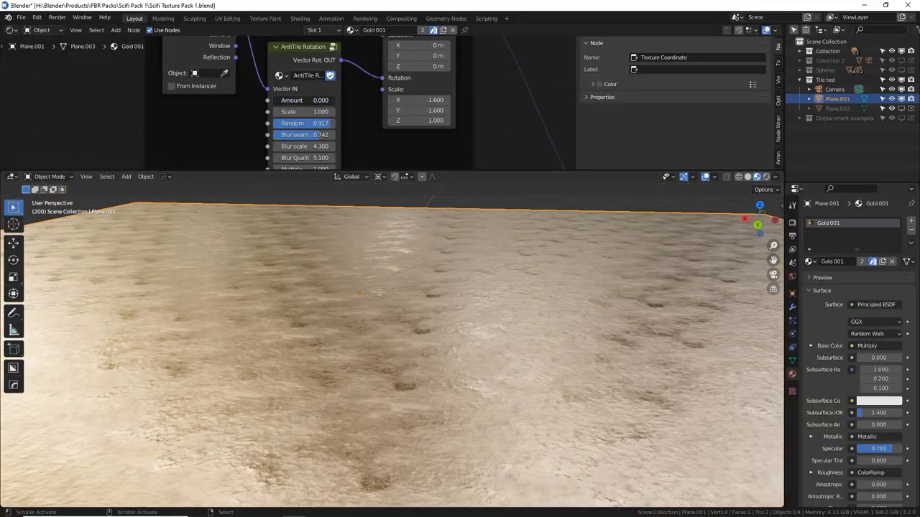
click(837, 98)
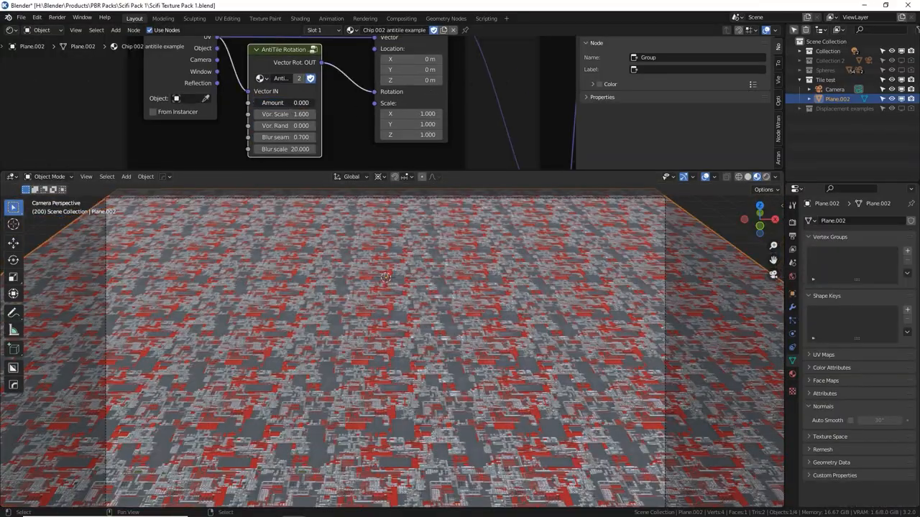
click(284, 102)
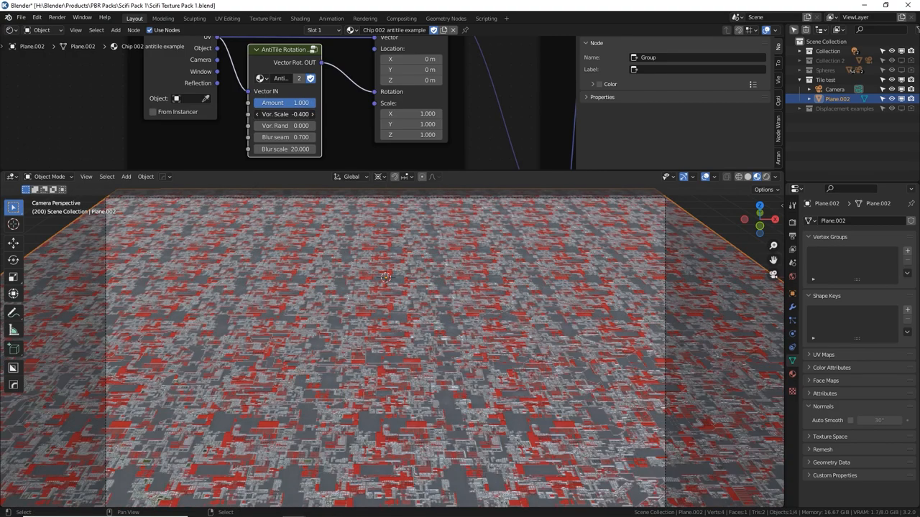